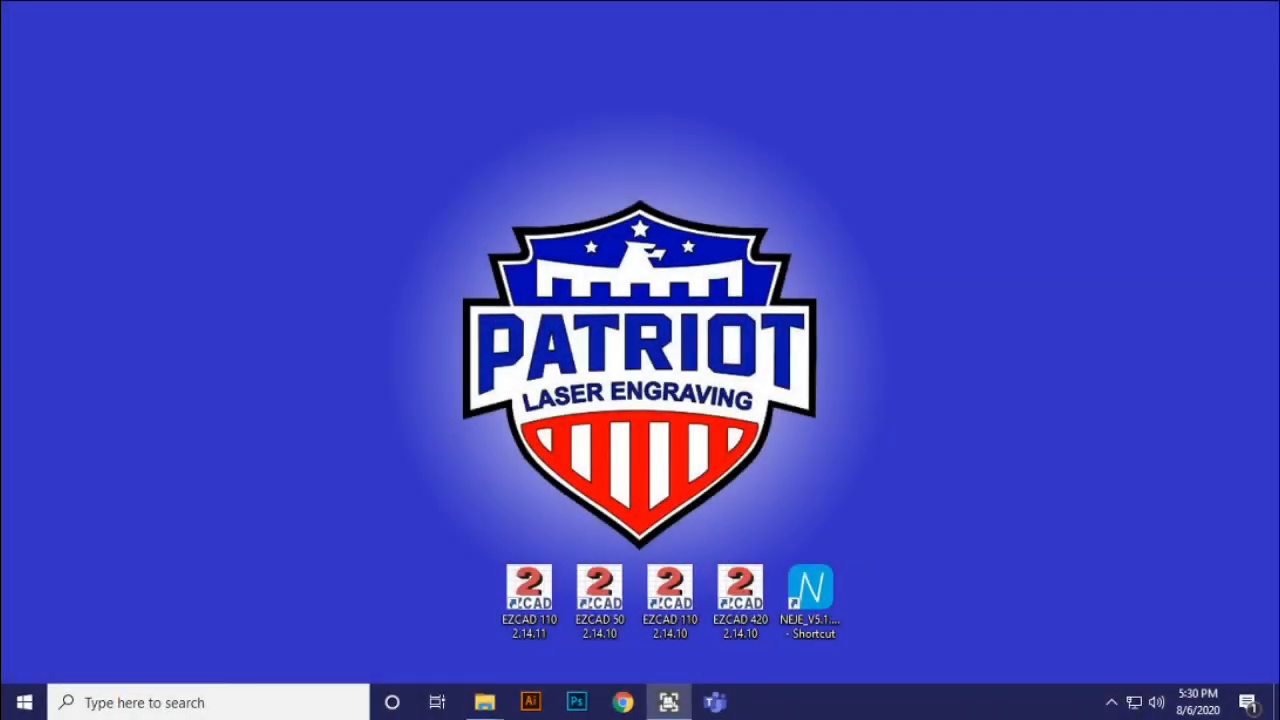
Step: Select the EZCAD 110 2.14.10 desktop shortcut before previewing the open folder windows
left_click(668, 590)
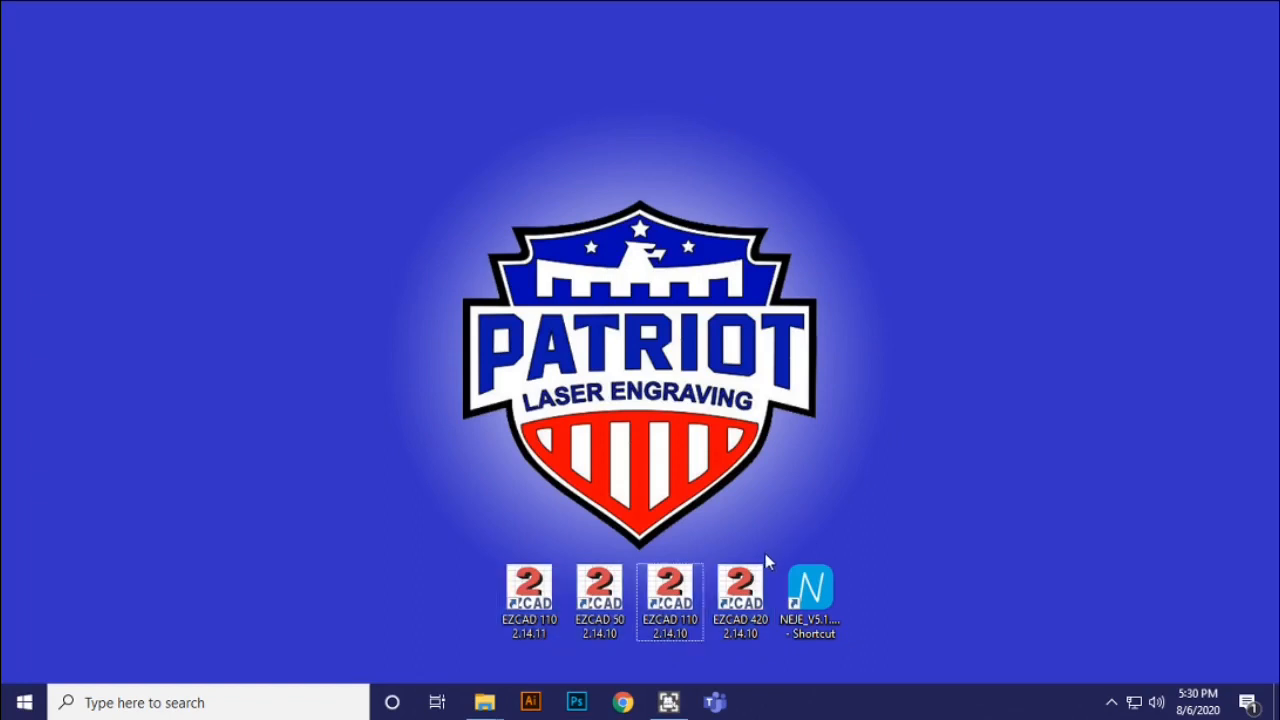
mouse_move(500, 556)
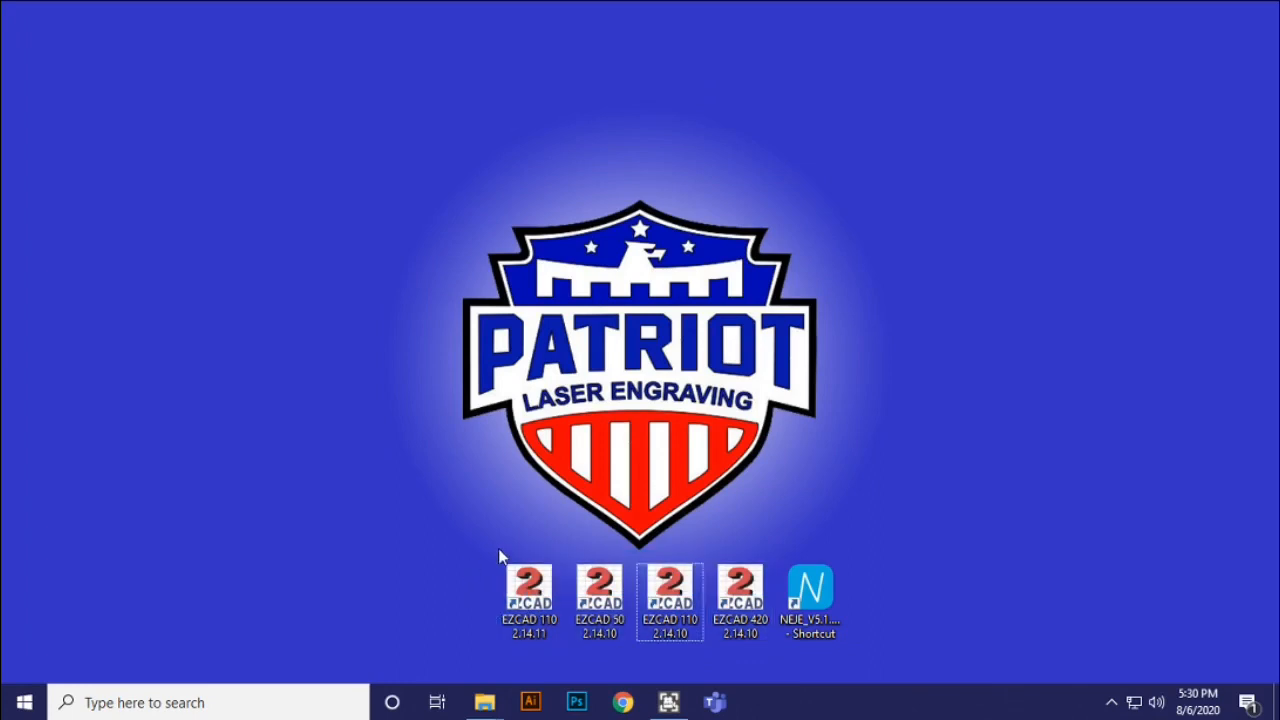
mouse_move(484, 702)
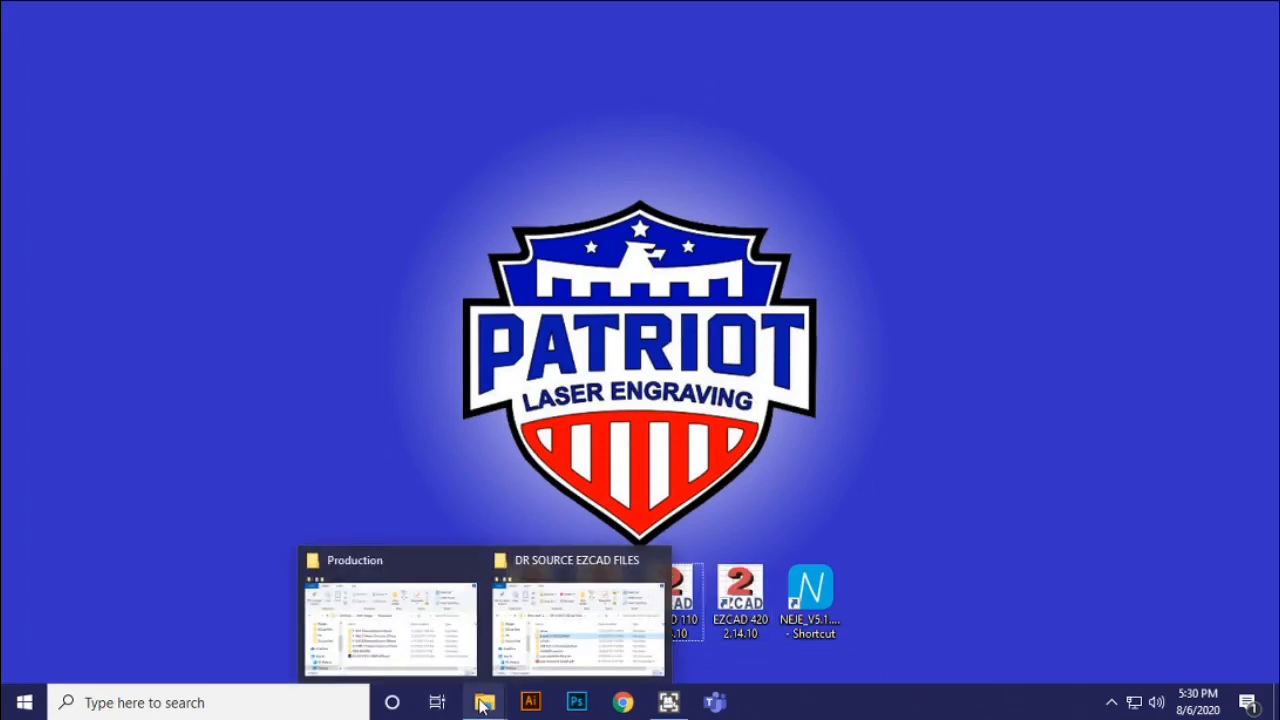
Step: Browse the DR SOURCE EZCAD FILES driver subfolders, then go up to Fiber Laser Support
left_click(388, 610)
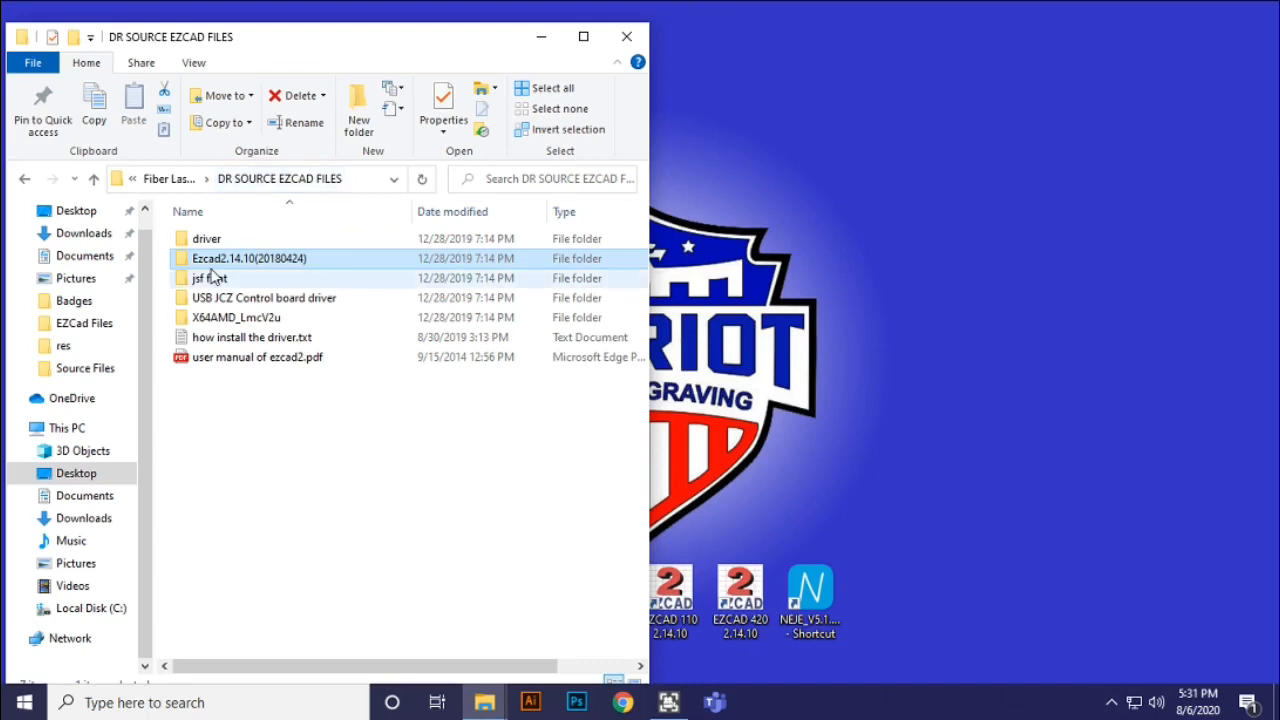
mouse_move(230, 258)
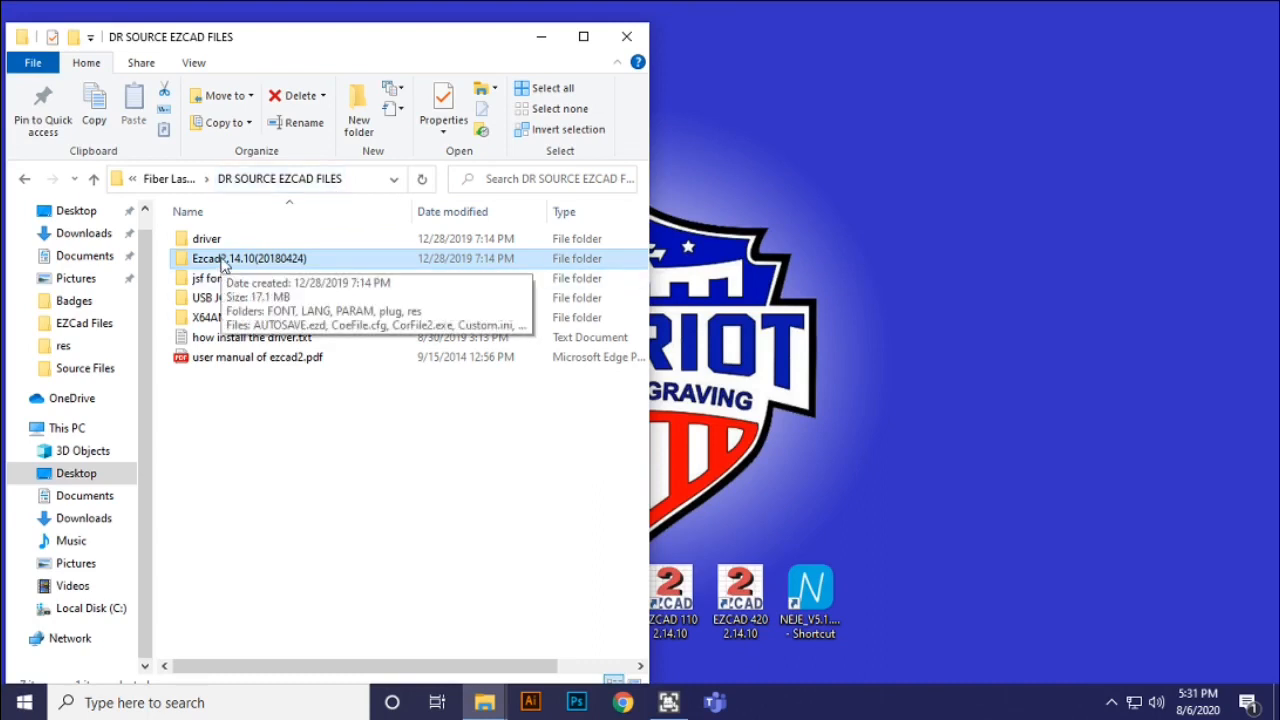
double_click(250, 258)
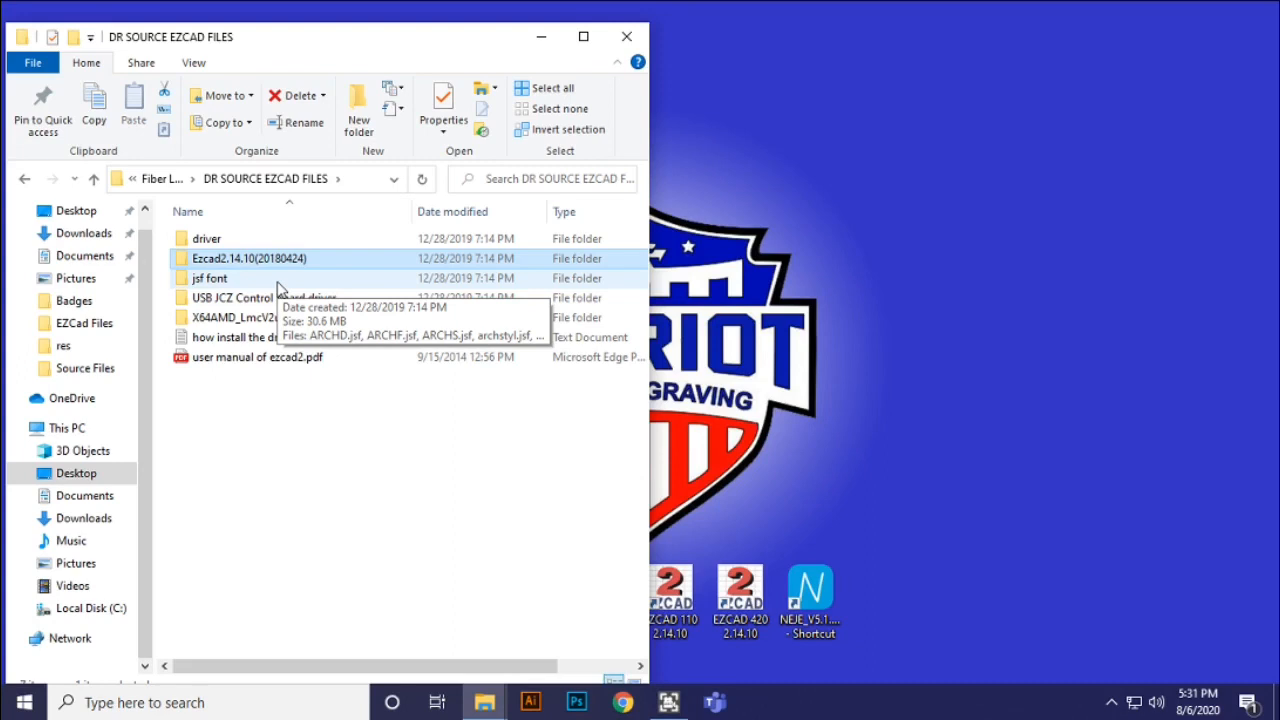
mouse_move(260, 428)
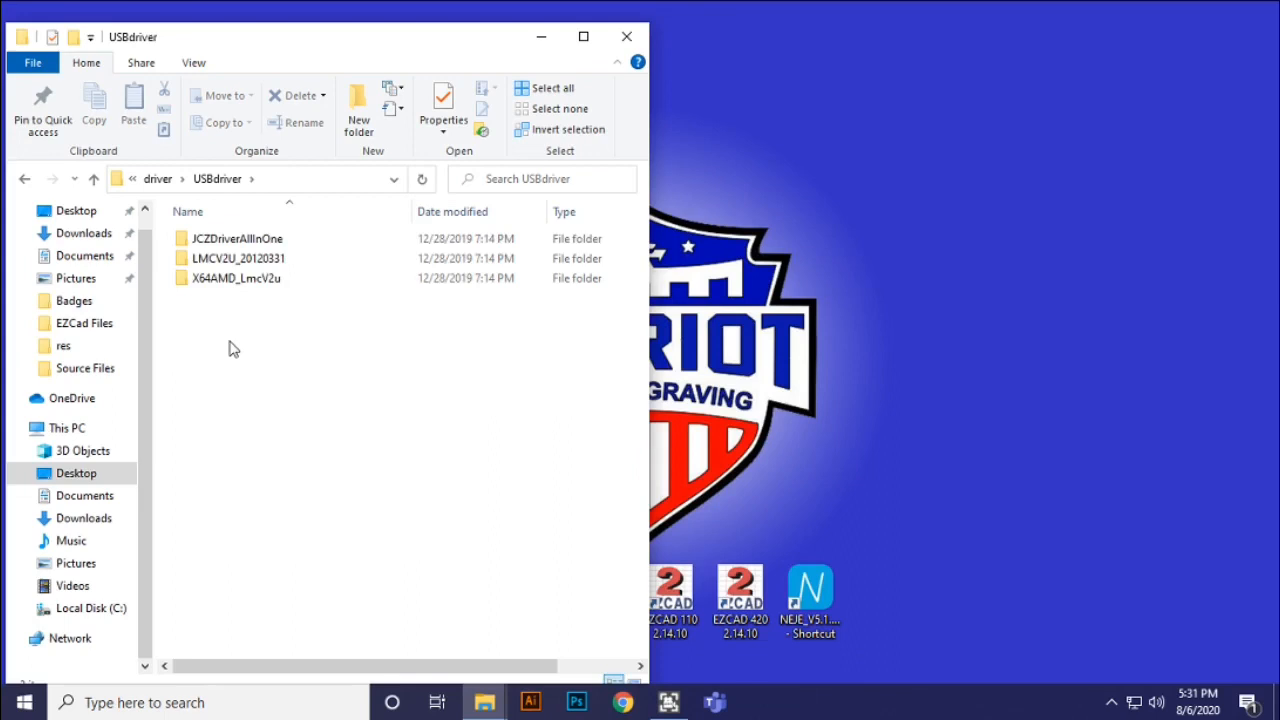
mouse_move(158, 178)
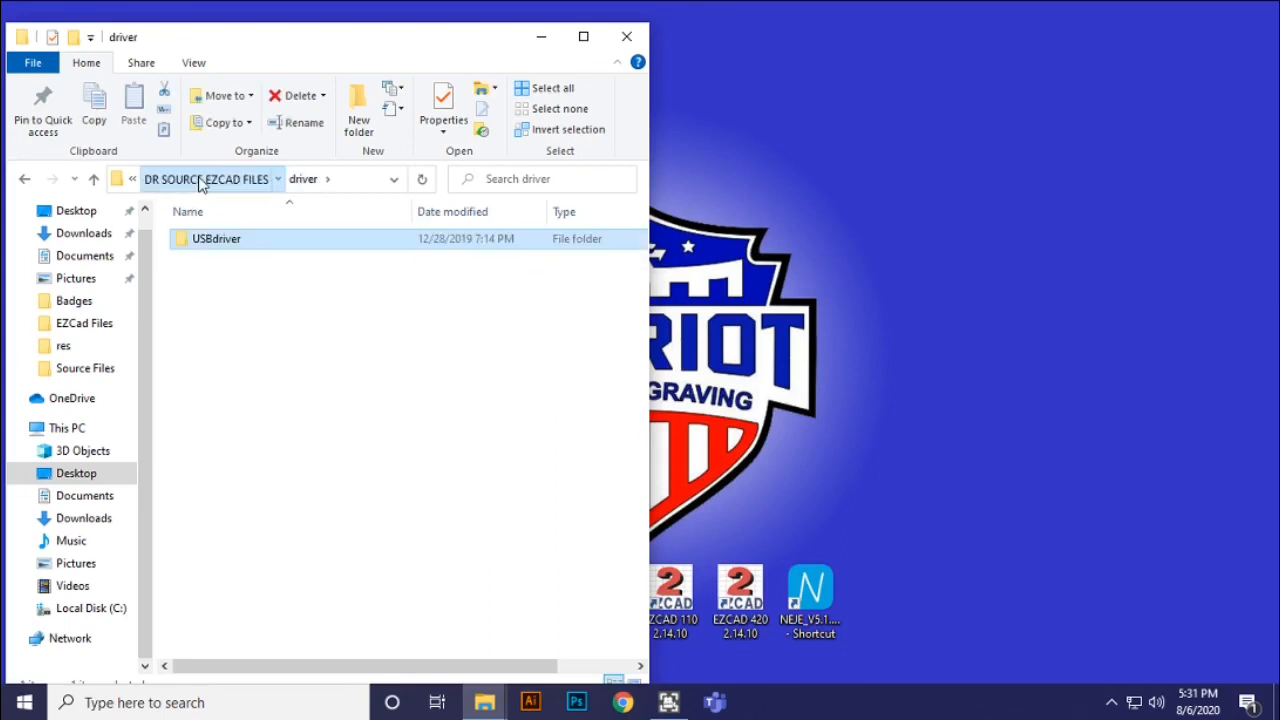
left_click(210, 178)
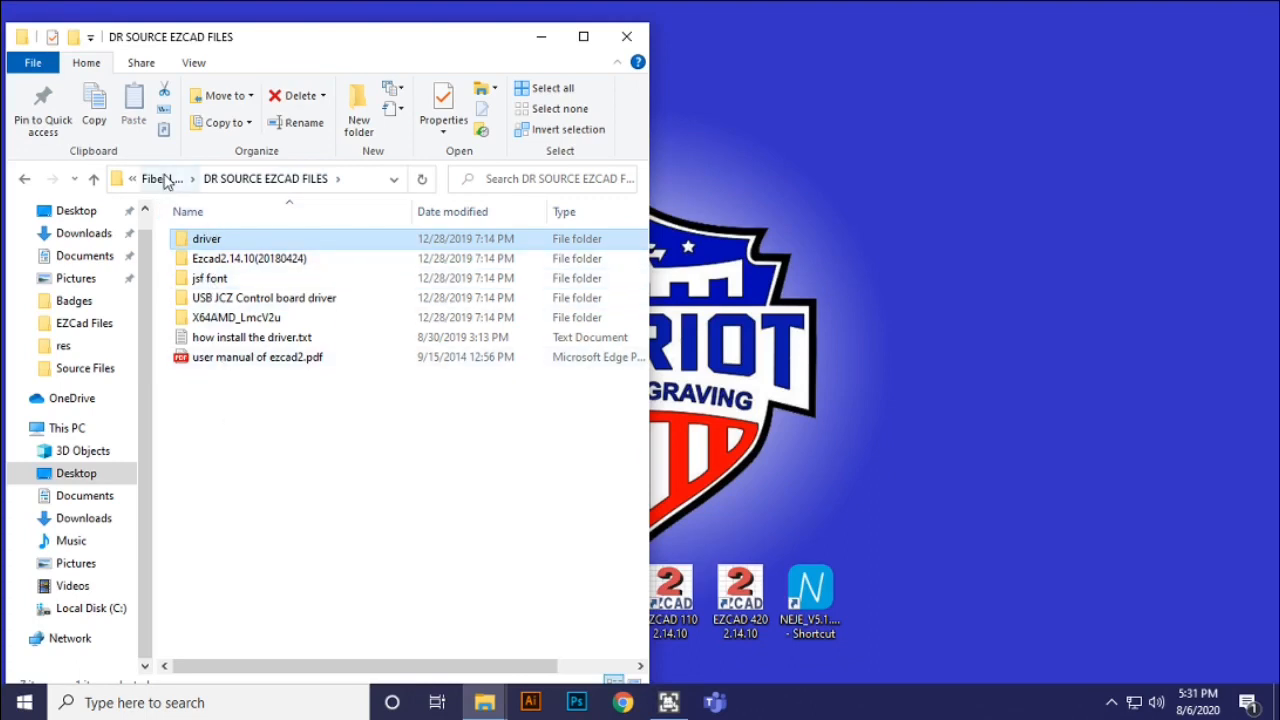
left_click(160, 178)
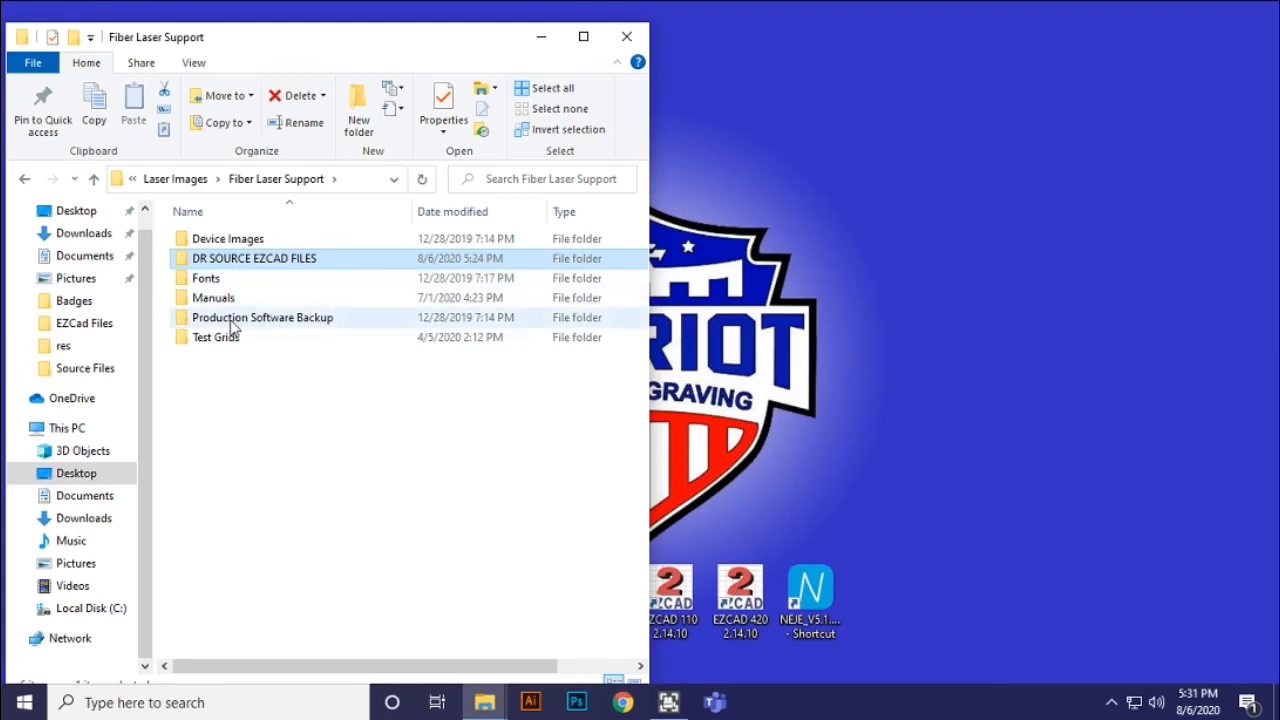
Step: Enter Production Software Backup and select the F 163G 110mmx110mm f=127mm folder
double_click(262, 316)
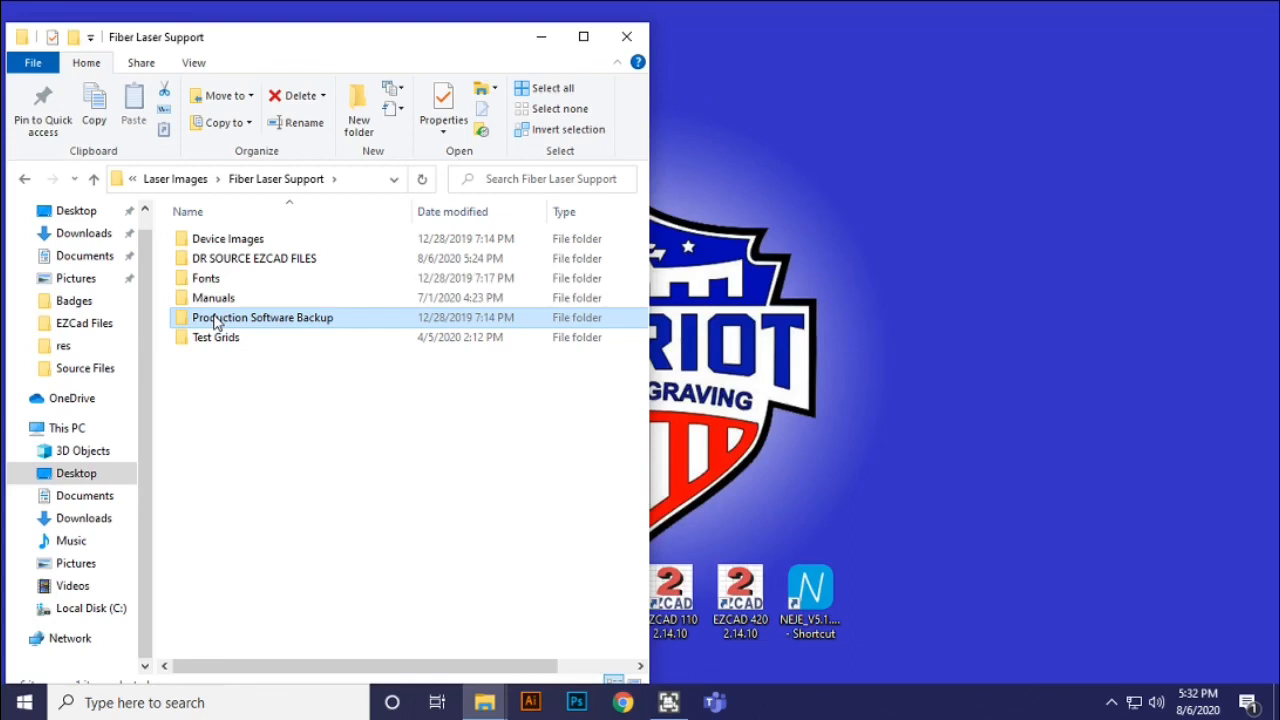
double_click(262, 316)
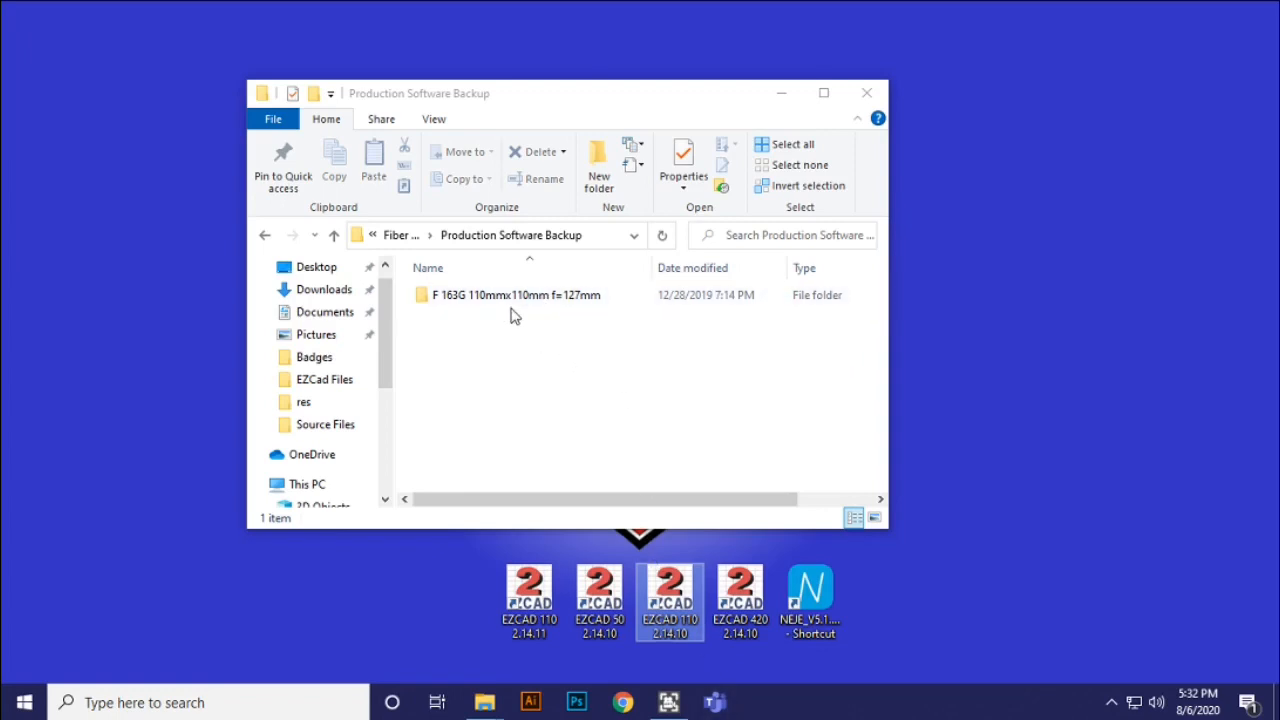
mouse_move(668, 584)
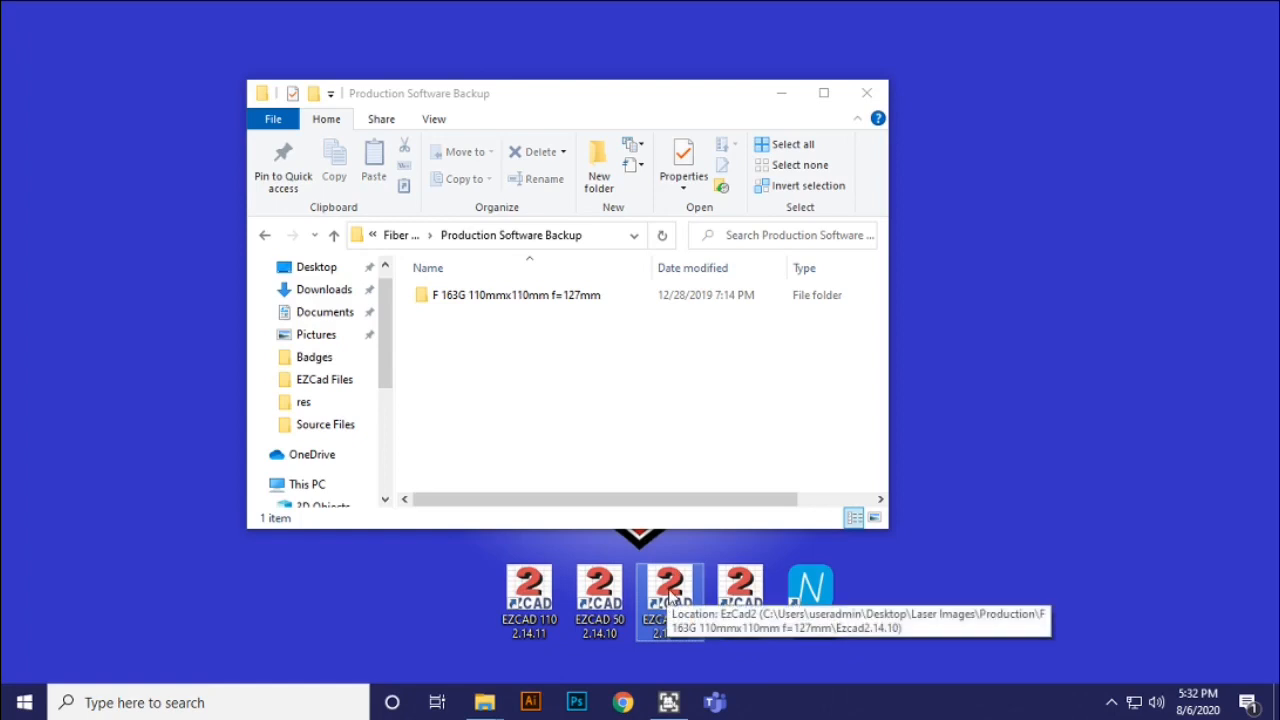
mouse_move(144, 576)
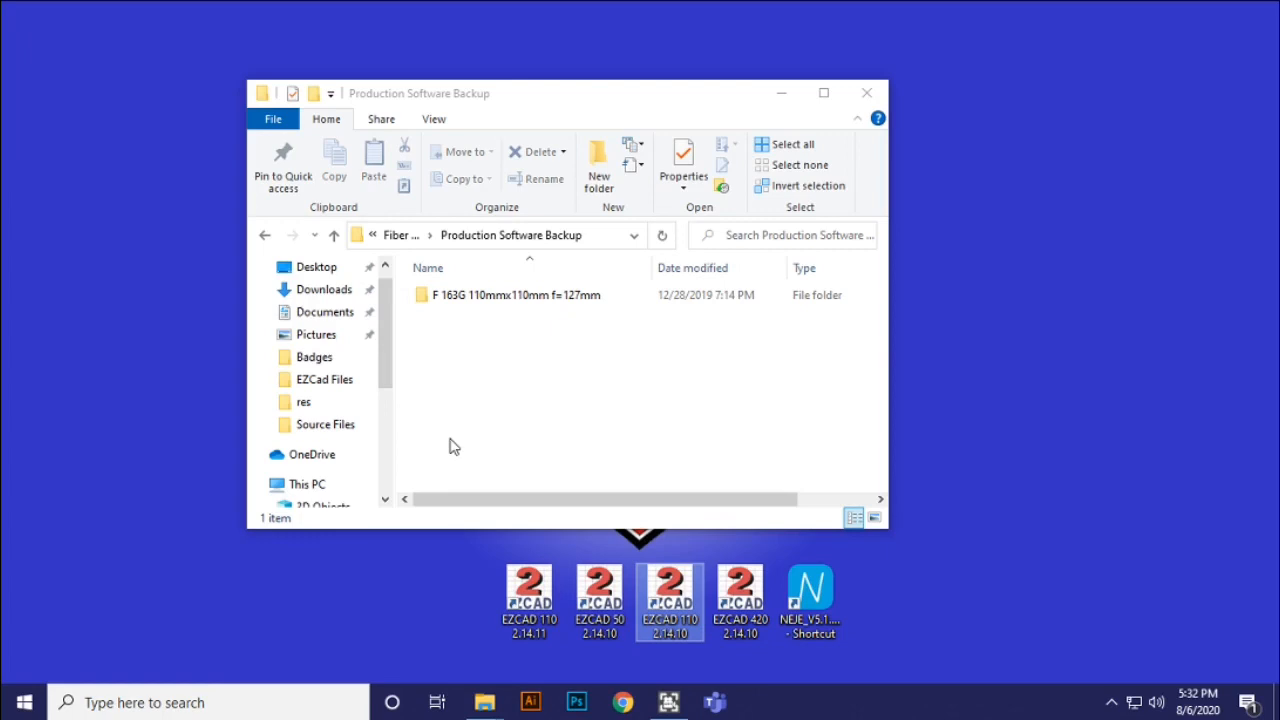
mouse_move(452, 424)
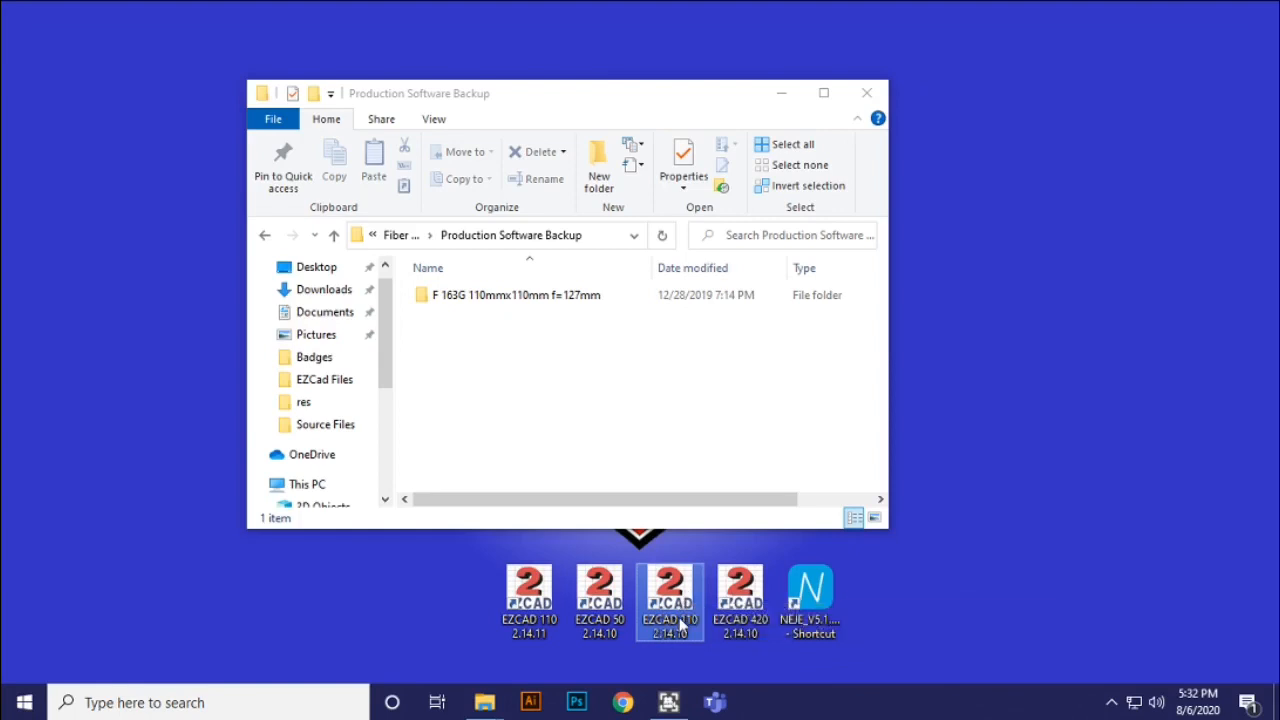
mouse_move(670, 590)
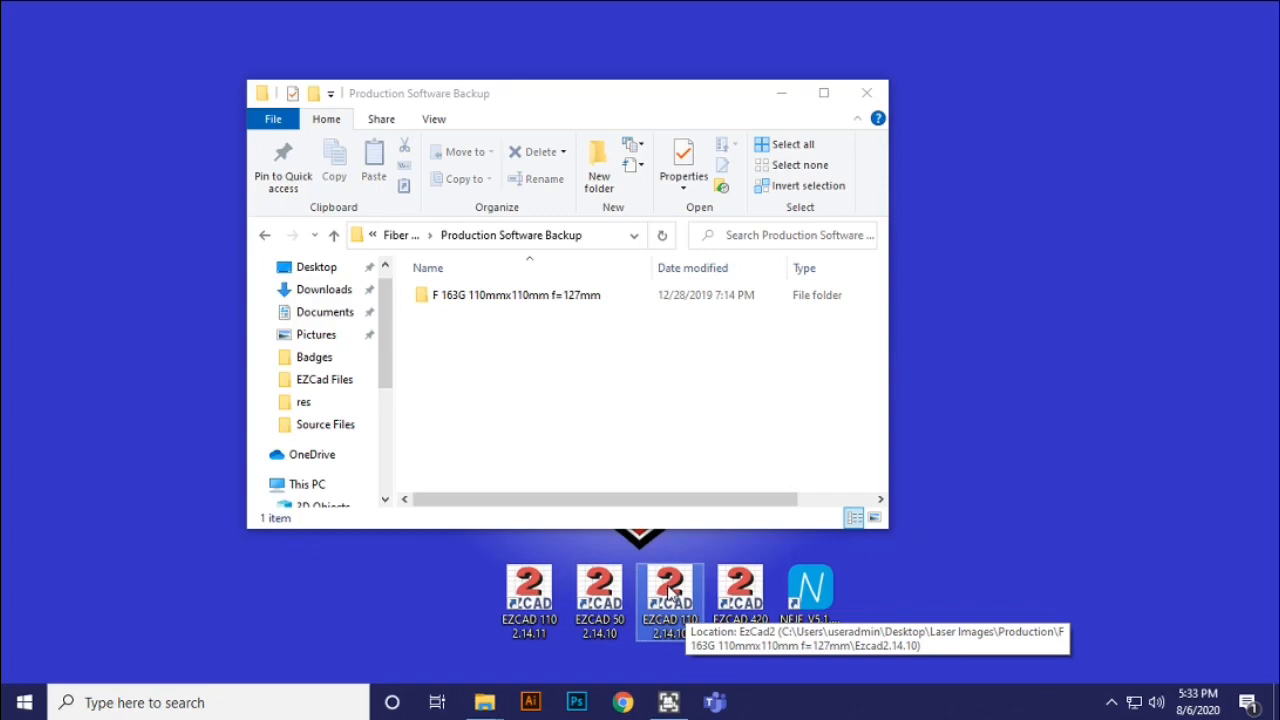
left_click(500, 294)
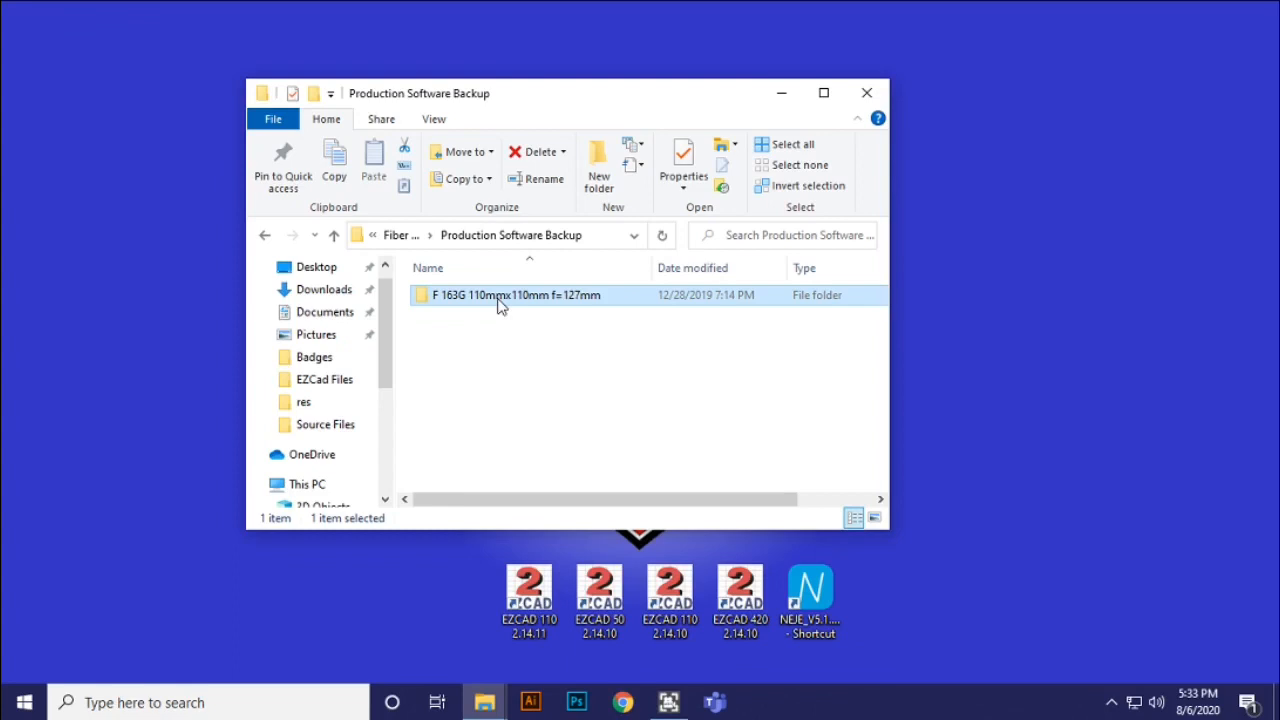
mouse_move(780, 138)
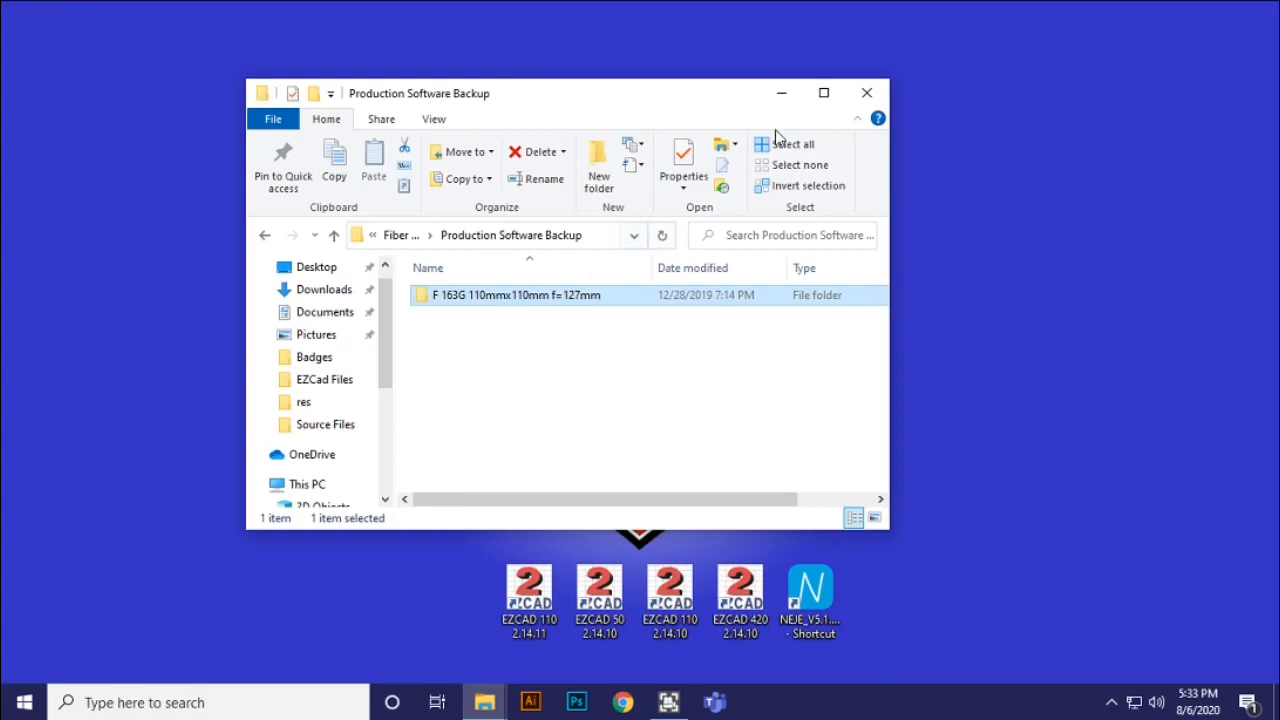
mouse_move(866, 92)
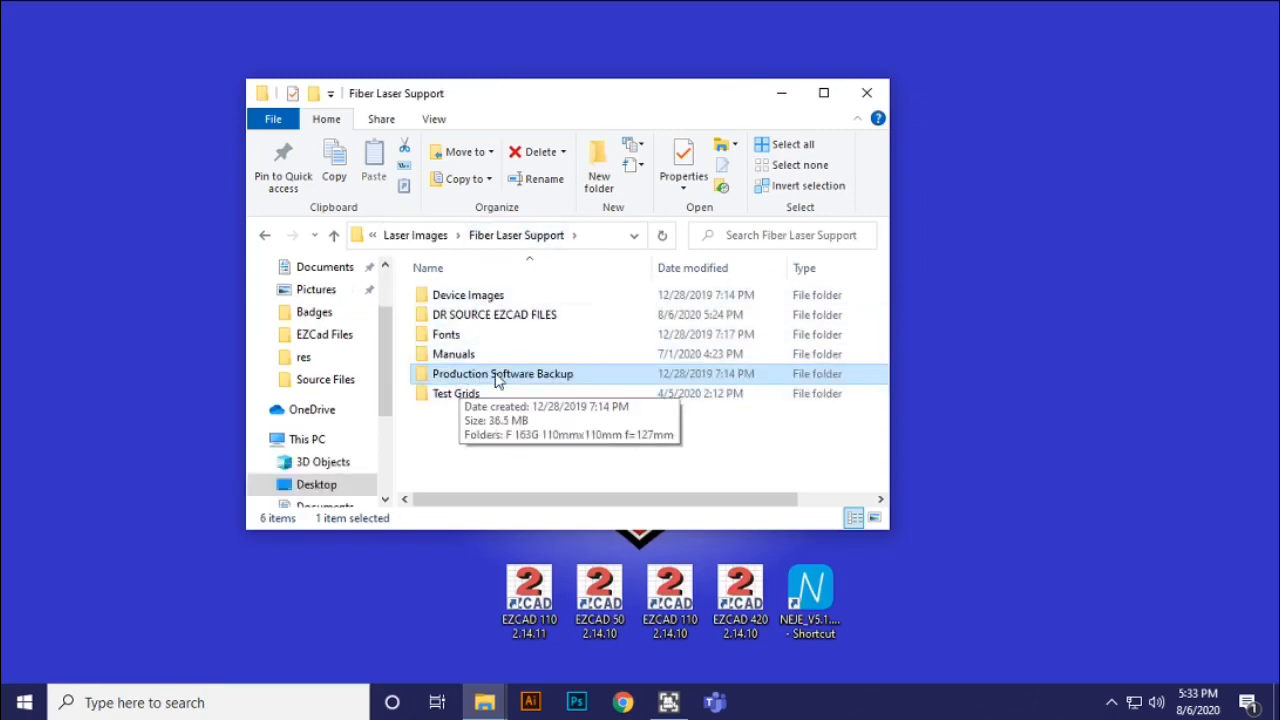
left_click(496, 314)
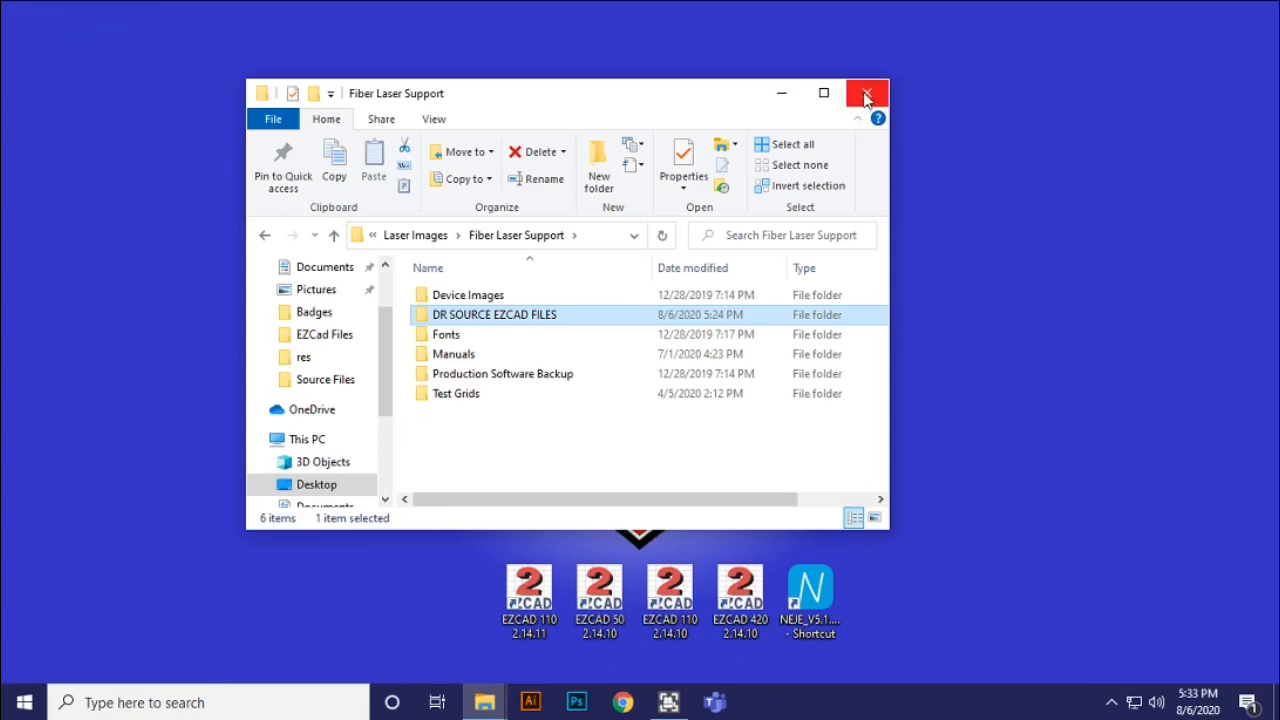
left_click(866, 92)
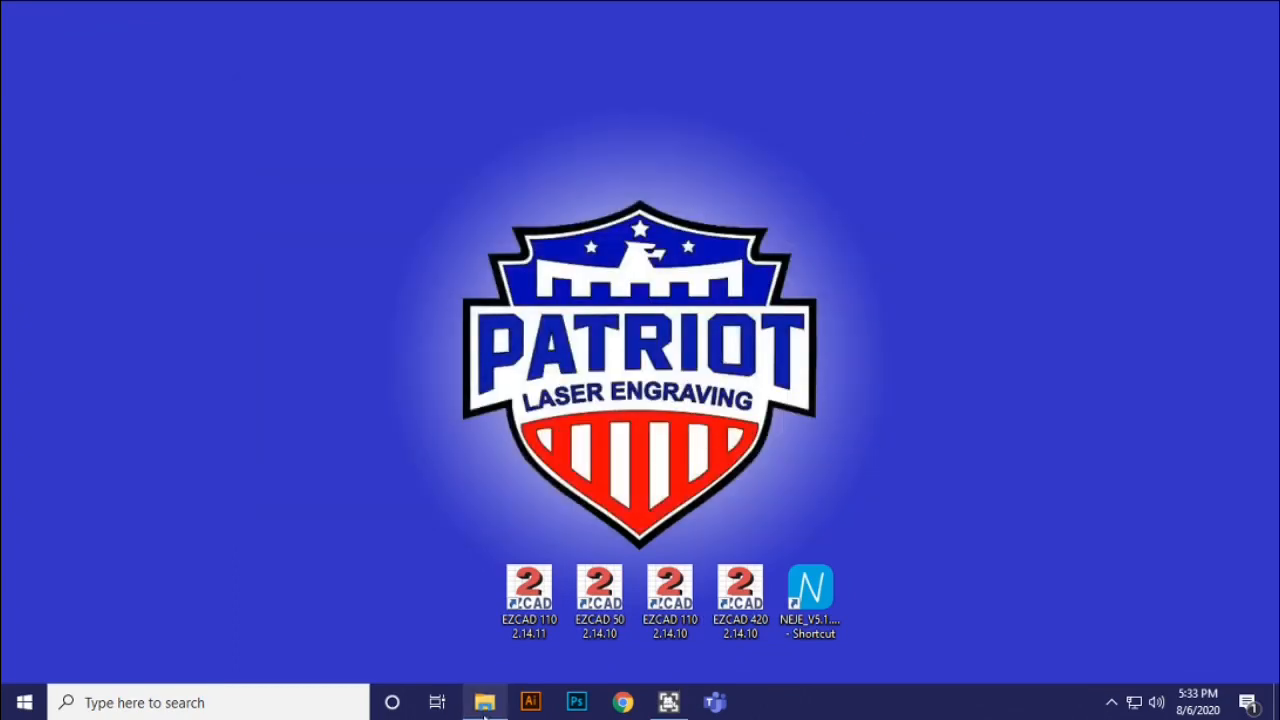
left_click(484, 700)
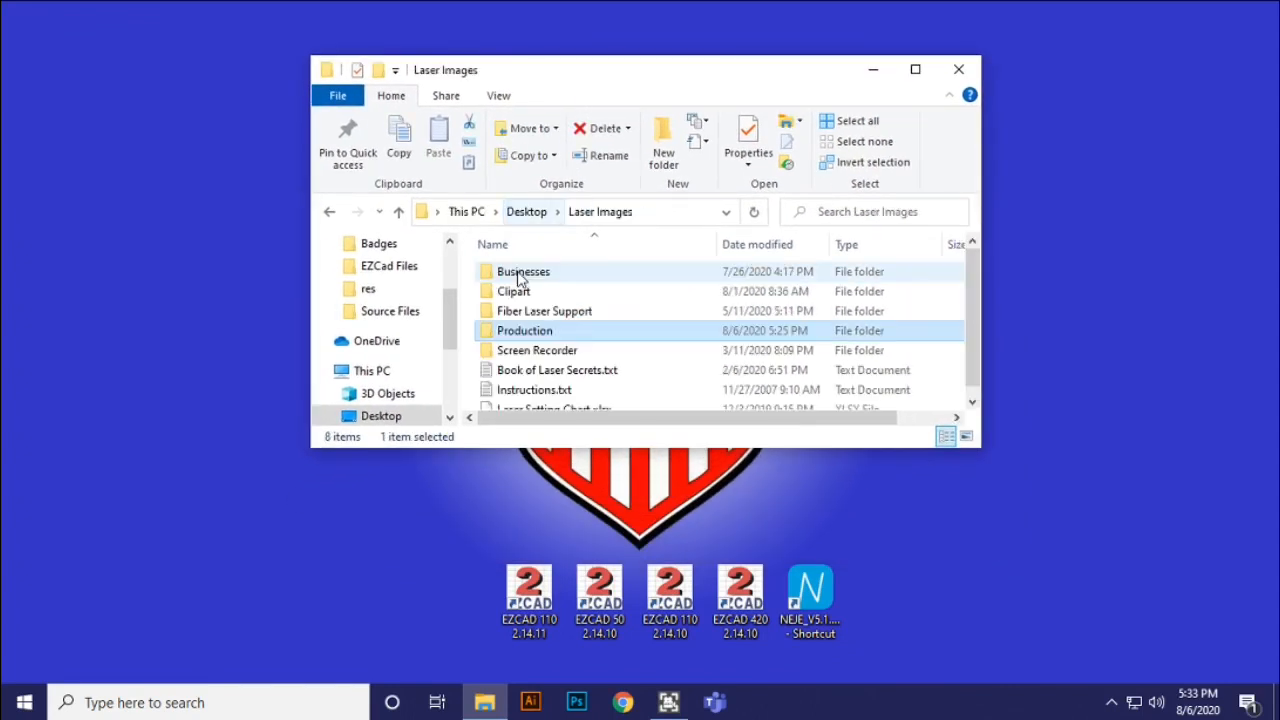
double_click(524, 330)
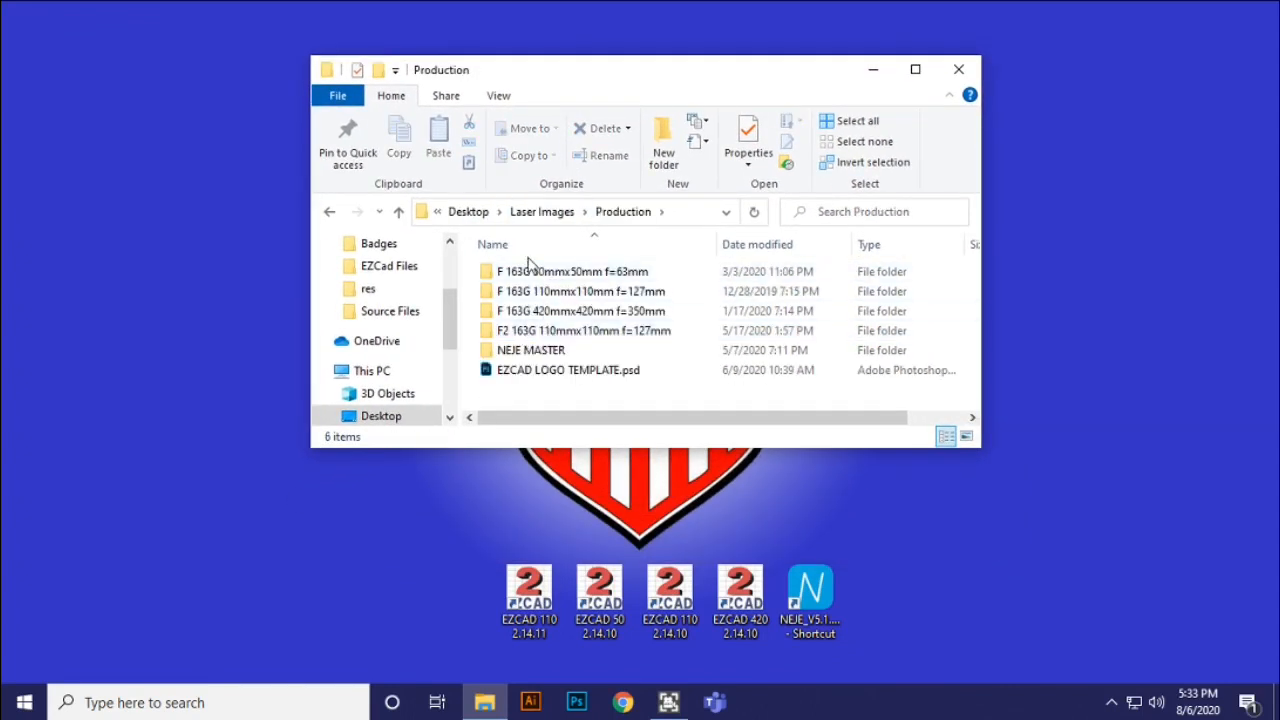
mouse_move(540, 264)
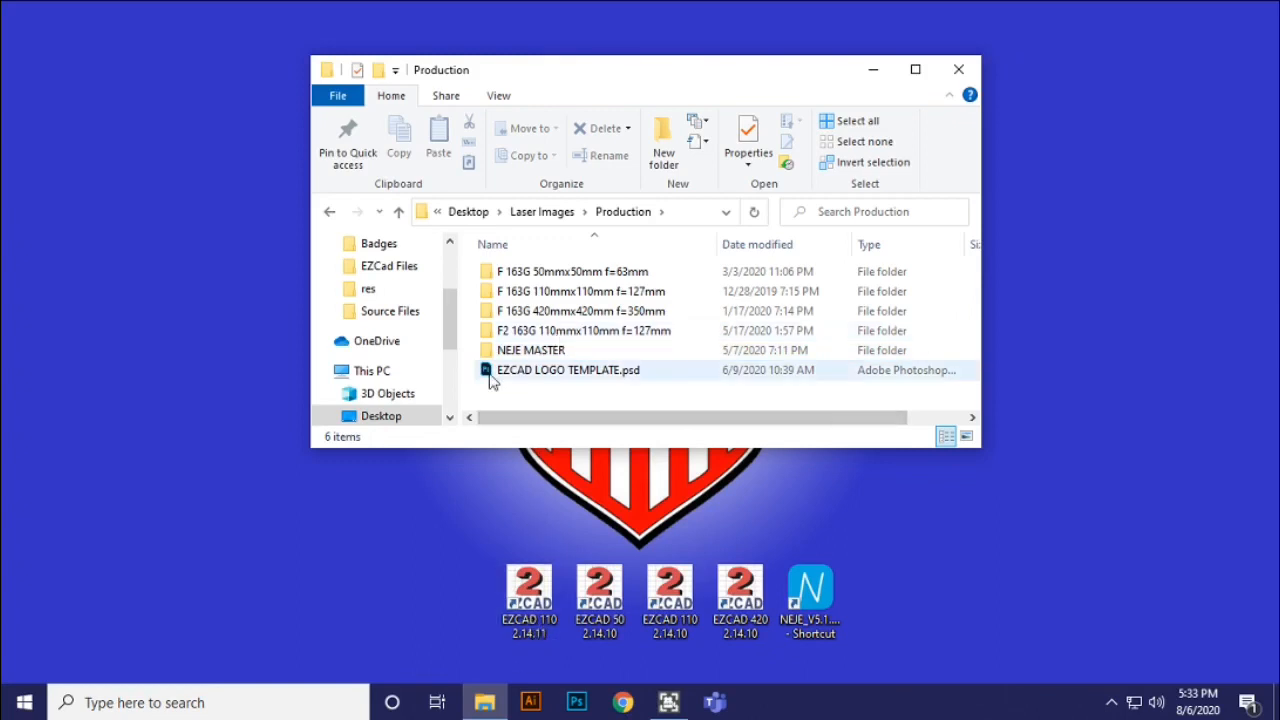
left_click(668, 596)
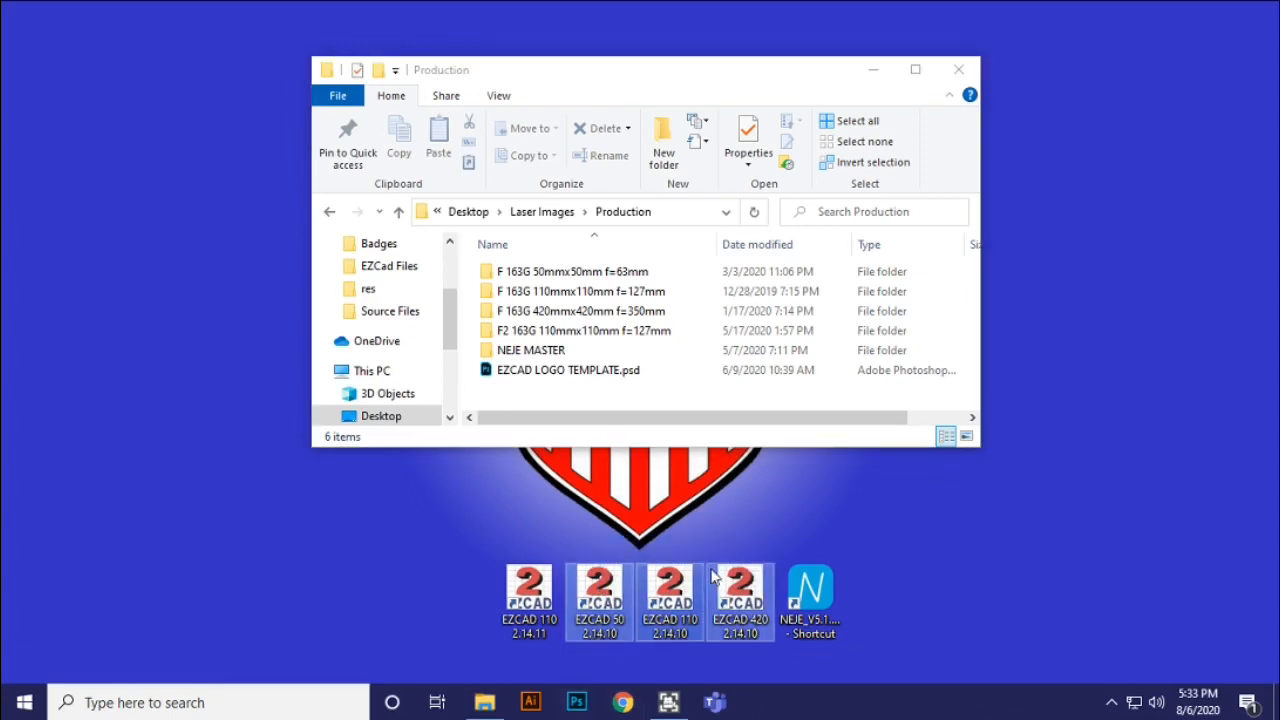
mouse_move(598, 600)
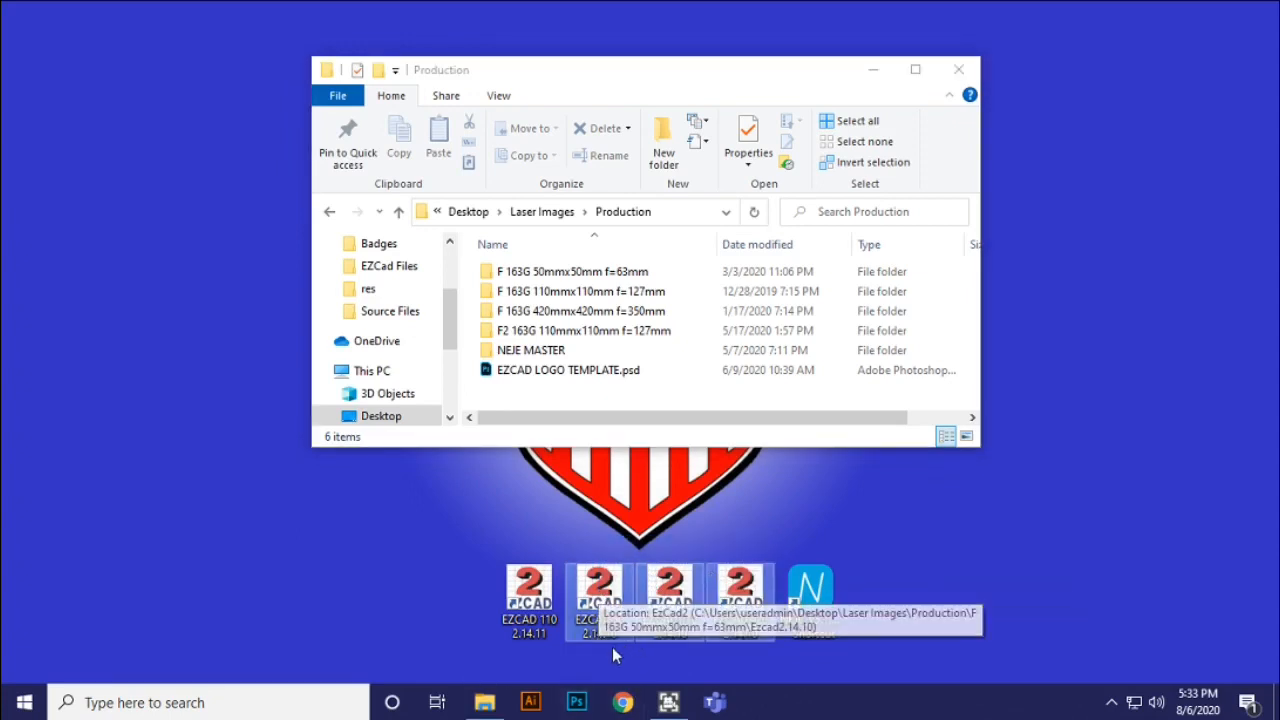
mouse_move(560, 398)
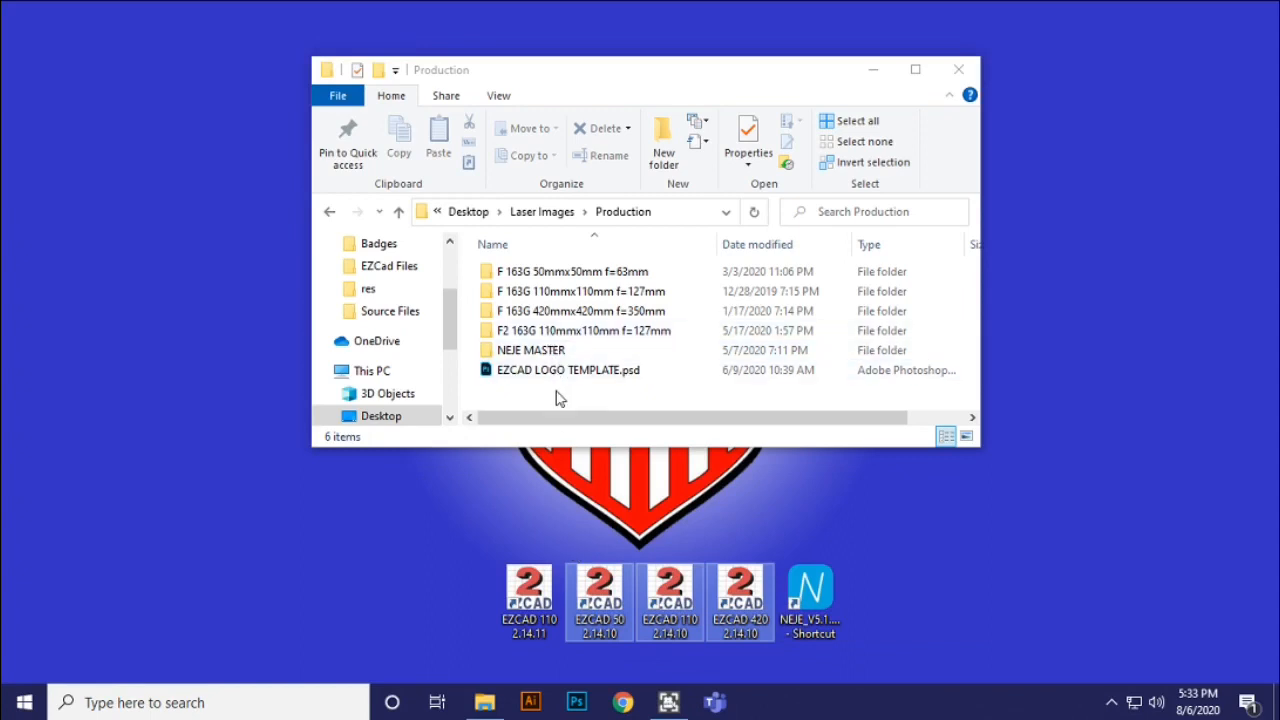
left_click(582, 330)
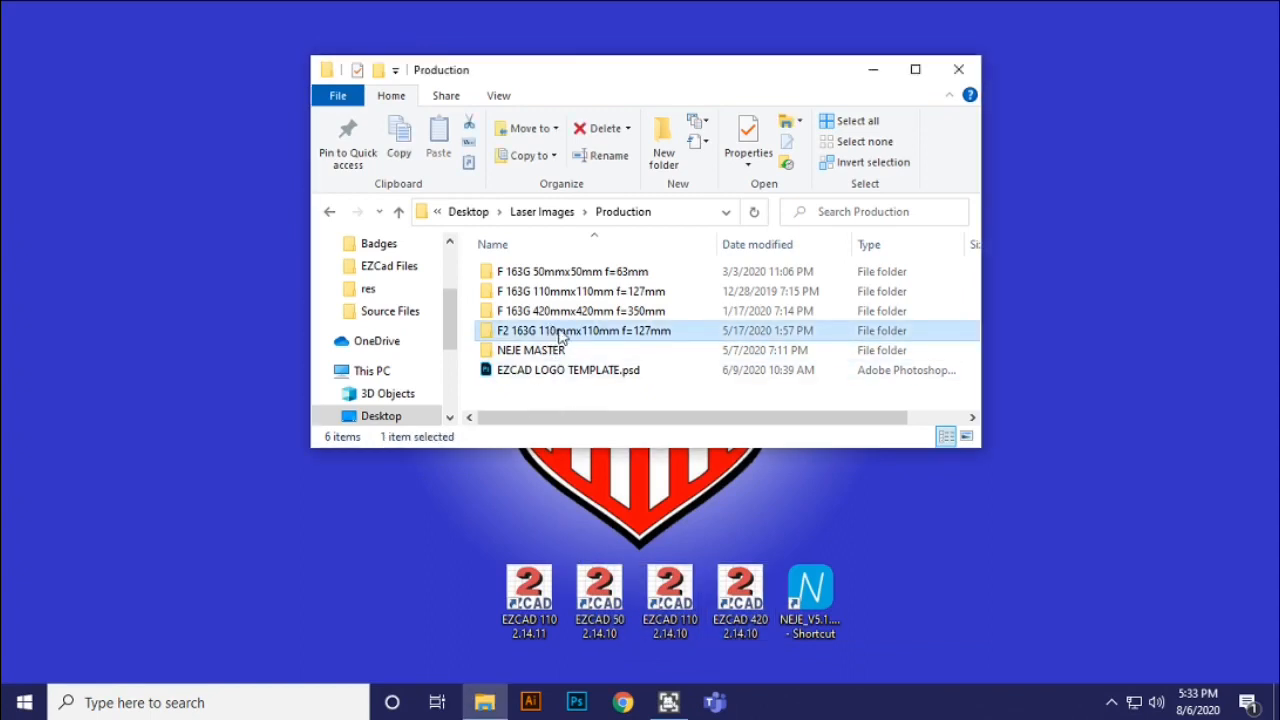
mouse_move(572, 272)
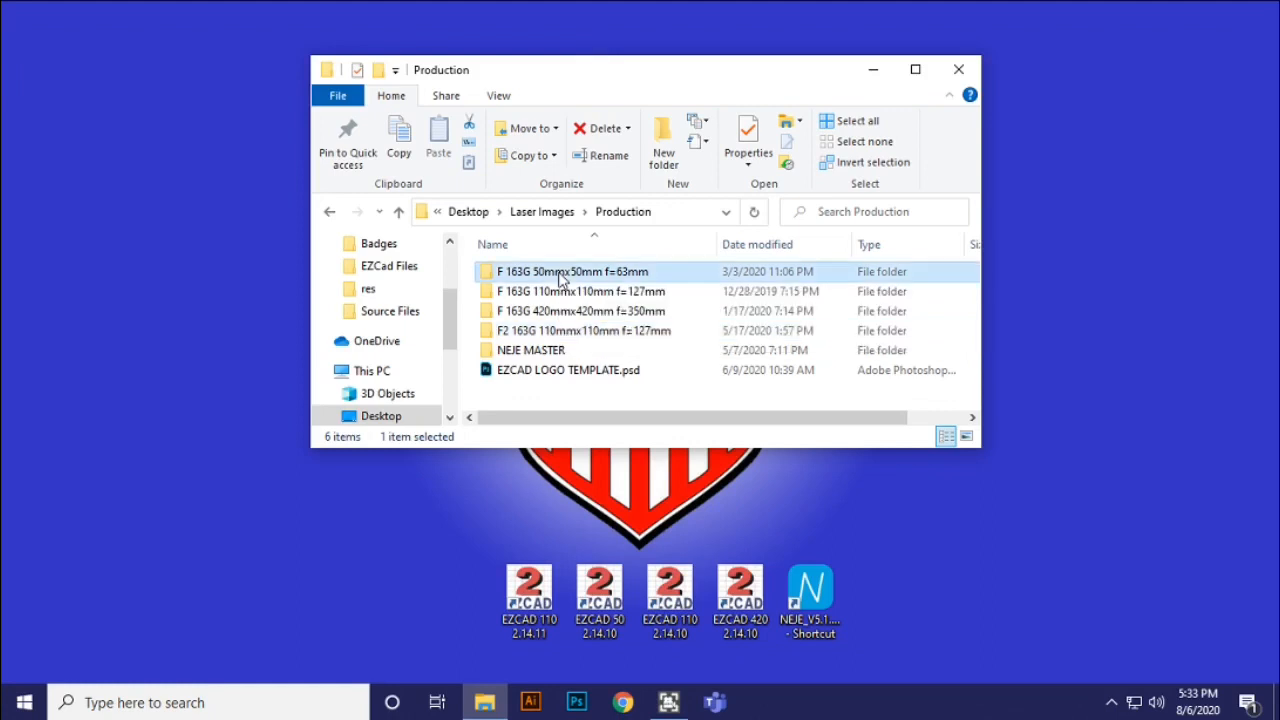
left_click(580, 312)
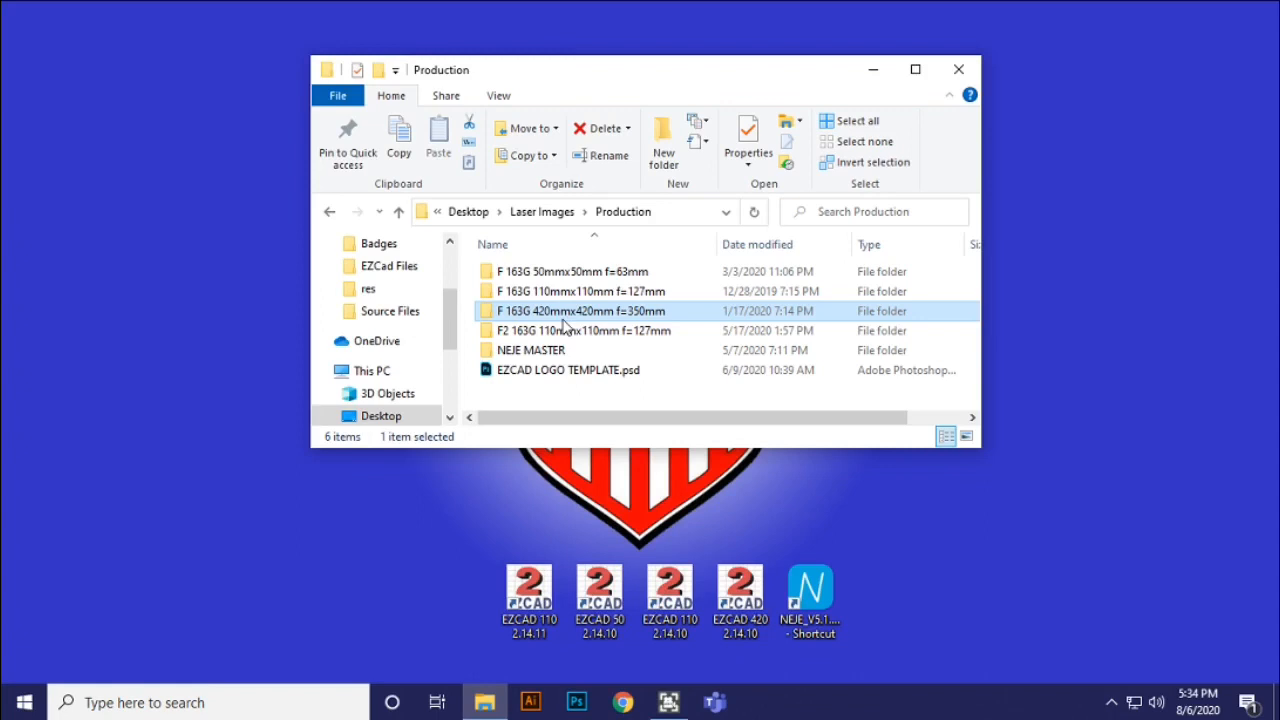
mouse_move(124, 420)
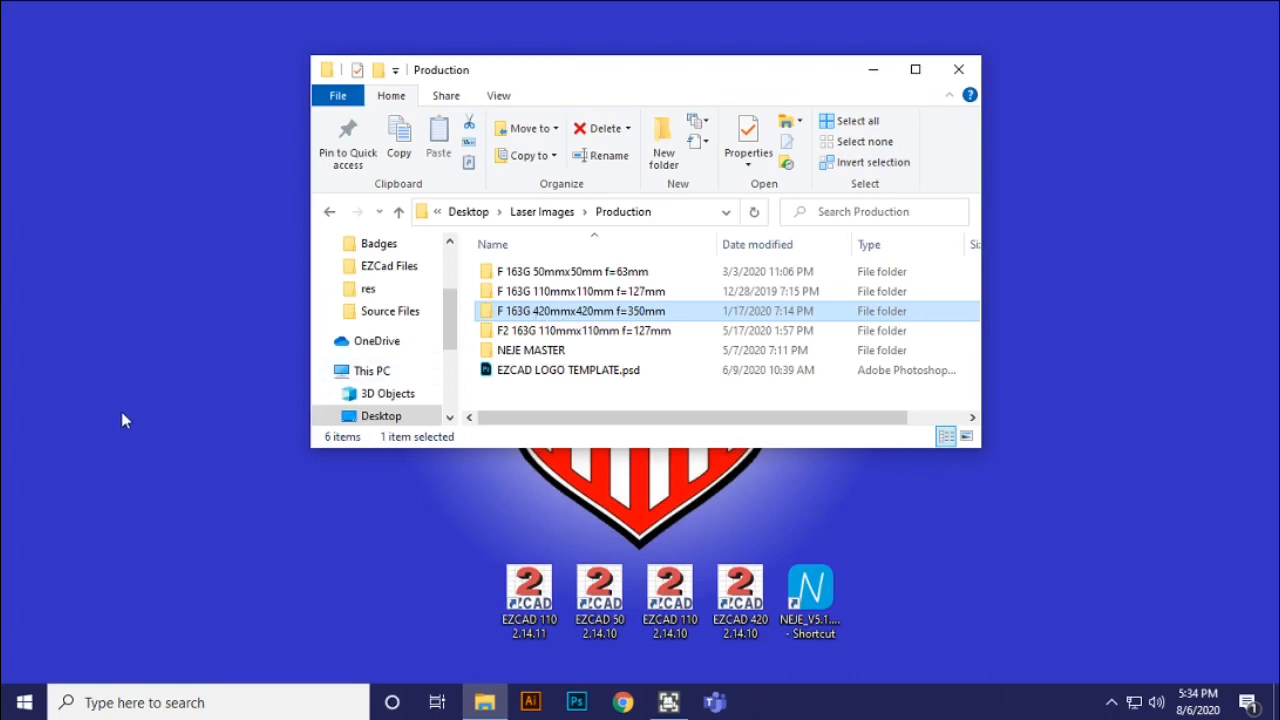
mouse_move(562, 322)
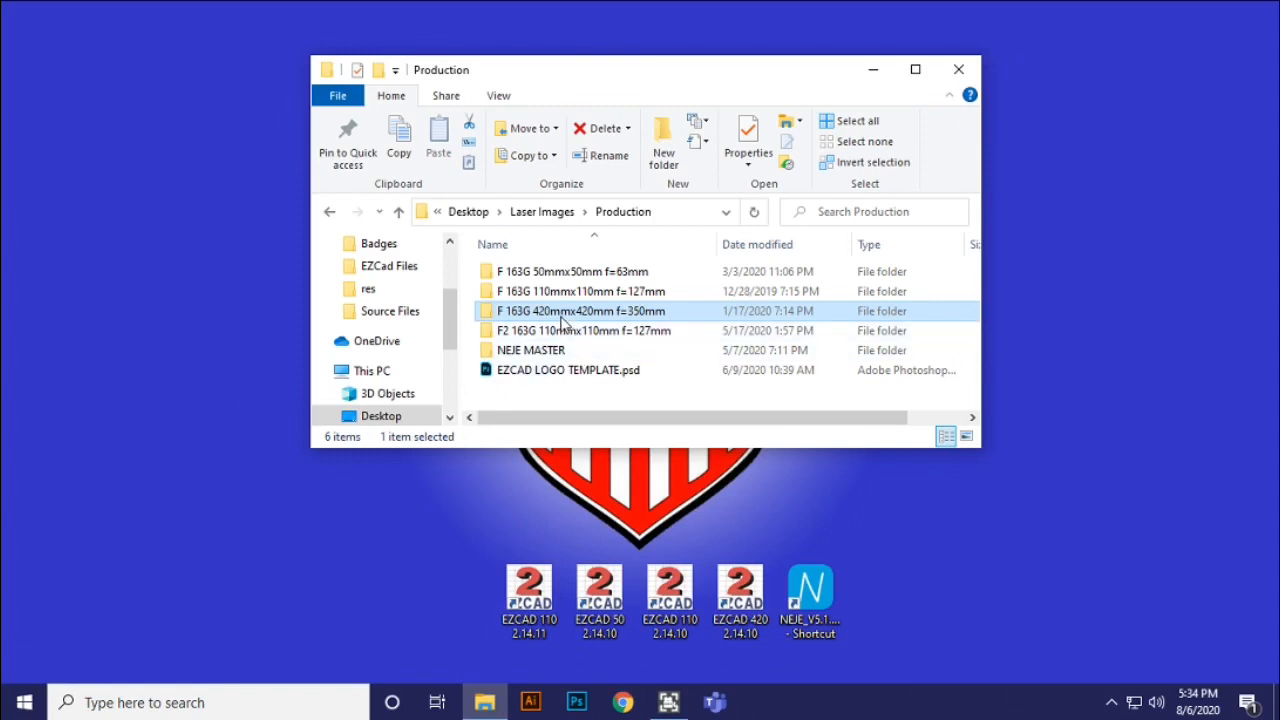
mouse_move(564, 316)
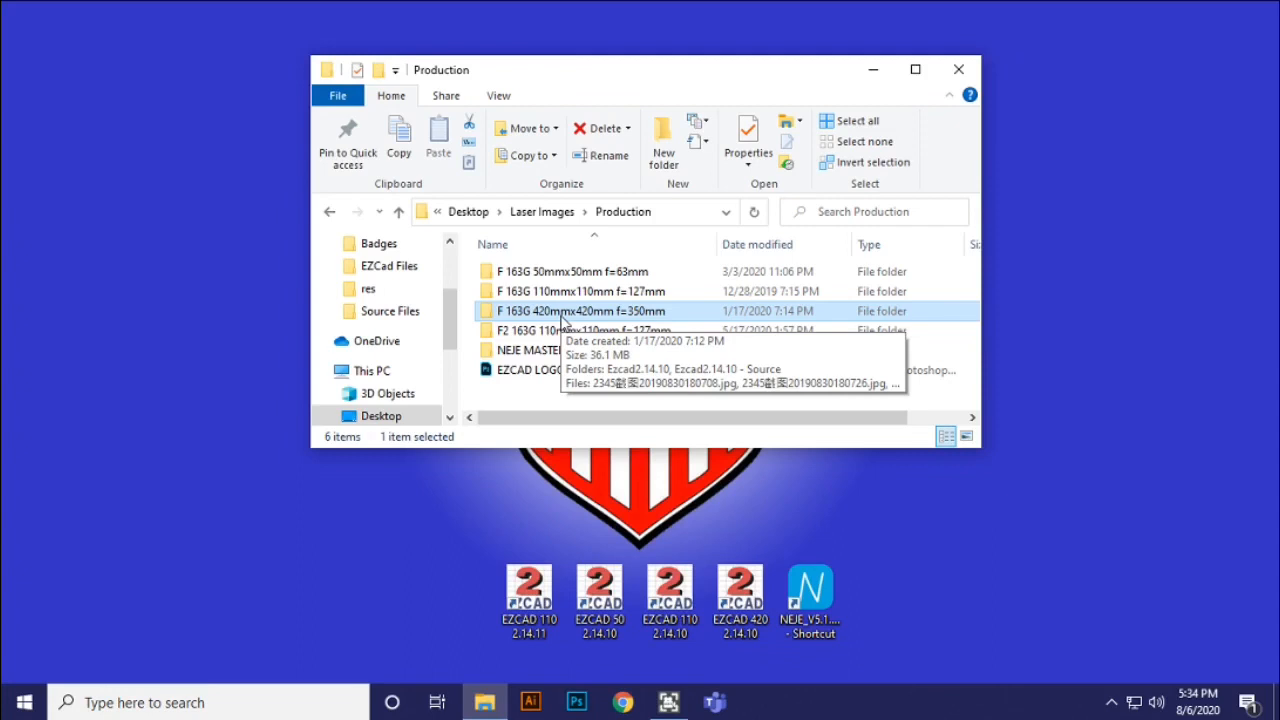
mouse_move(584, 320)
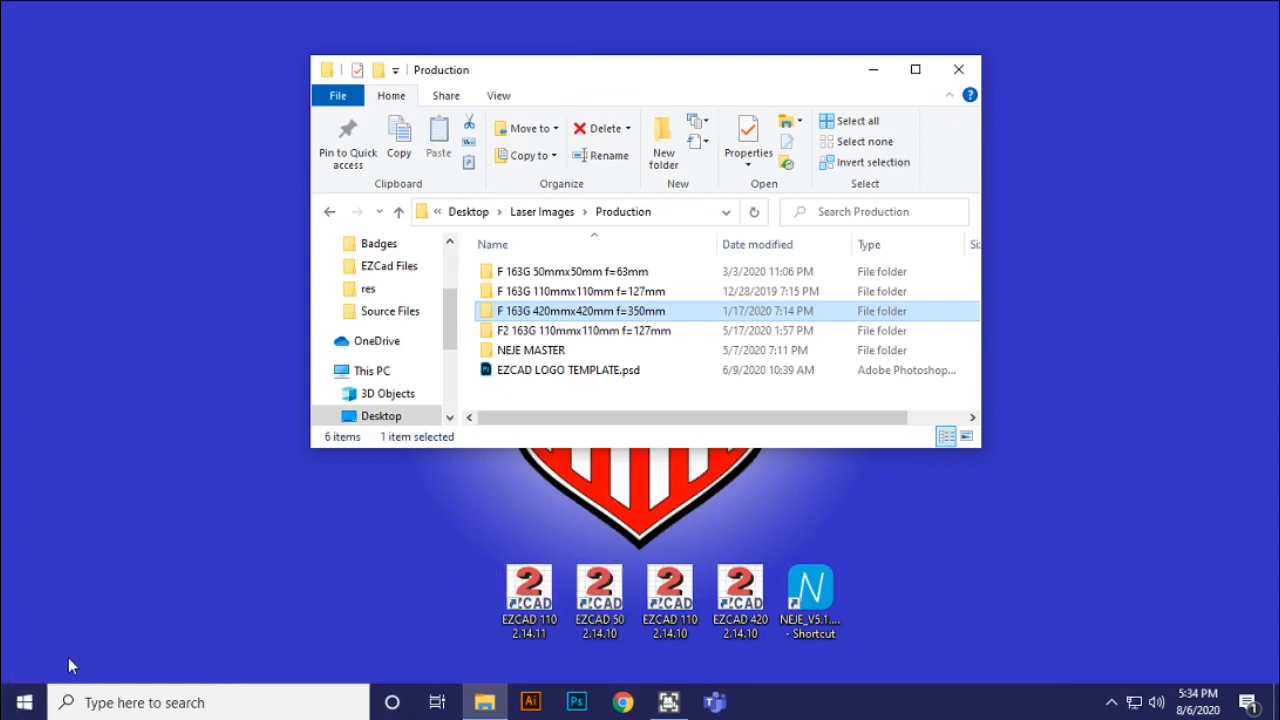
Step: Launch a second Explorer window from a c: search and reach the Desktop folder
left_click(22, 700)
type("c:\\")
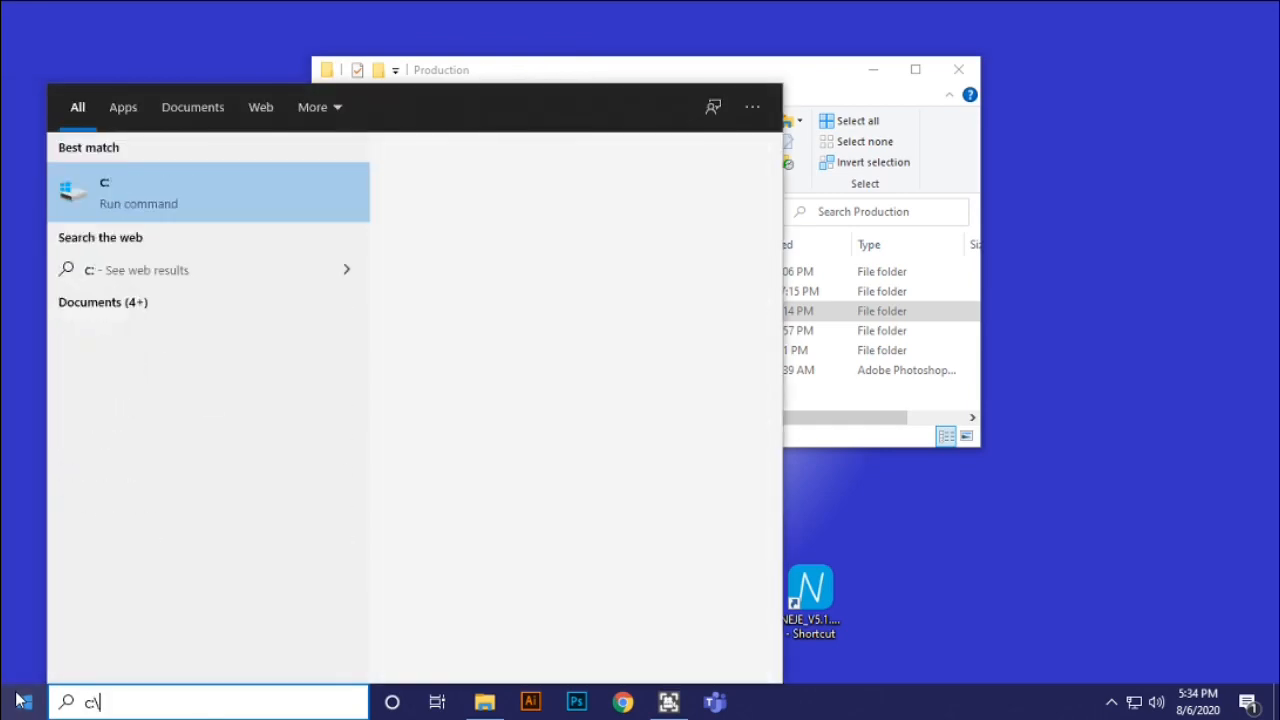
key("enter")
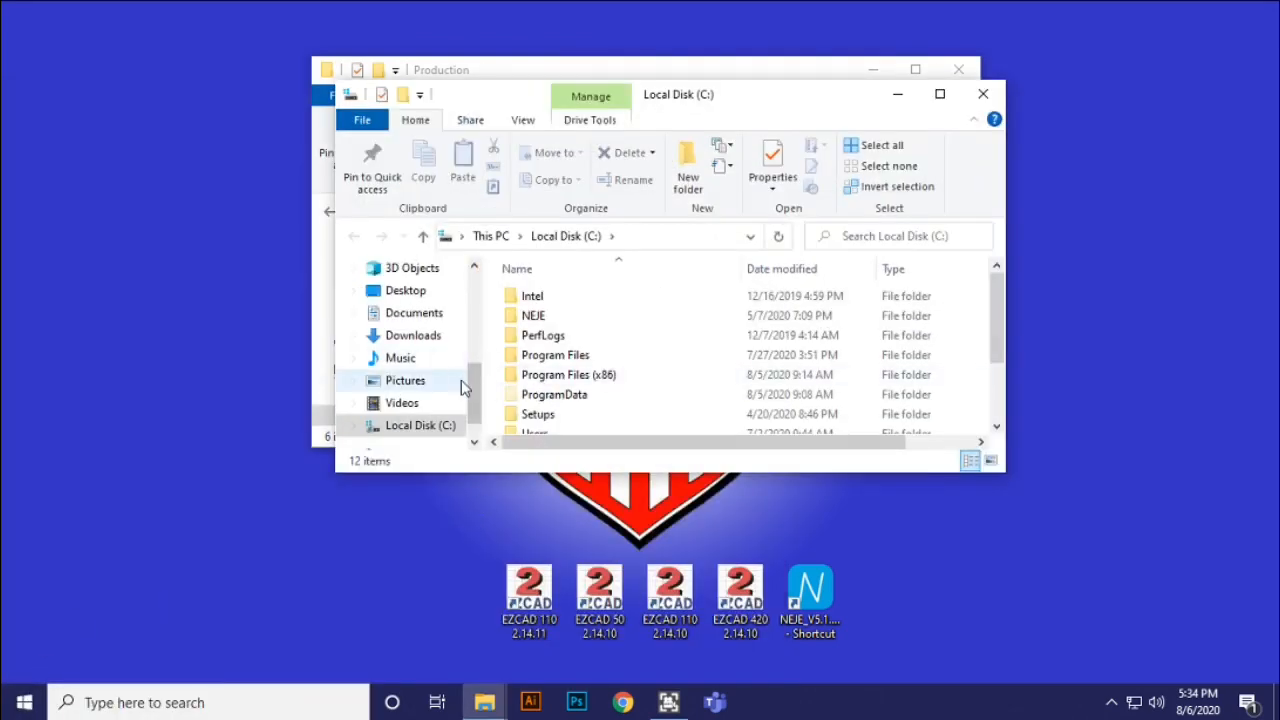
left_click(414, 312)
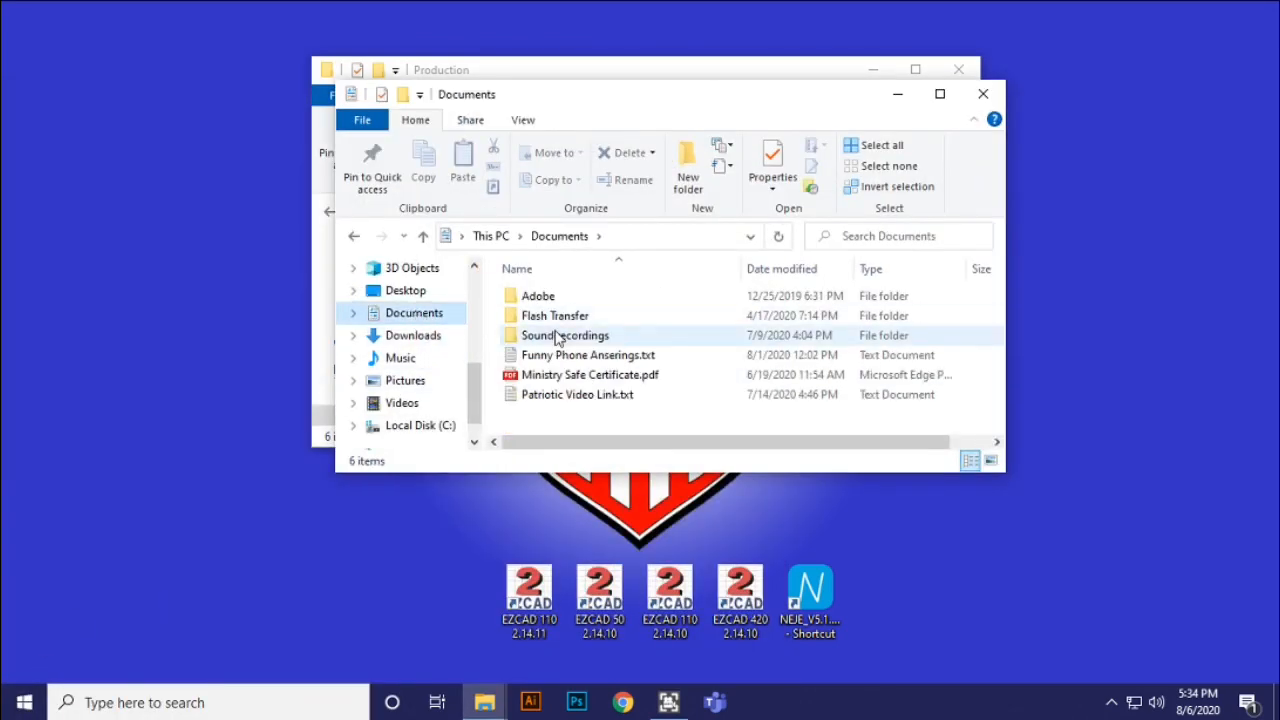
left_click(404, 290)
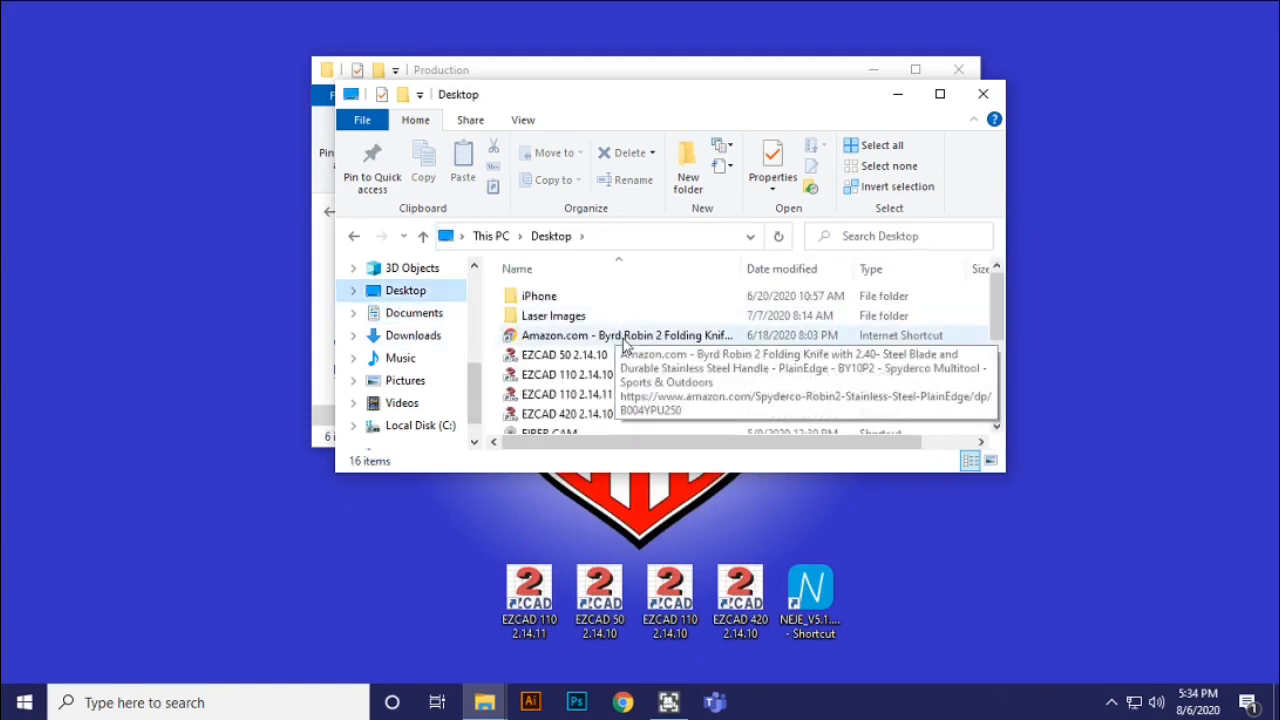
Step: Navigate Laser Images > Fiber Laser Support > Production Software Backup beside the Production window
double_click(554, 316)
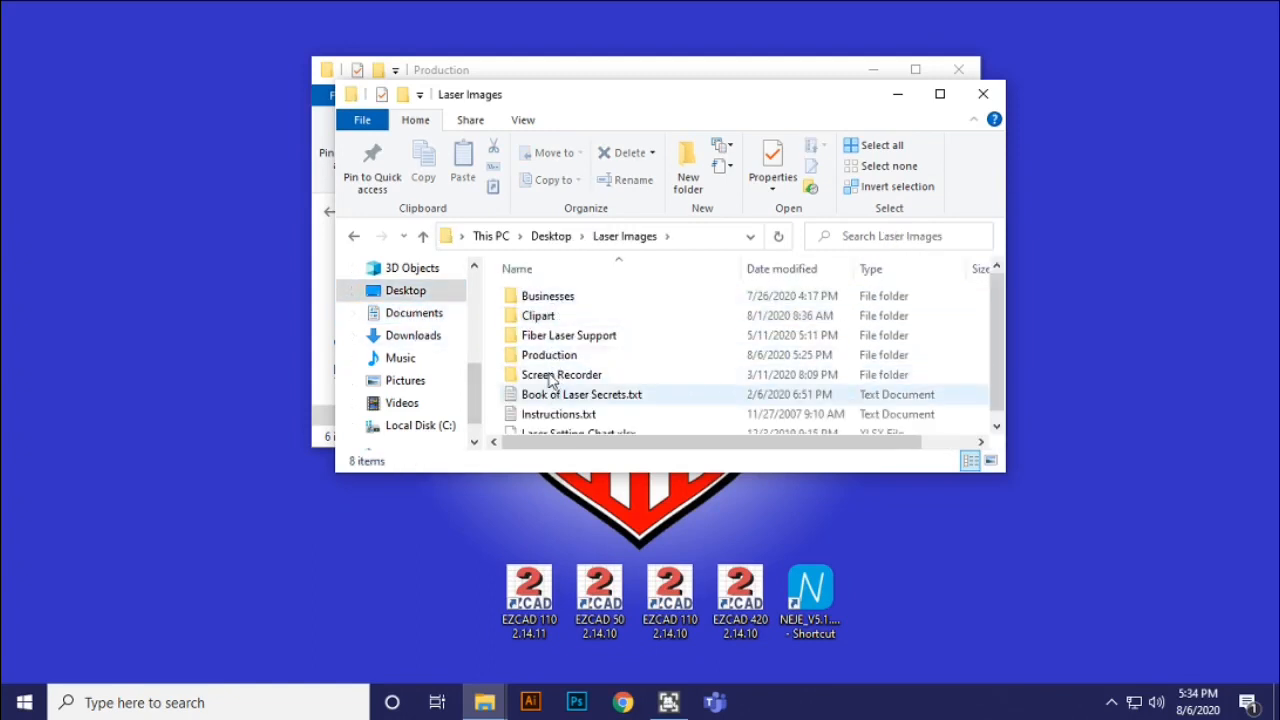
double_click(568, 336)
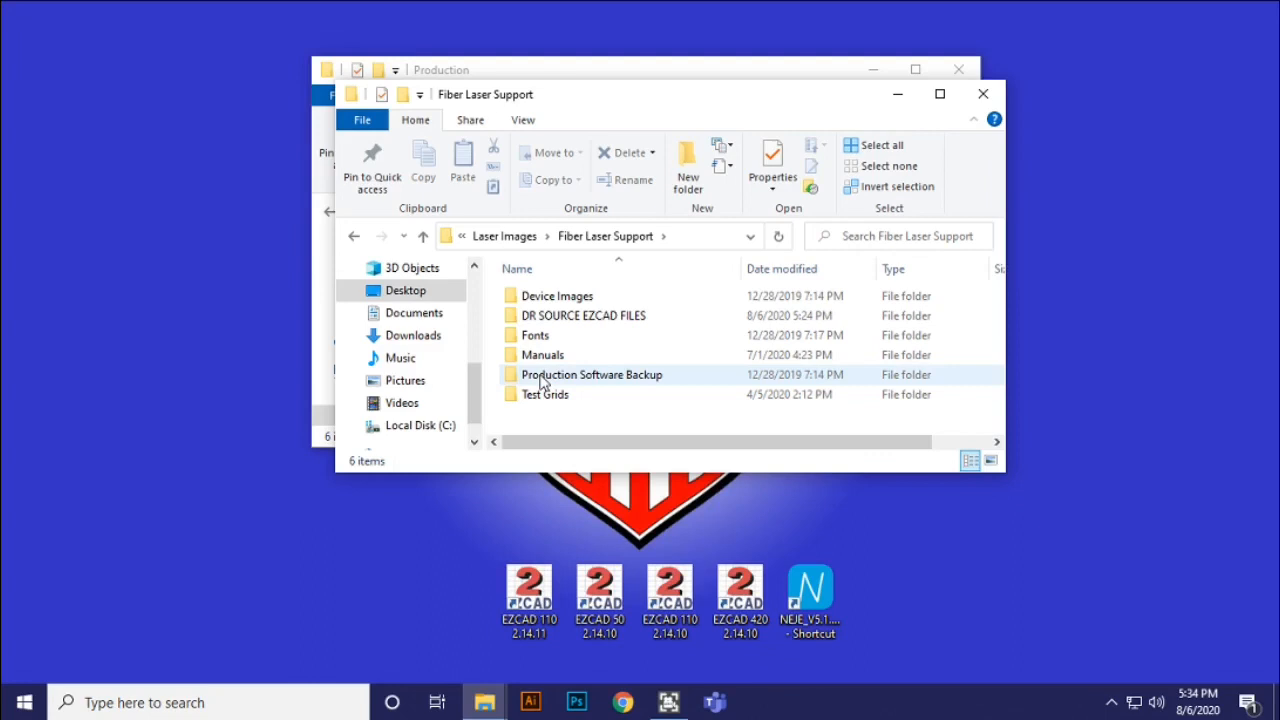
double_click(592, 374)
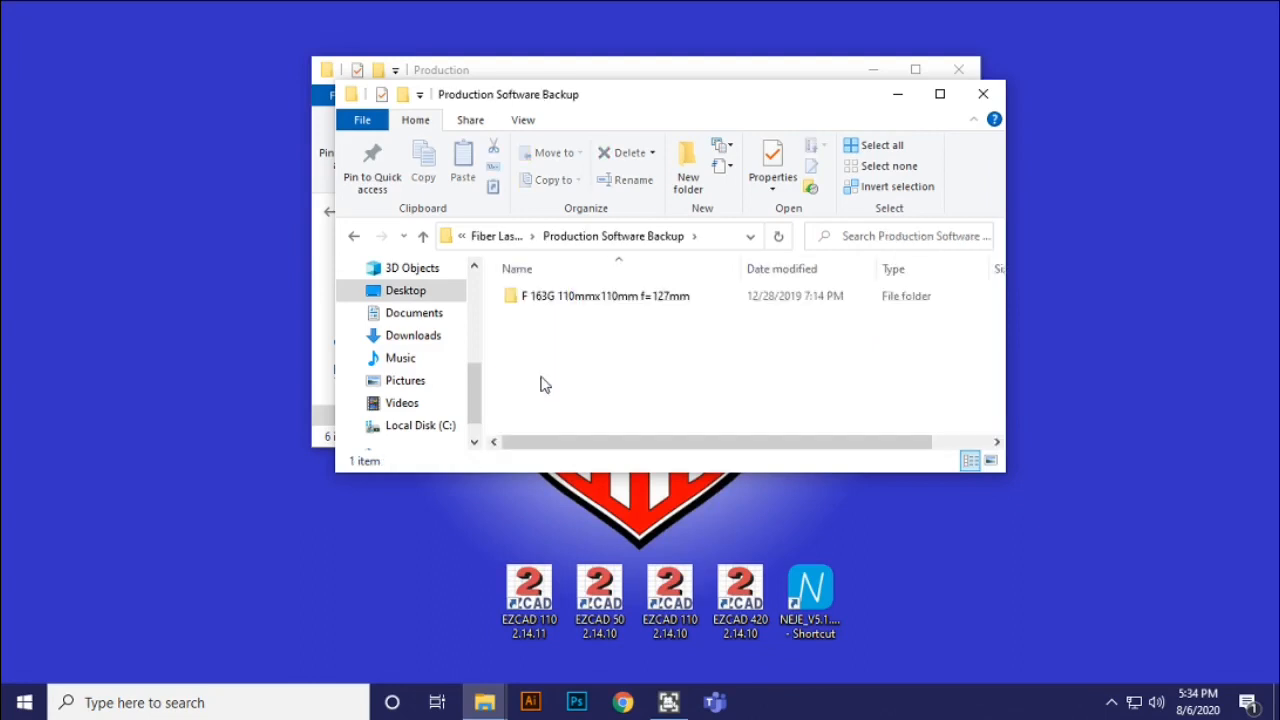
mouse_move(636, 84)
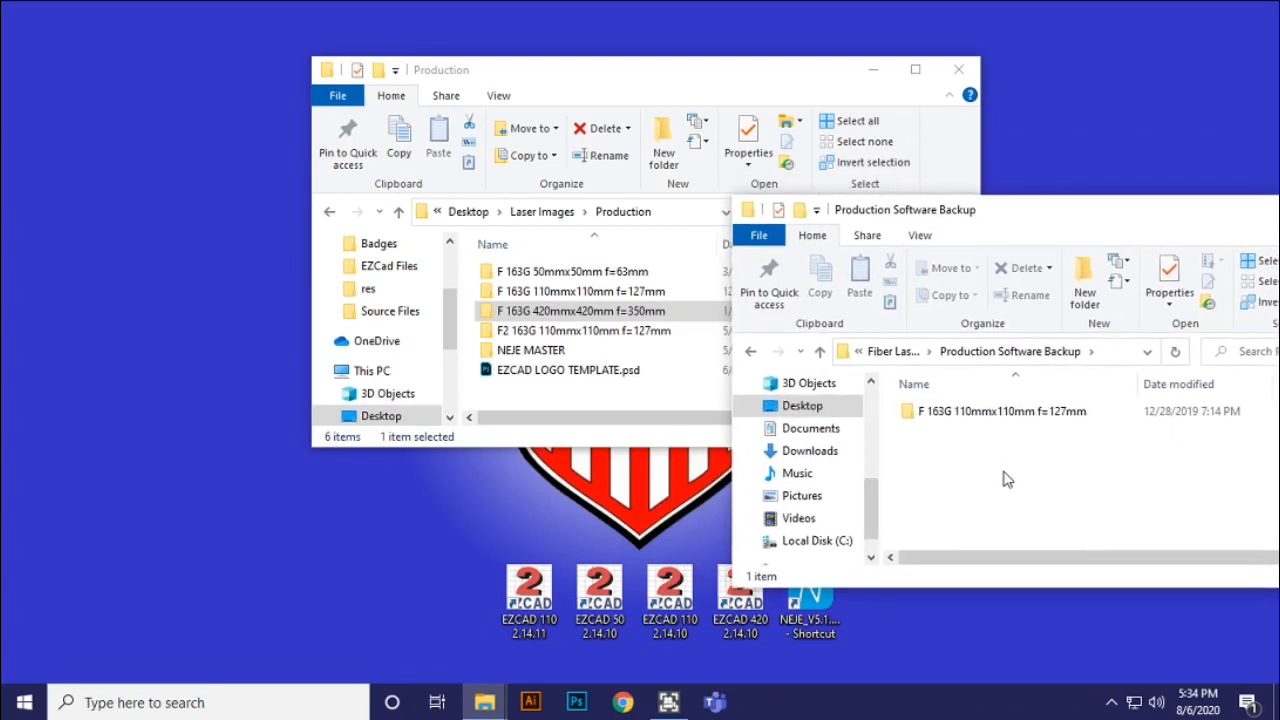
right_click(1000, 412)
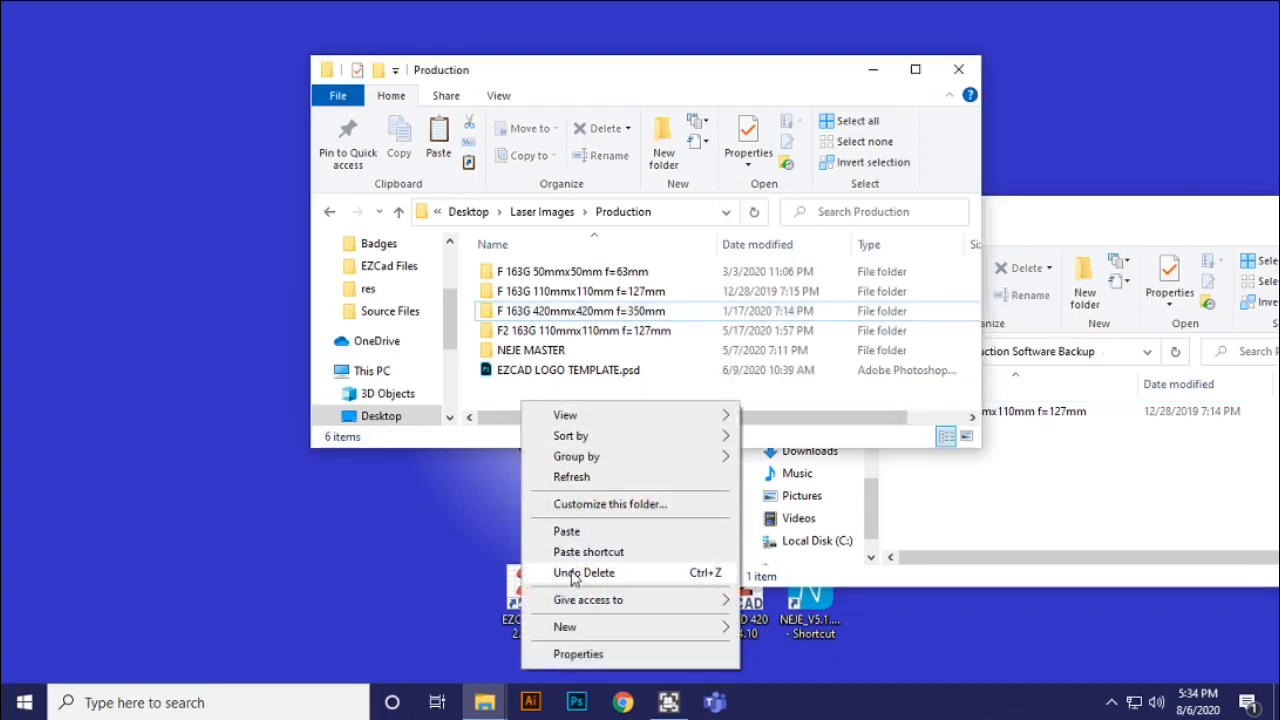
Step: Copy the backup 110mm folder into Production as F 163G 110mmx110mm f=127mm(B)
left_click(584, 572)
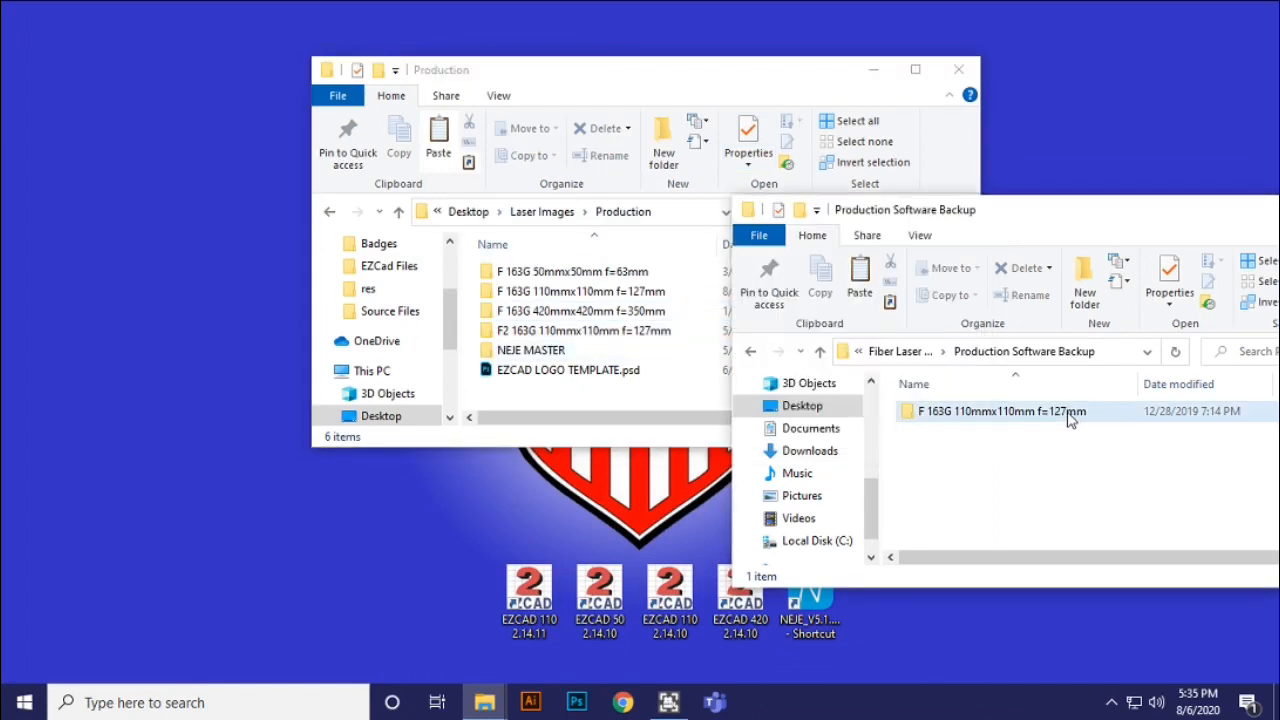
left_click(1000, 412)
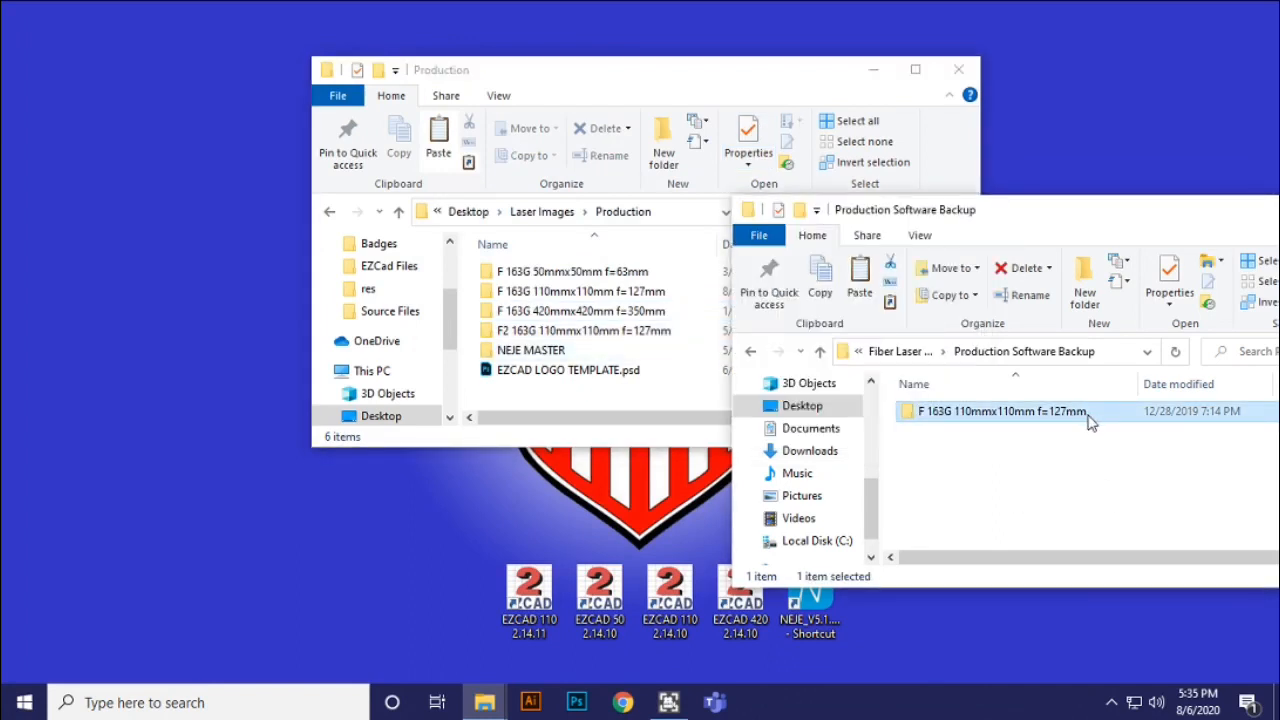
double_click(996, 412)
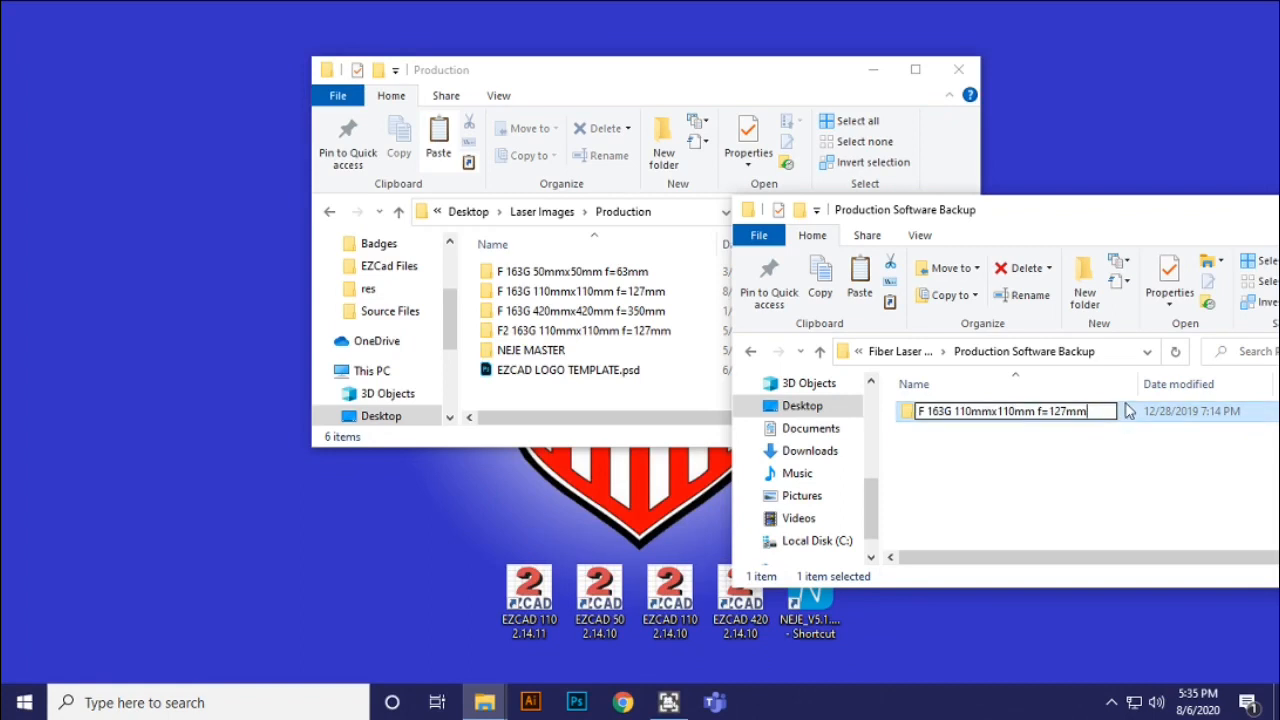
type("B)")
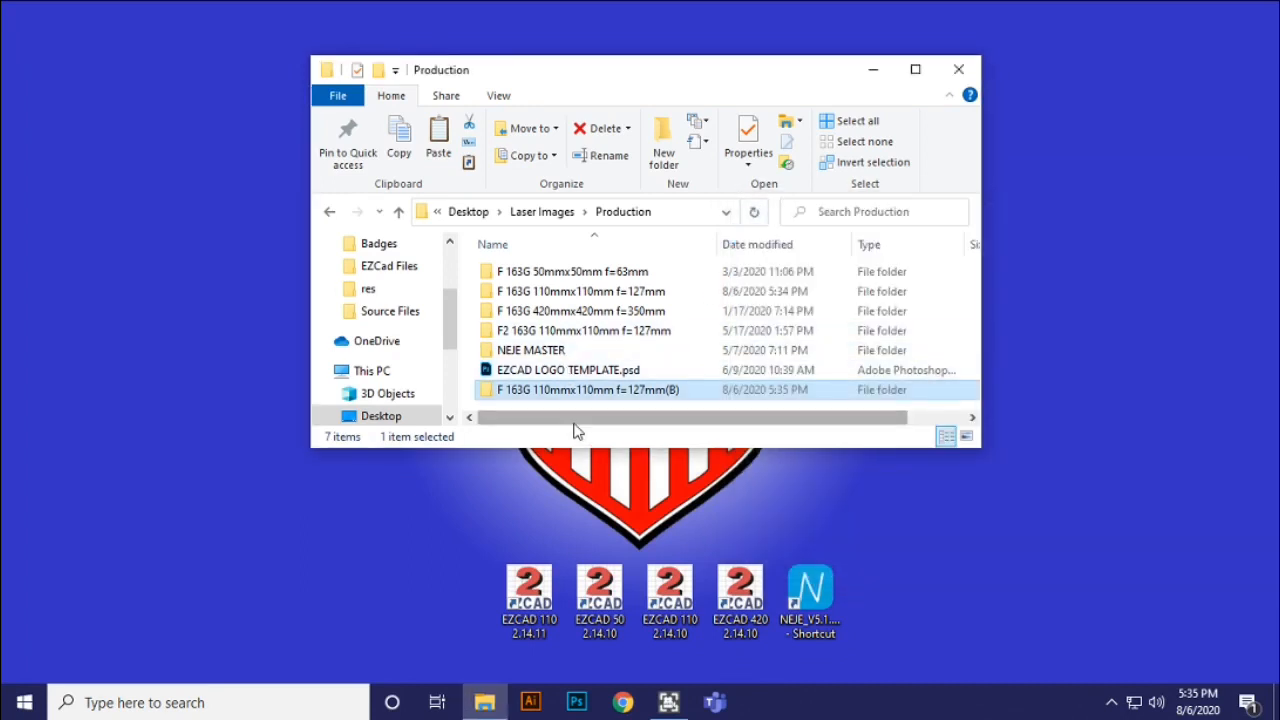
mouse_move(660, 390)
type("75")
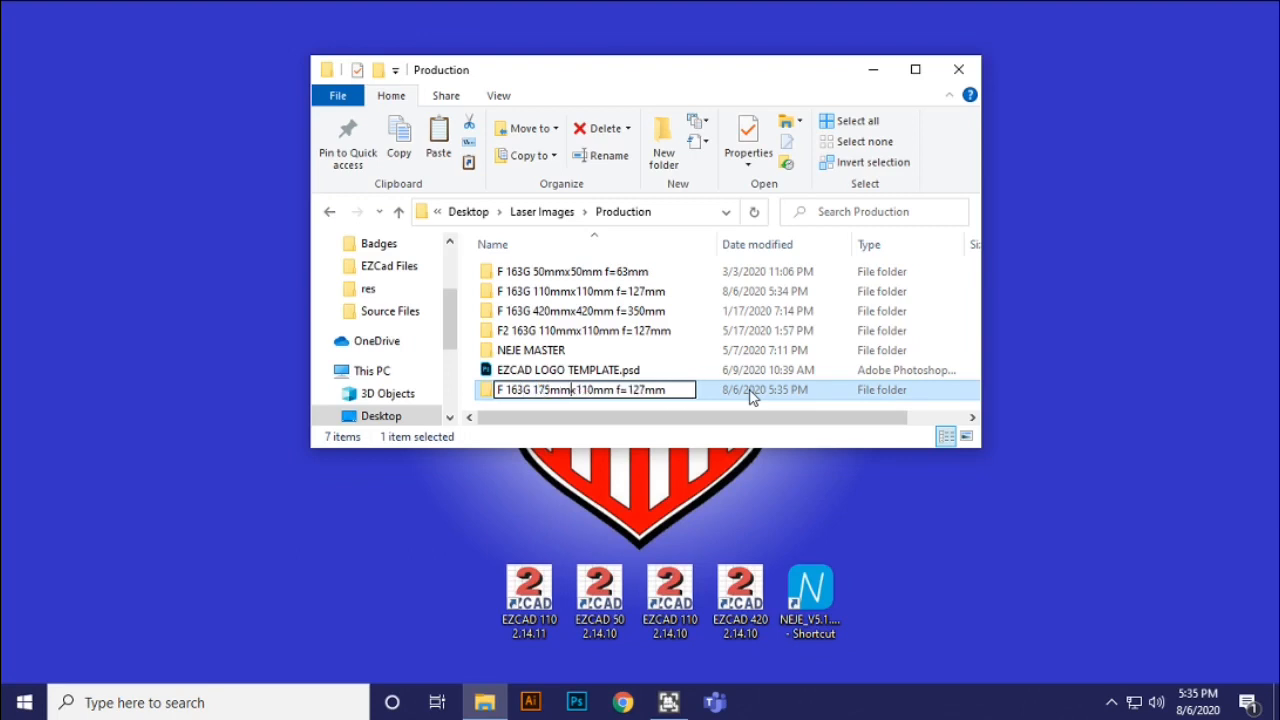
Step: Rename the copy to F 163G 175mmx175mm f=127mm and go inside it
double_click(580, 388)
type("75")
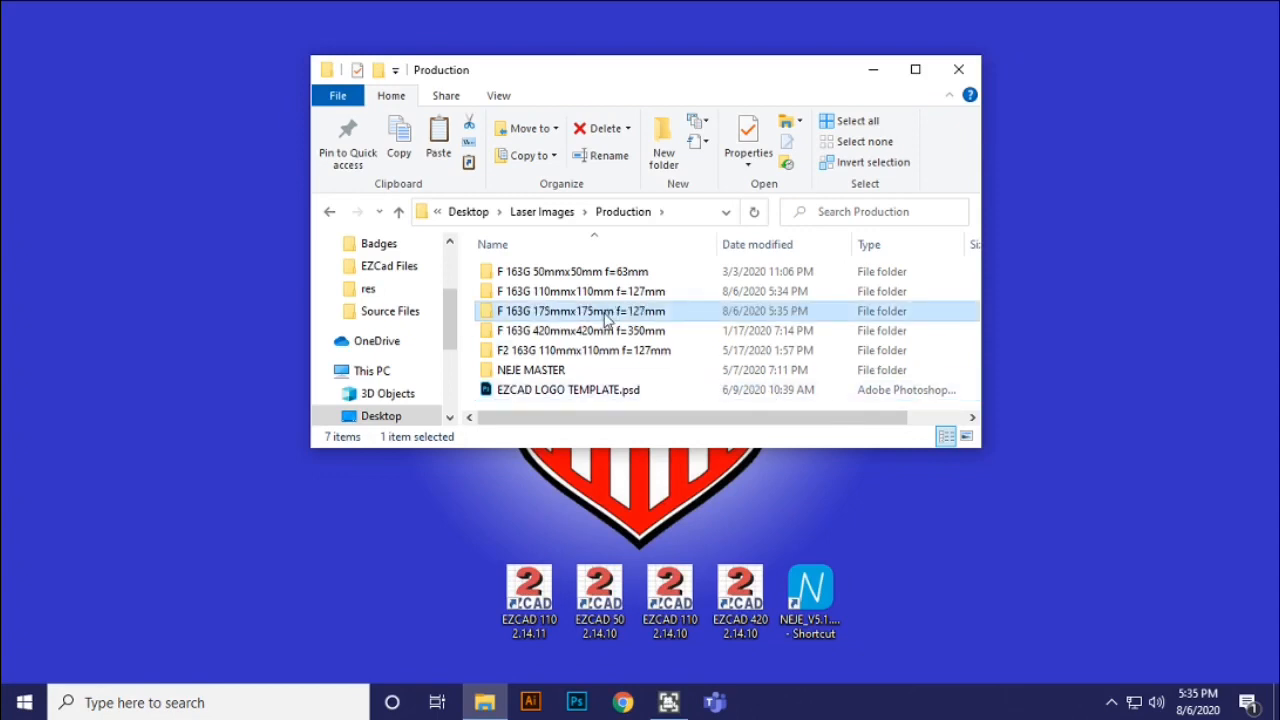
mouse_move(584, 318)
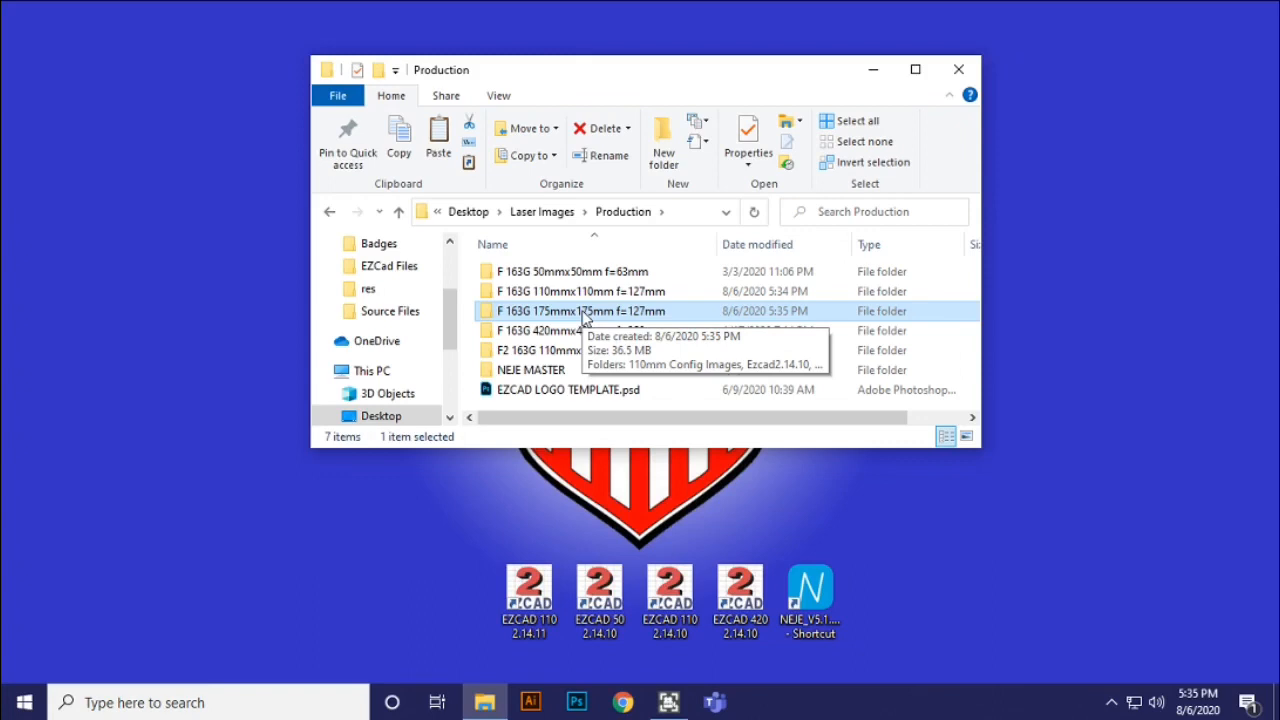
double_click(580, 312)
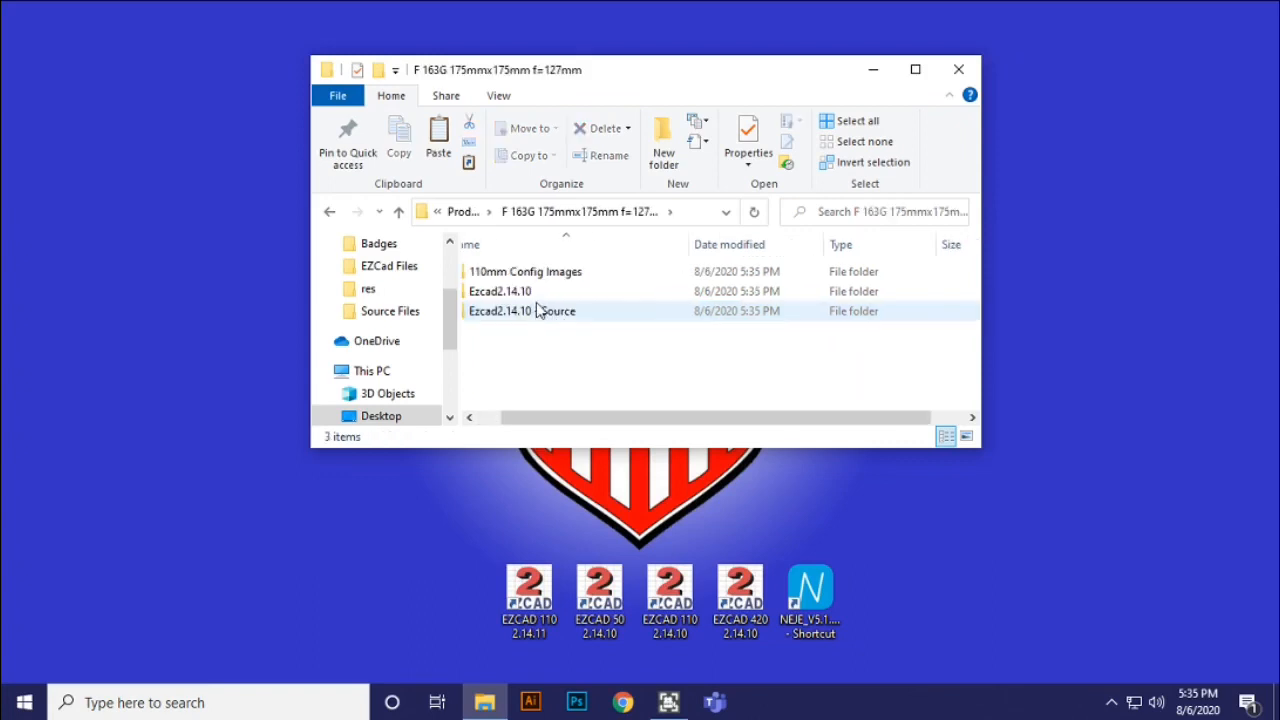
Step: Enter the Ezcad2.14.10 folder and select EzCad2.exe
left_click(528, 292)
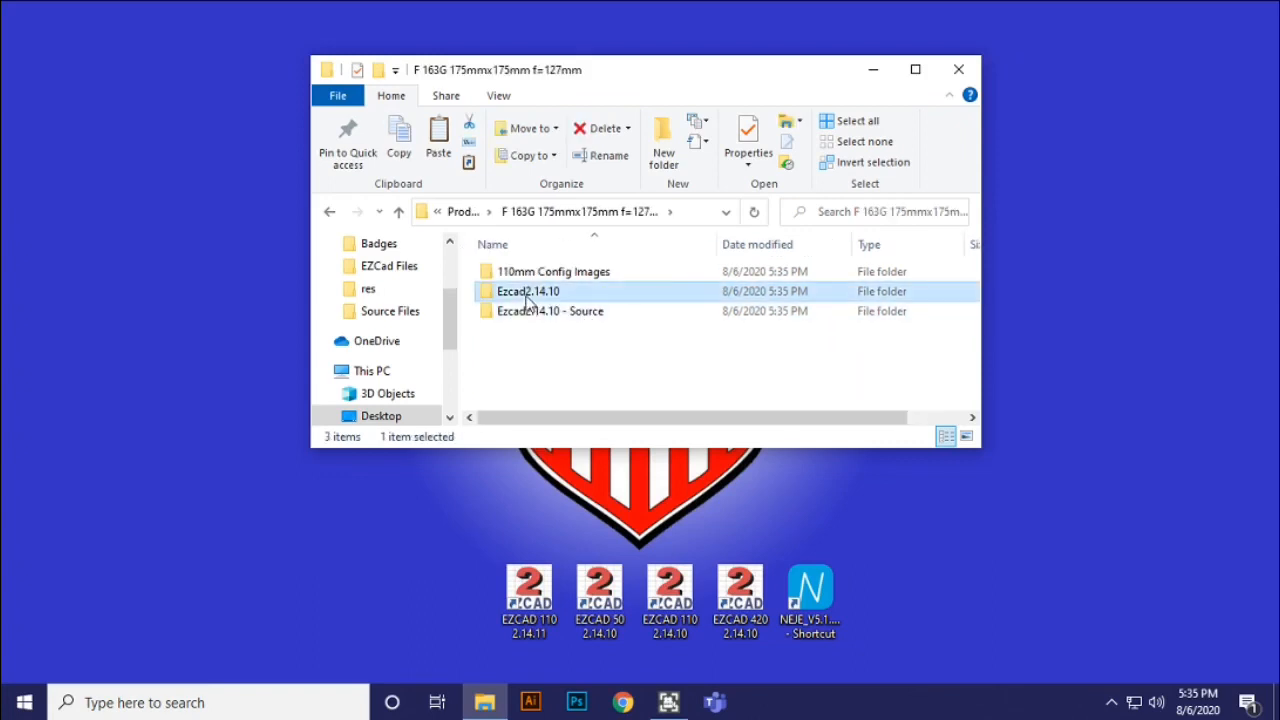
double_click(528, 292)
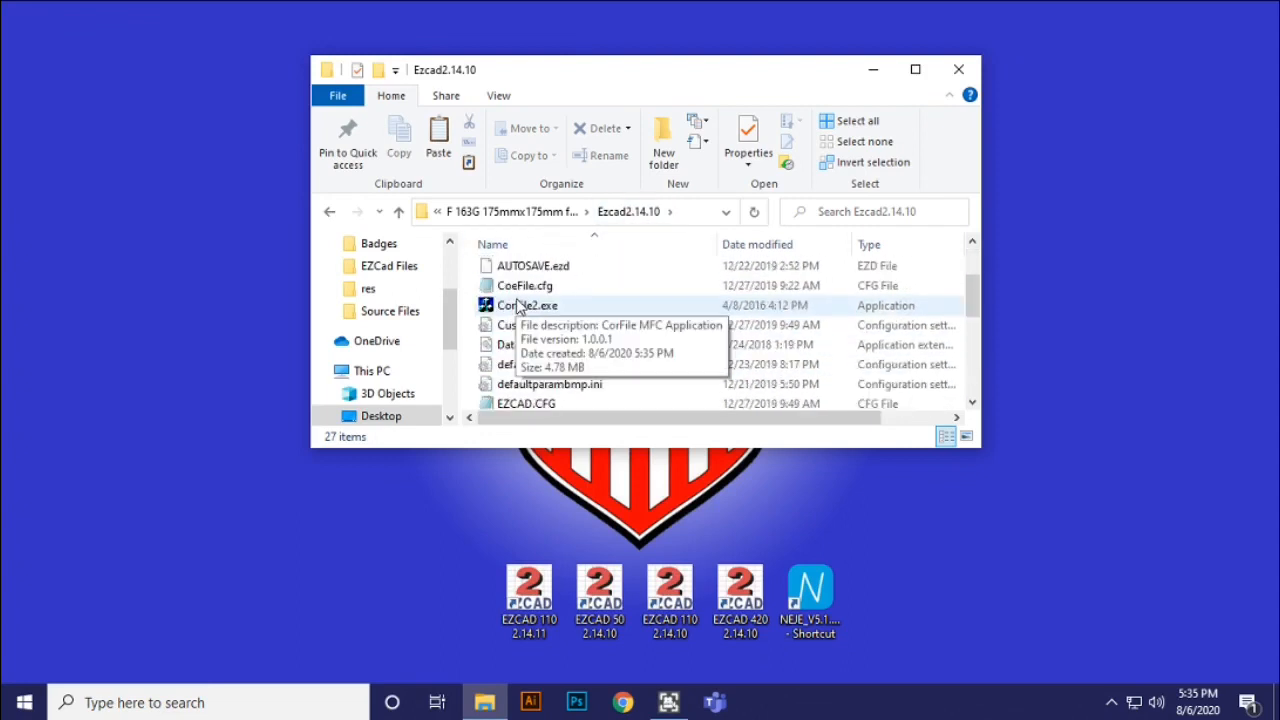
left_click(524, 380)
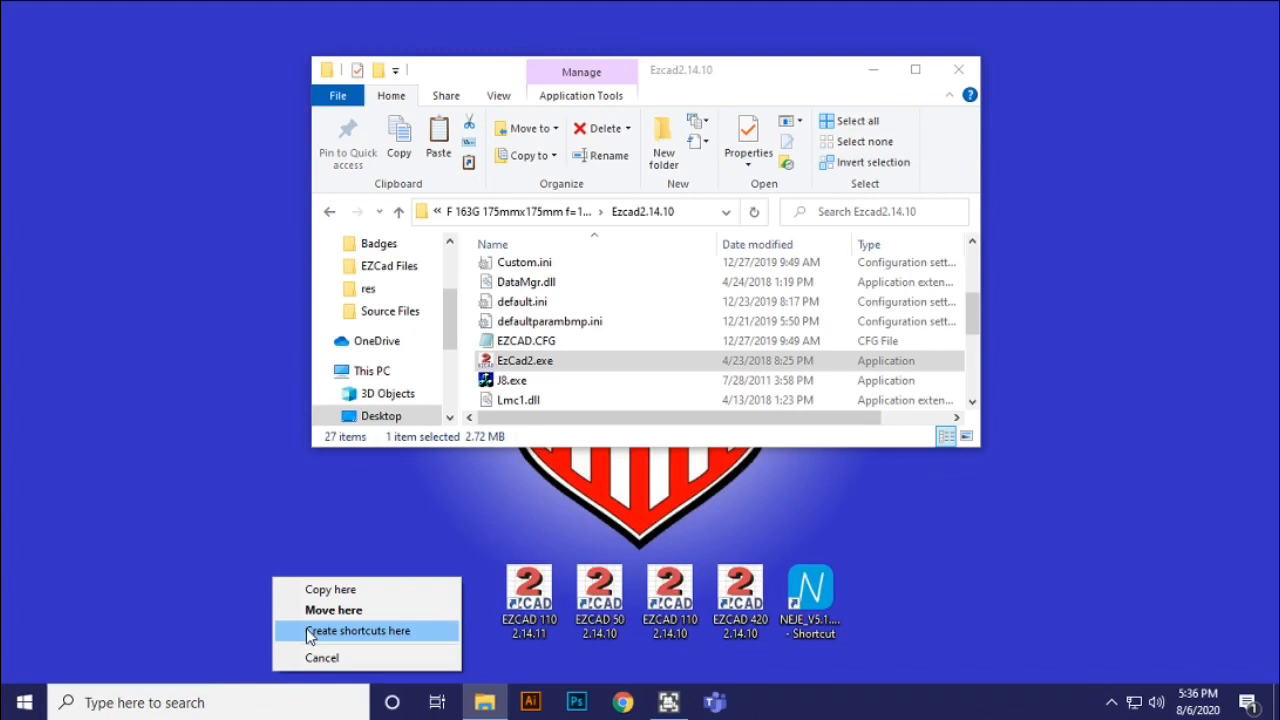
Step: Create a desktop shortcut to EzCad2.exe named EZCAD 175 2.14.10 in the shortcut row
left_click(360, 630)
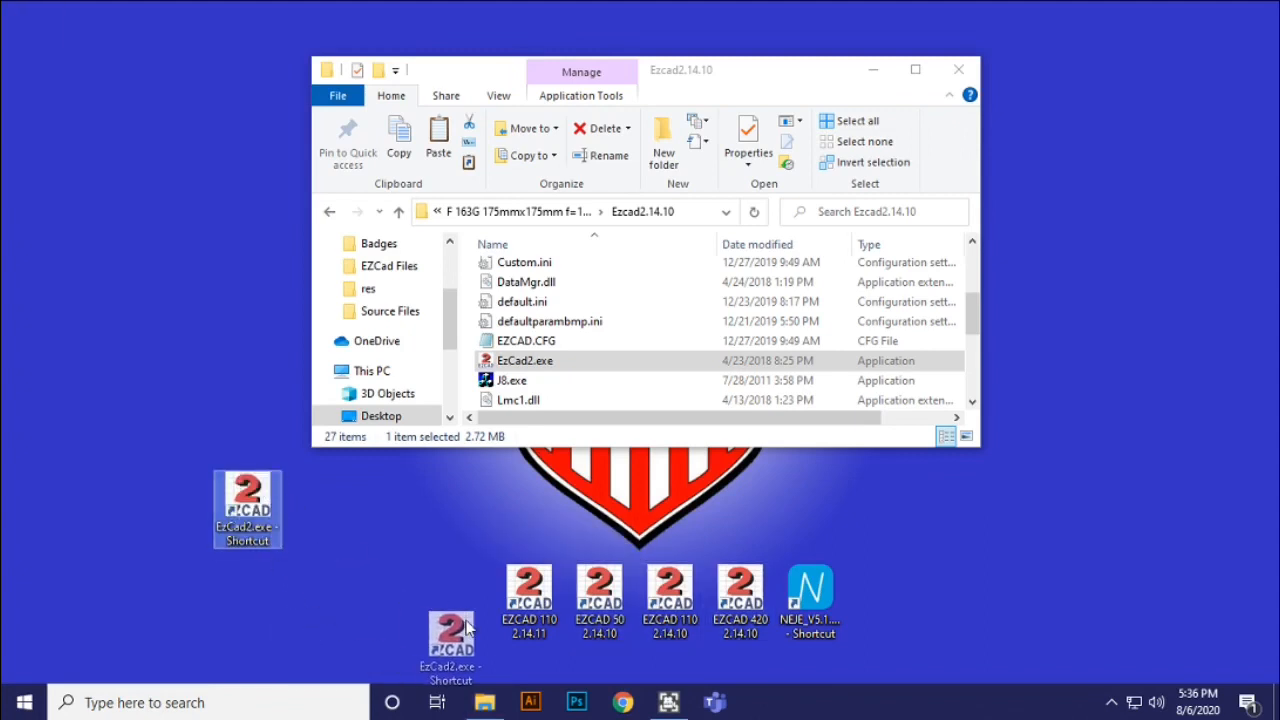
left_click_drag(248, 510, 458, 604)
type("EZCAD 175 2.14.10")
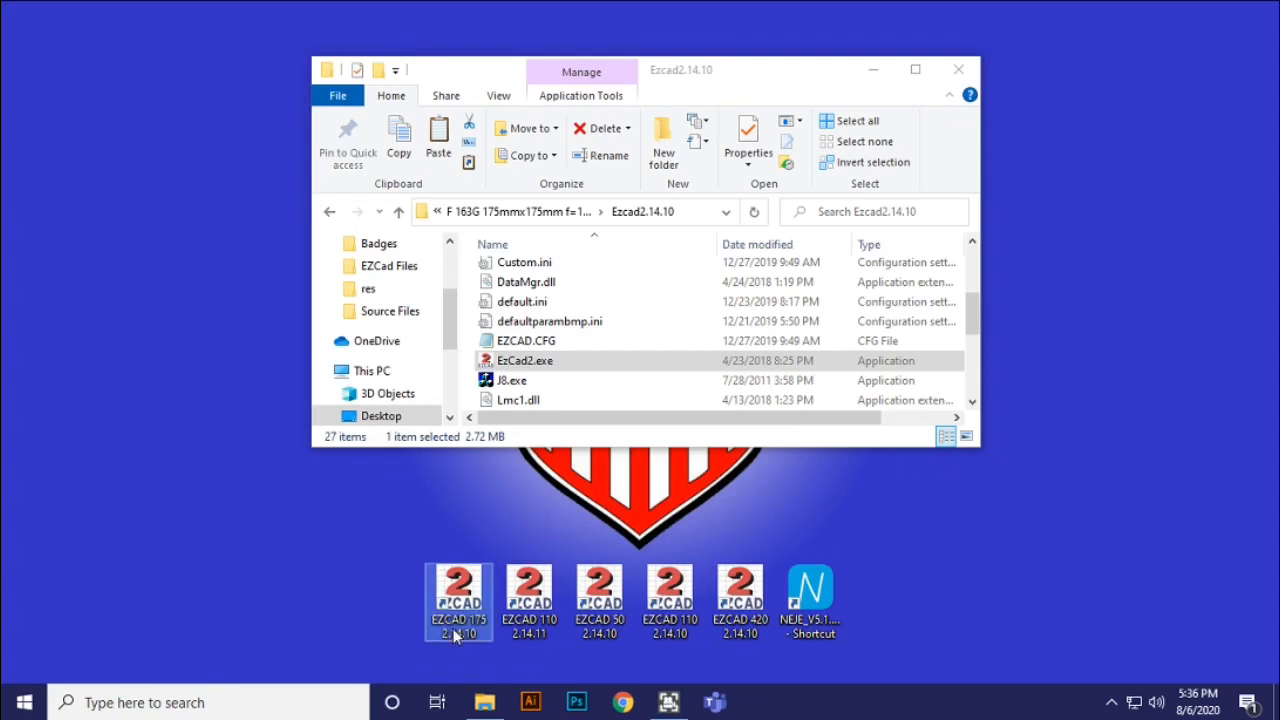
mouse_move(460, 580)
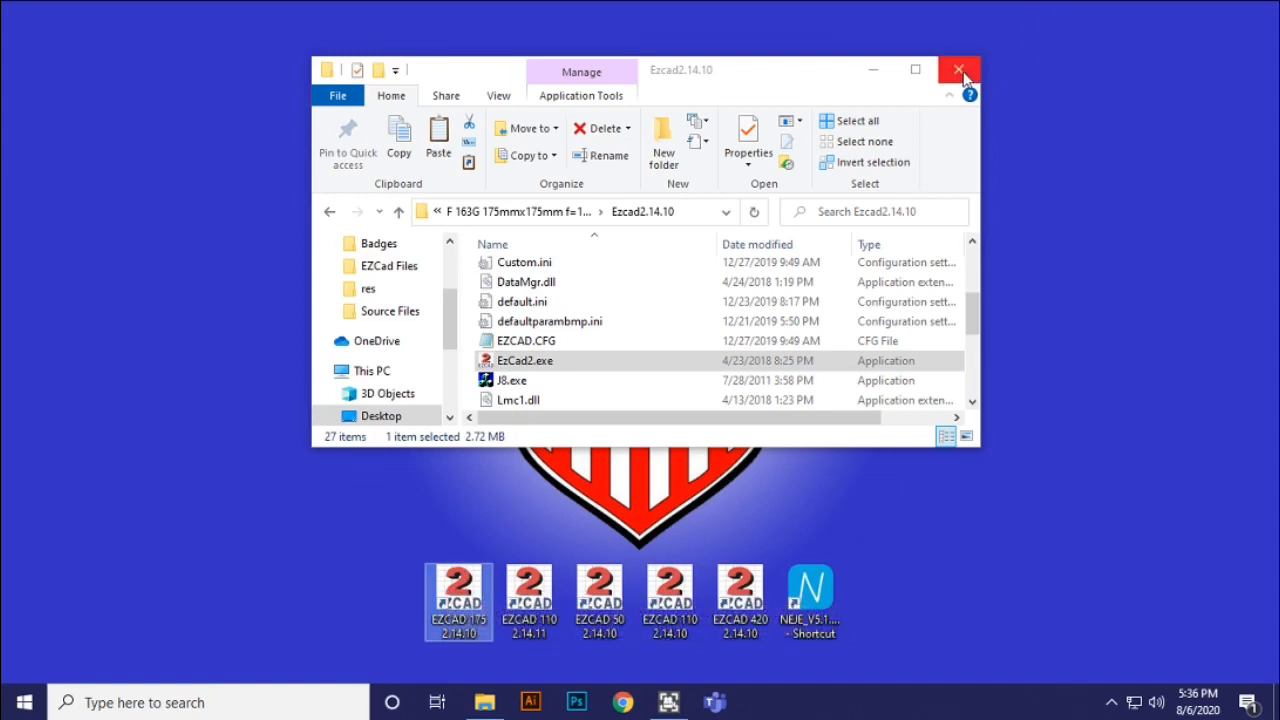
left_click(958, 70)
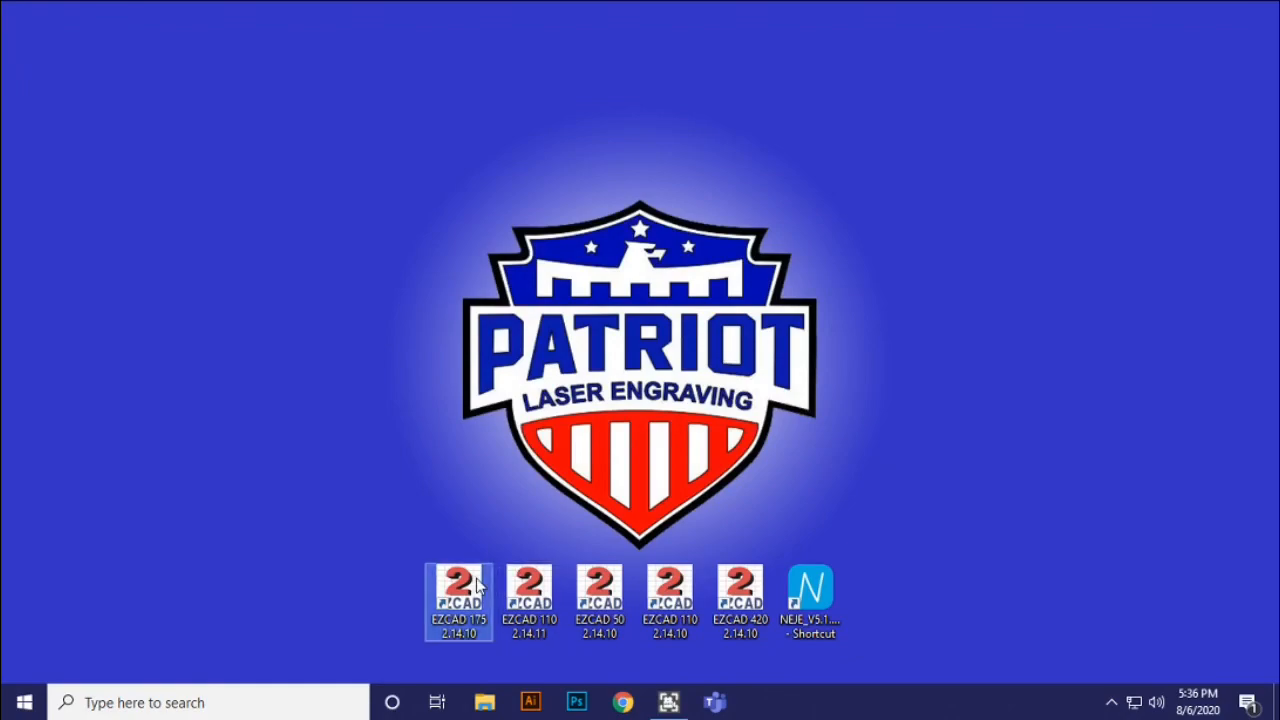
Step: Launch EzCad2 from the EZCAD 175 shortcut, accept the license, and go to System parameter
double_click(458, 600)
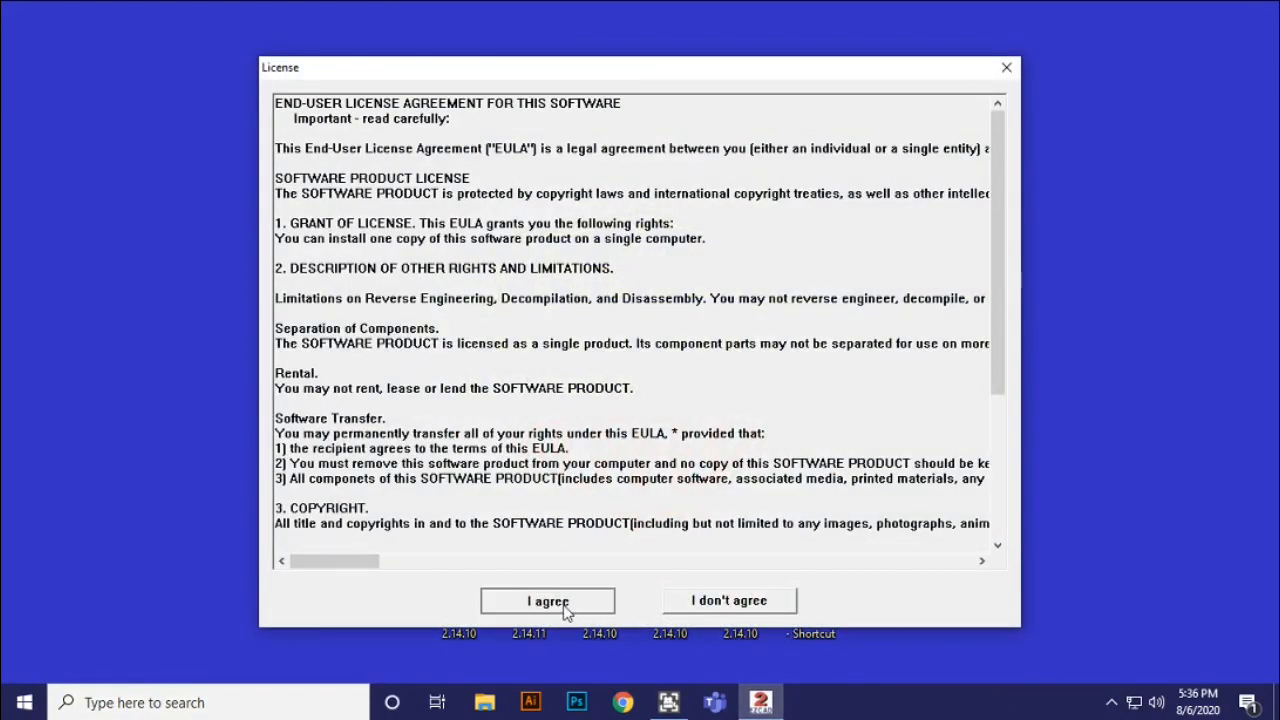
left_click(548, 600)
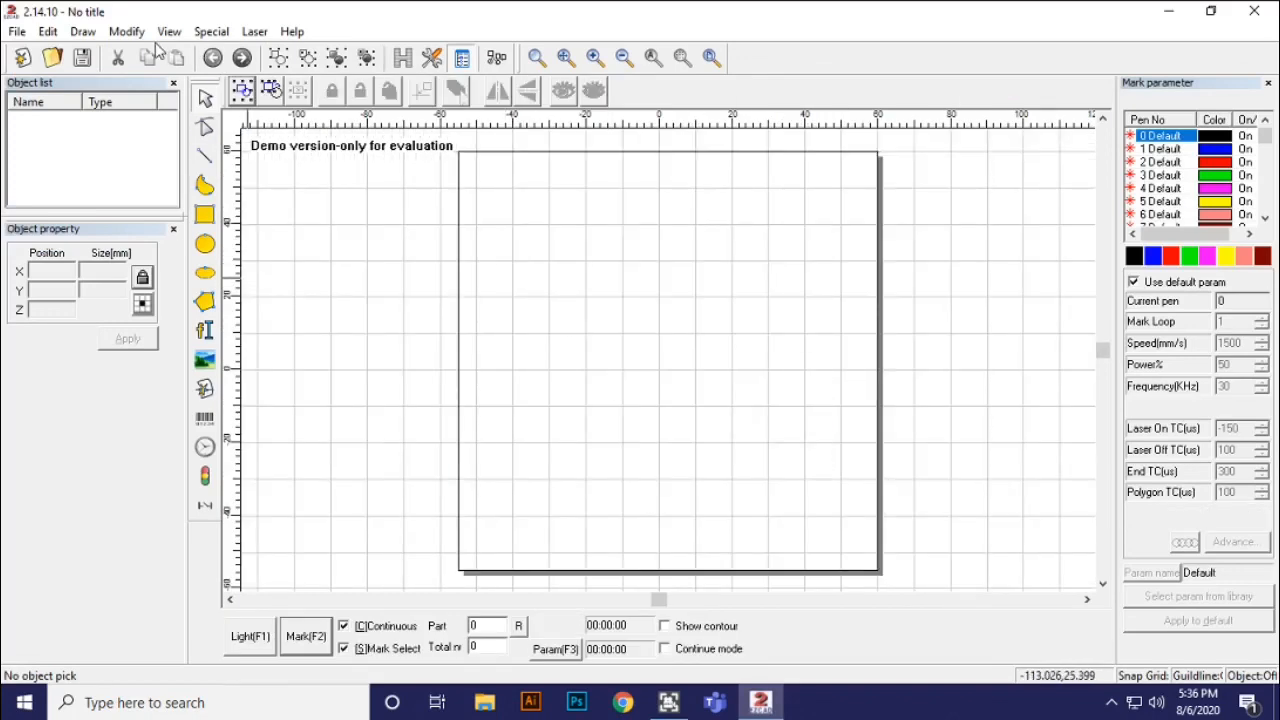
mouse_move(576, 344)
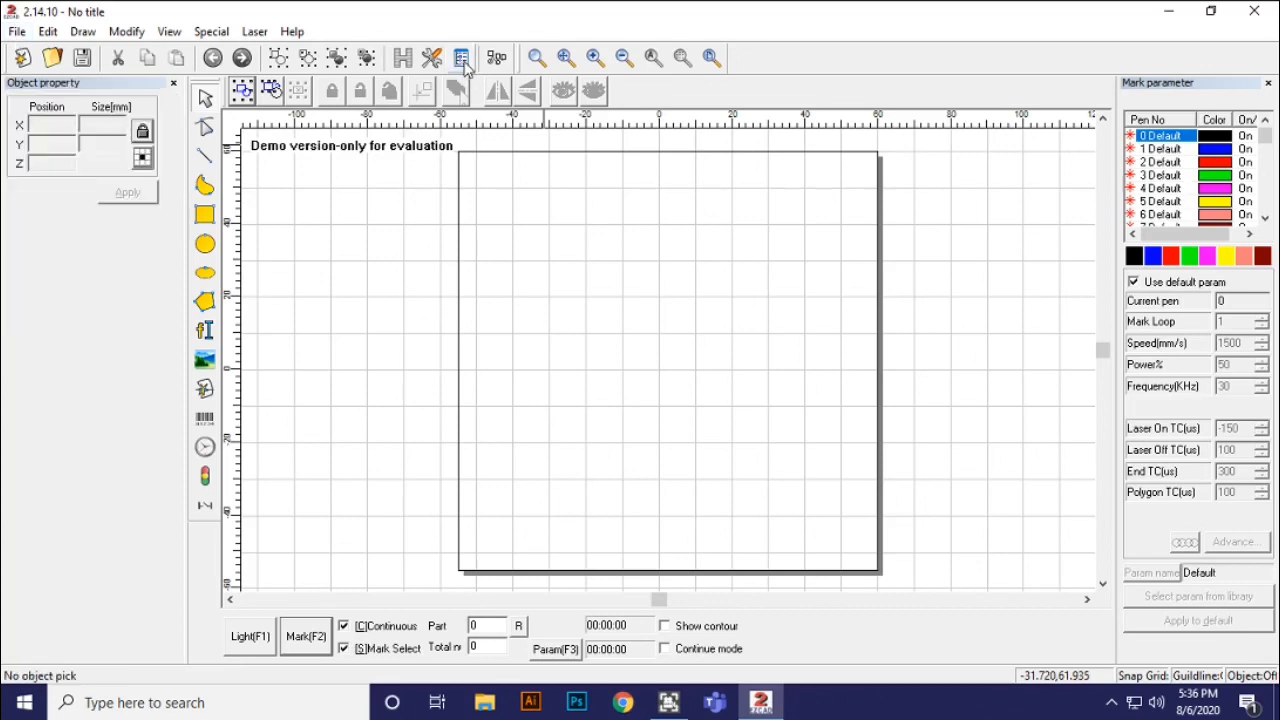
left_click(462, 58)
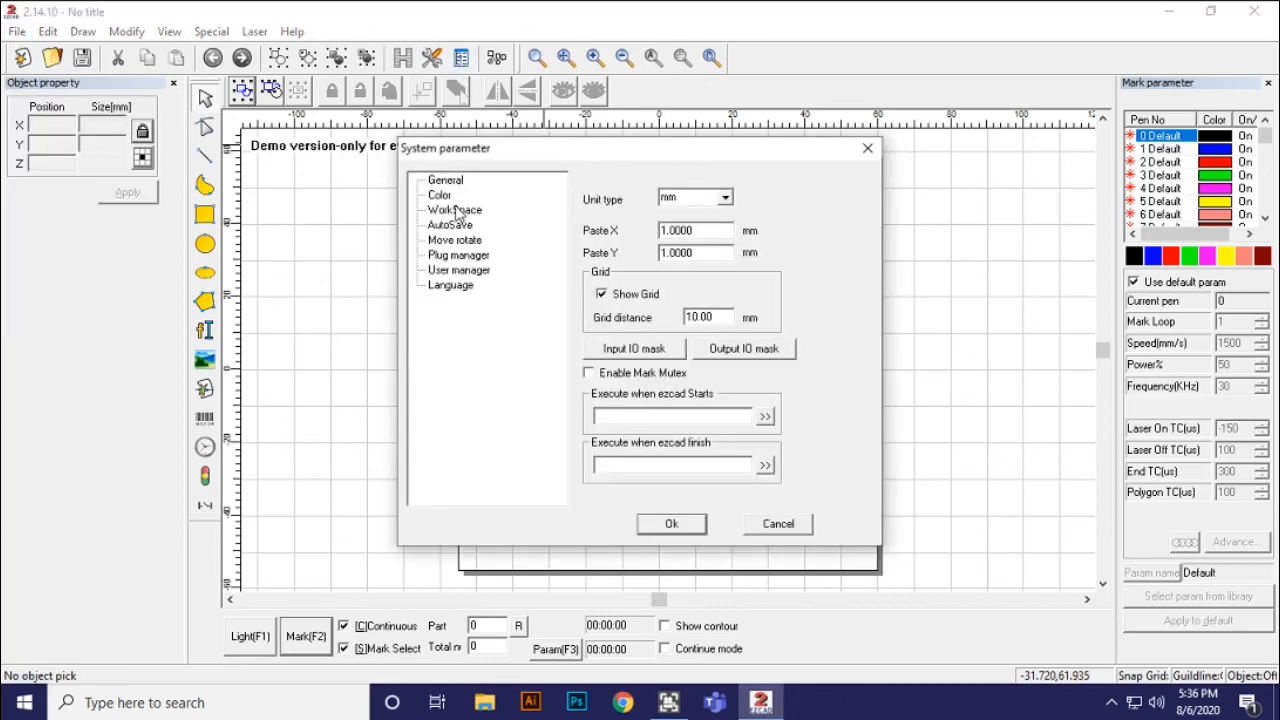
Step: Set WorkSpace width/height to 175 mm and Move rotate Big Nudge scale to 30, then confirm
left_click(454, 210)
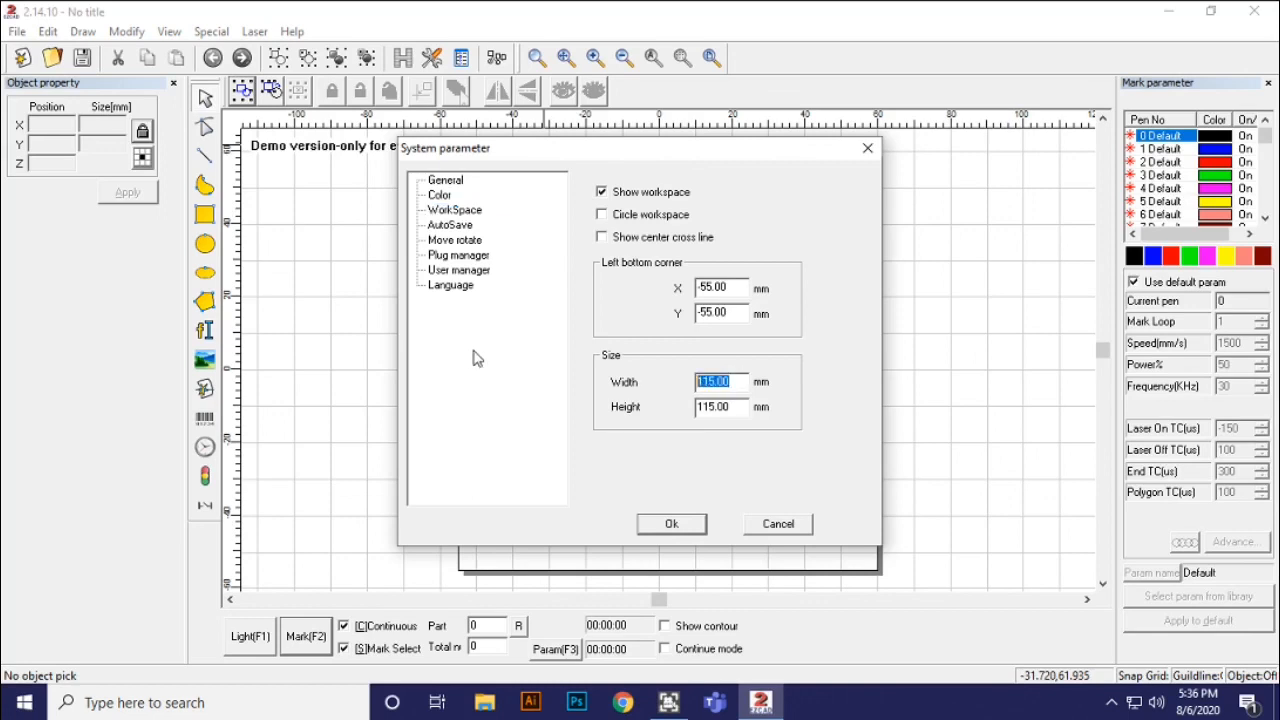
type("175")
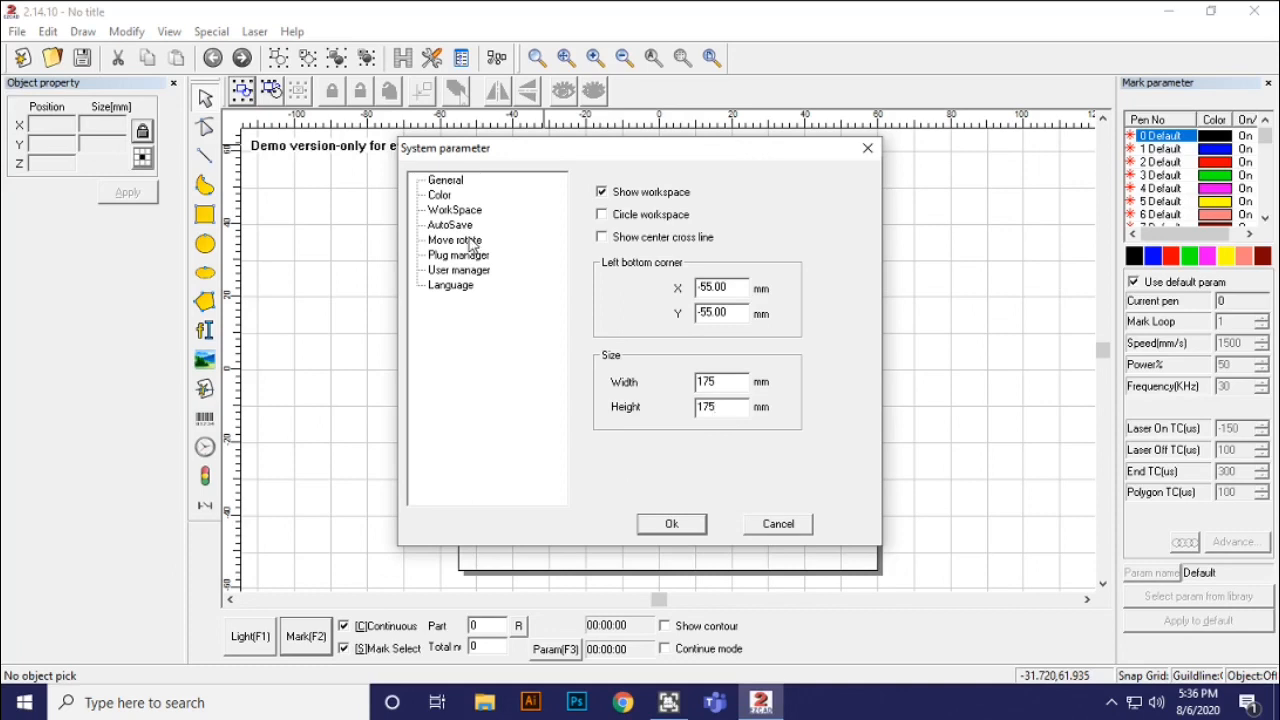
left_click(456, 240)
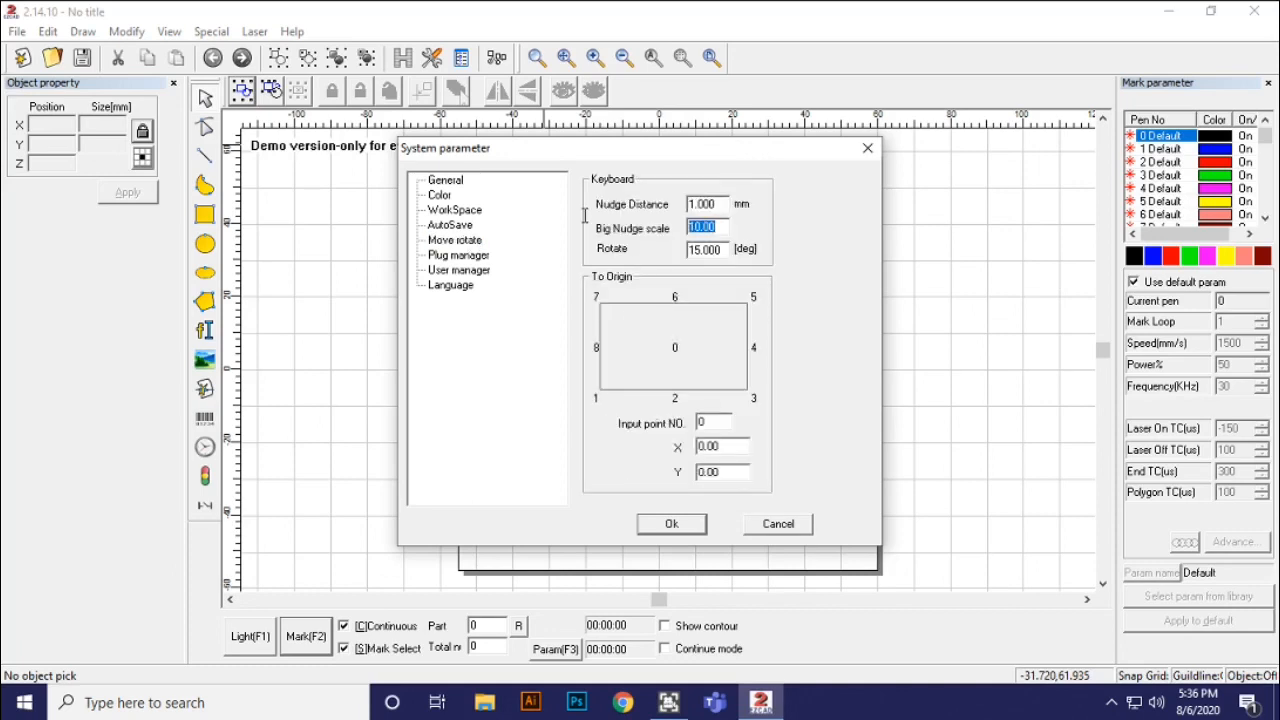
type("30")
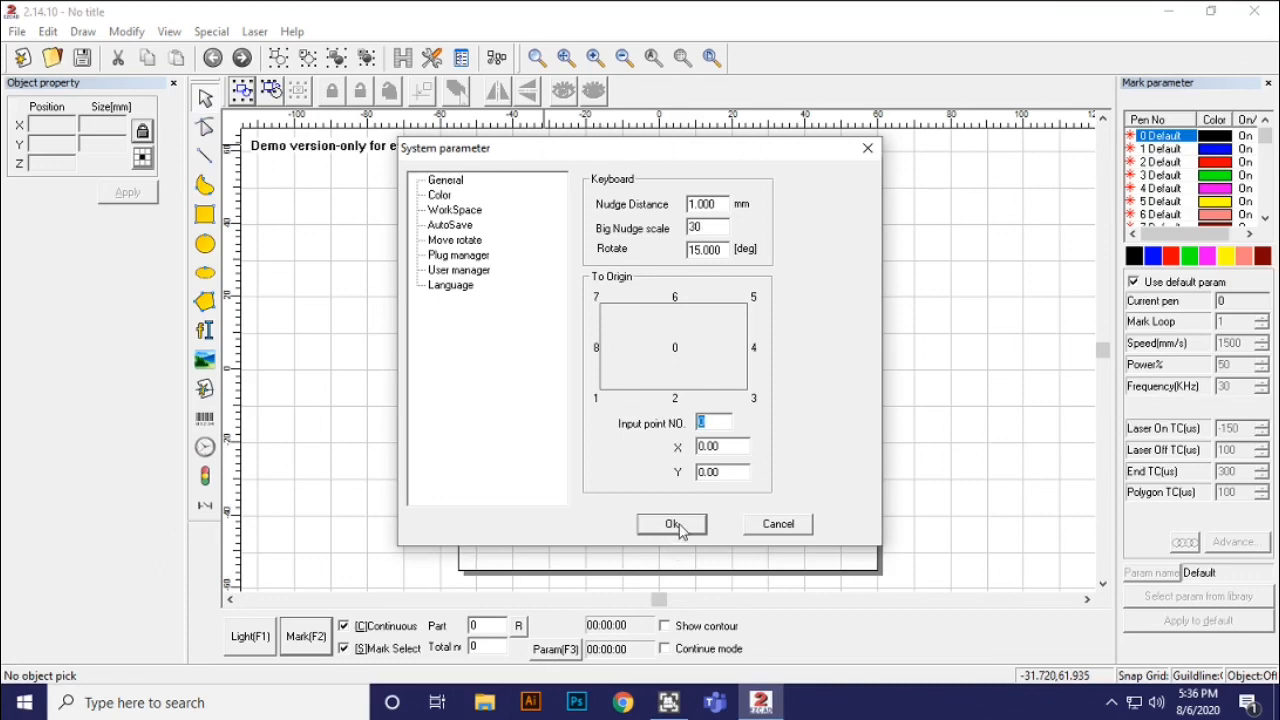
left_click(704, 204)
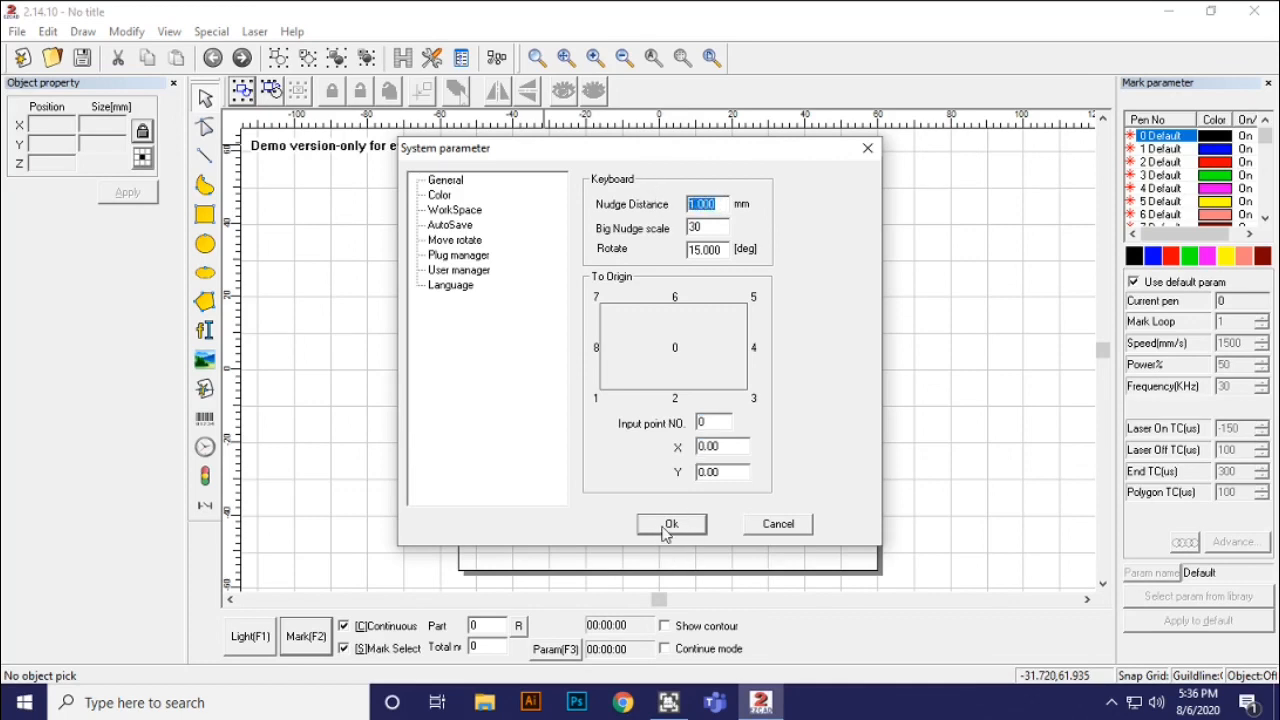
left_click(672, 524)
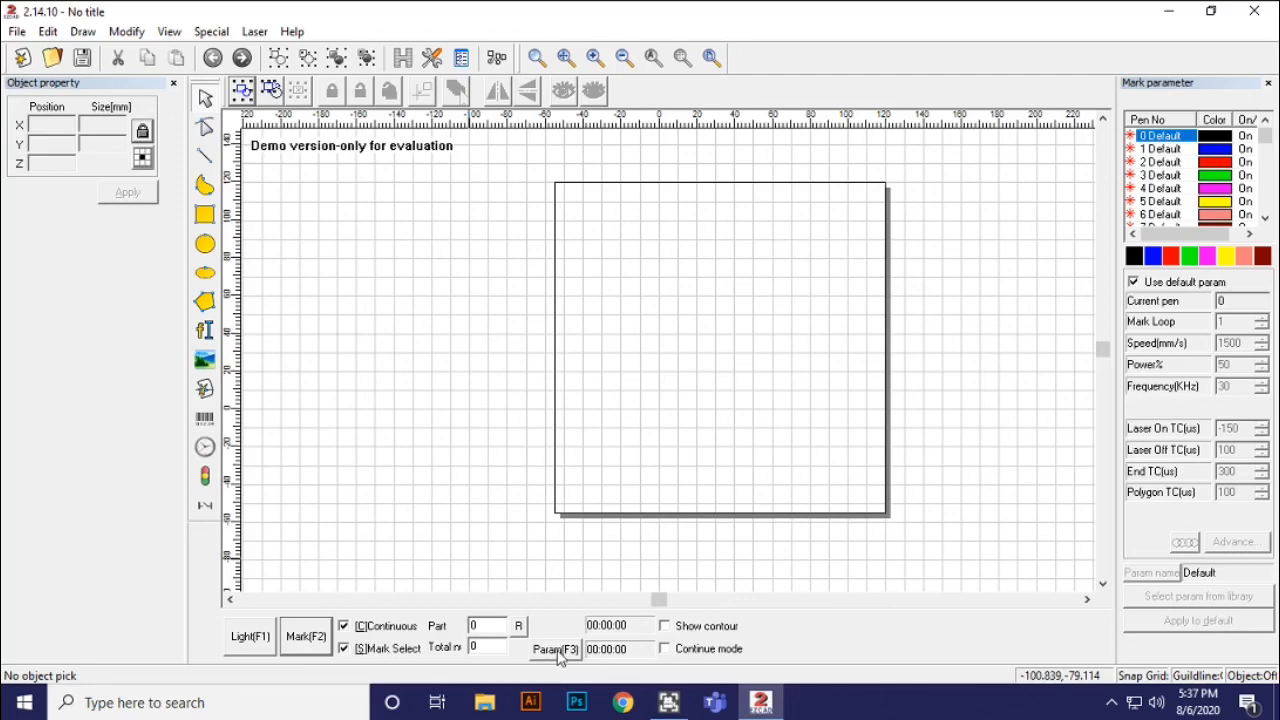
left_click(556, 648)
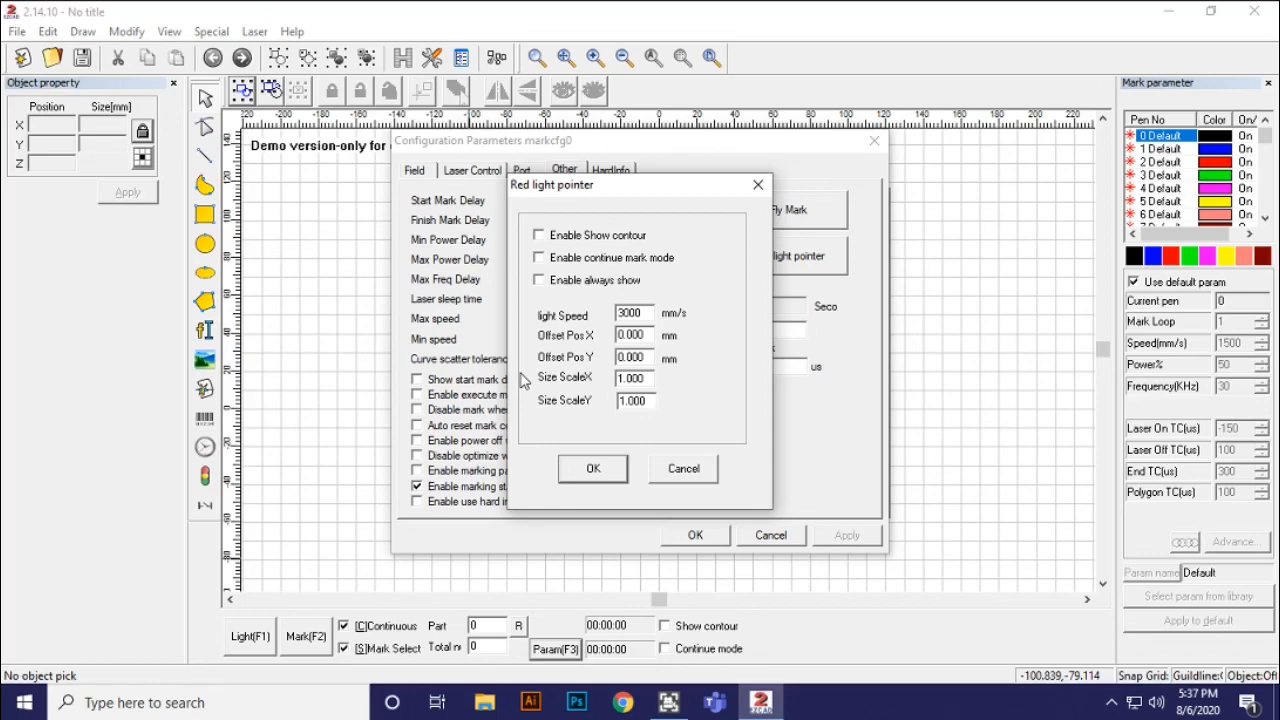
mouse_move(688, 482)
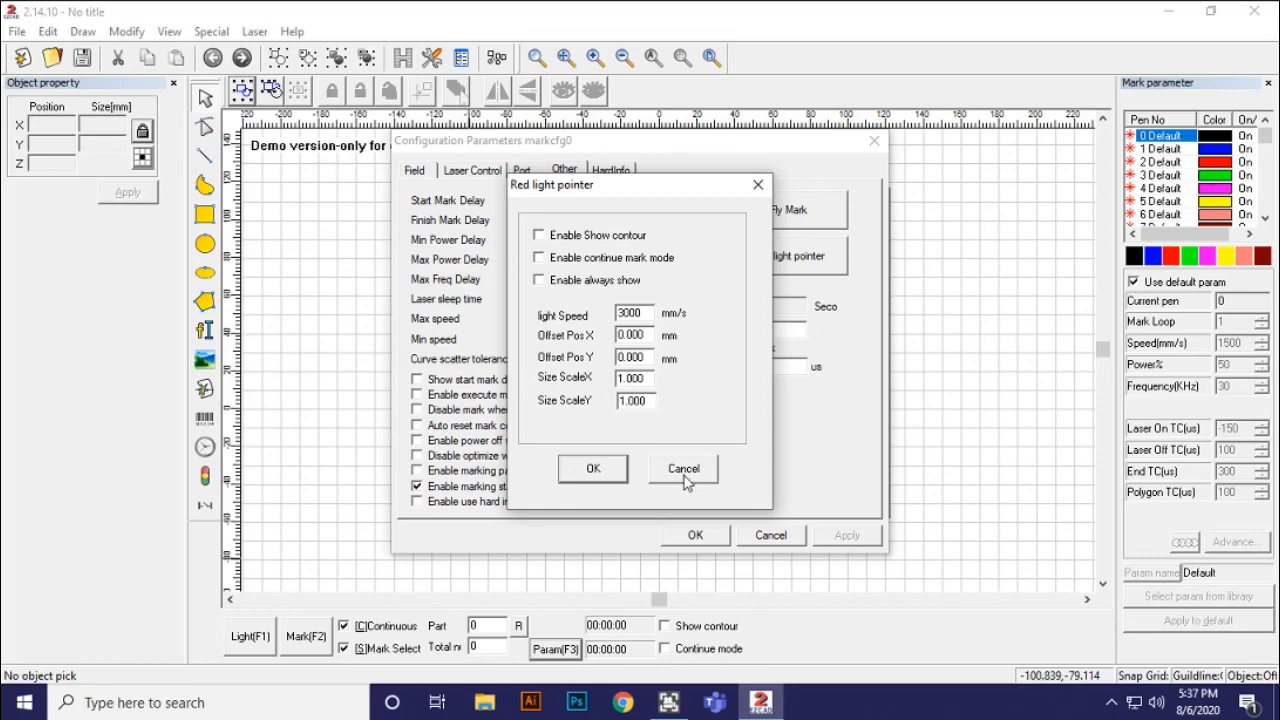
Step: Cancel the red light pointer and Configuration Parameters dialogs, then exit EzCad2
left_click(684, 468)
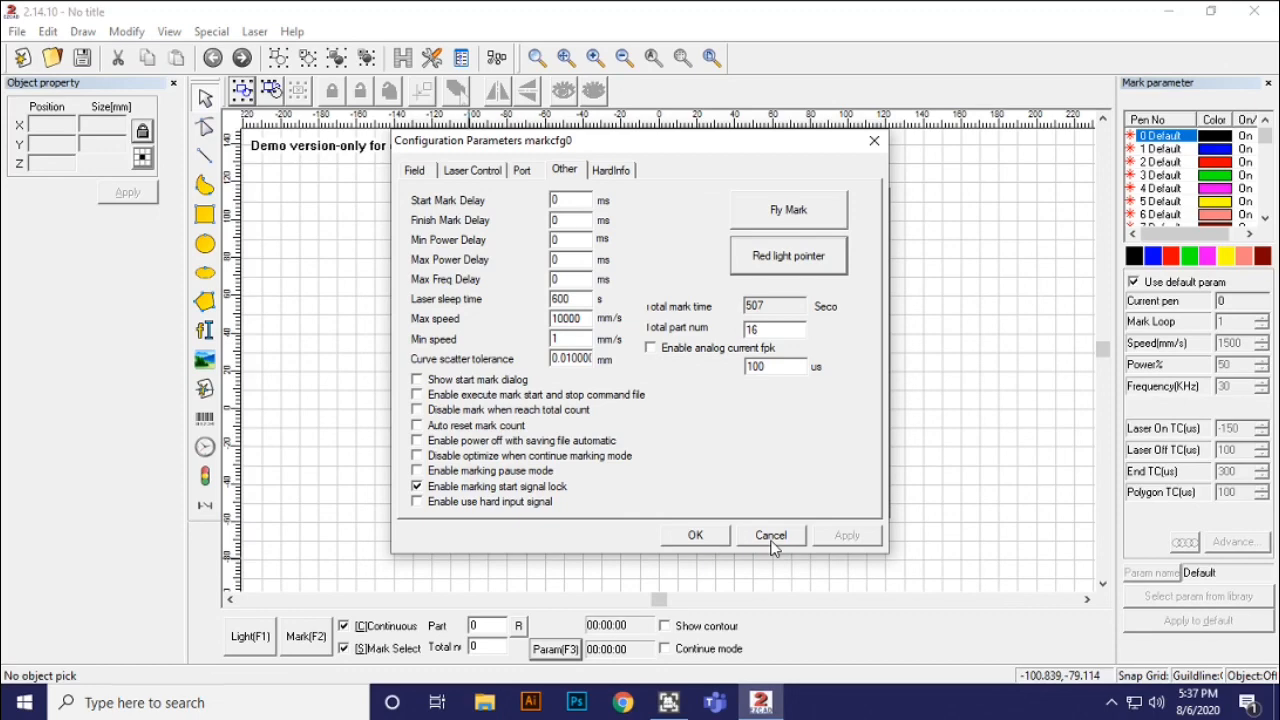
left_click(770, 536)
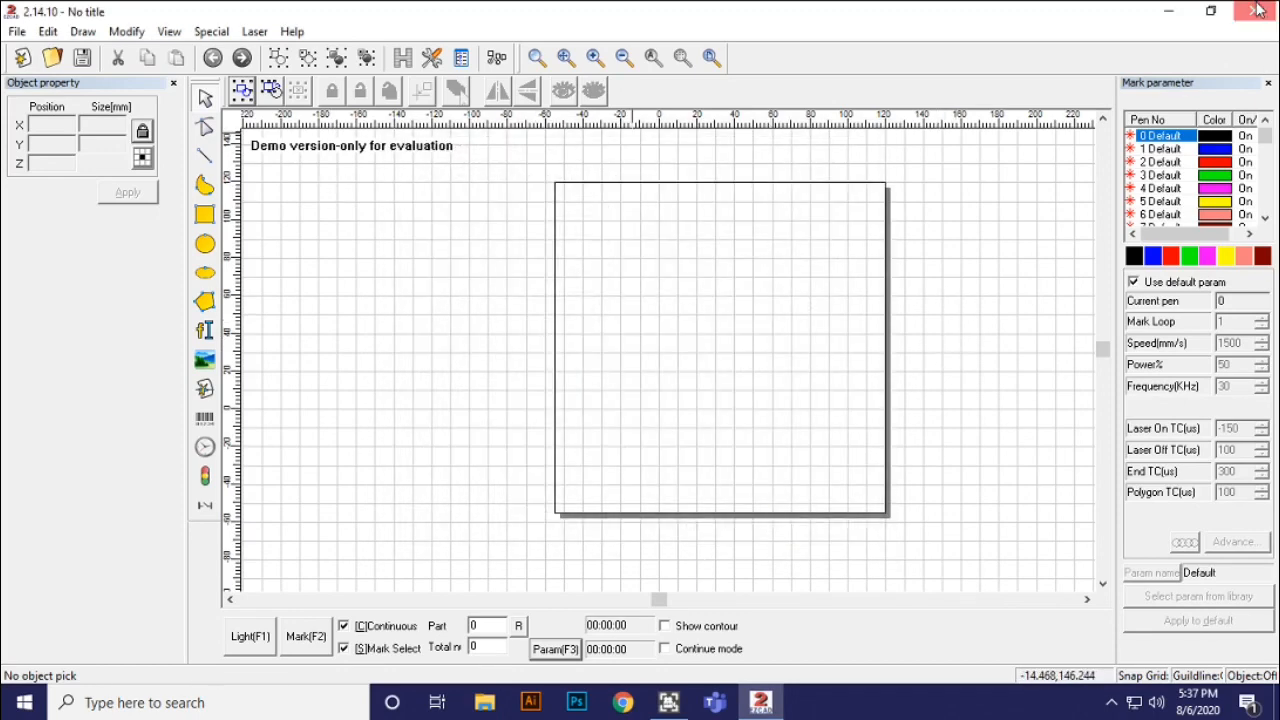
left_click(1258, 10)
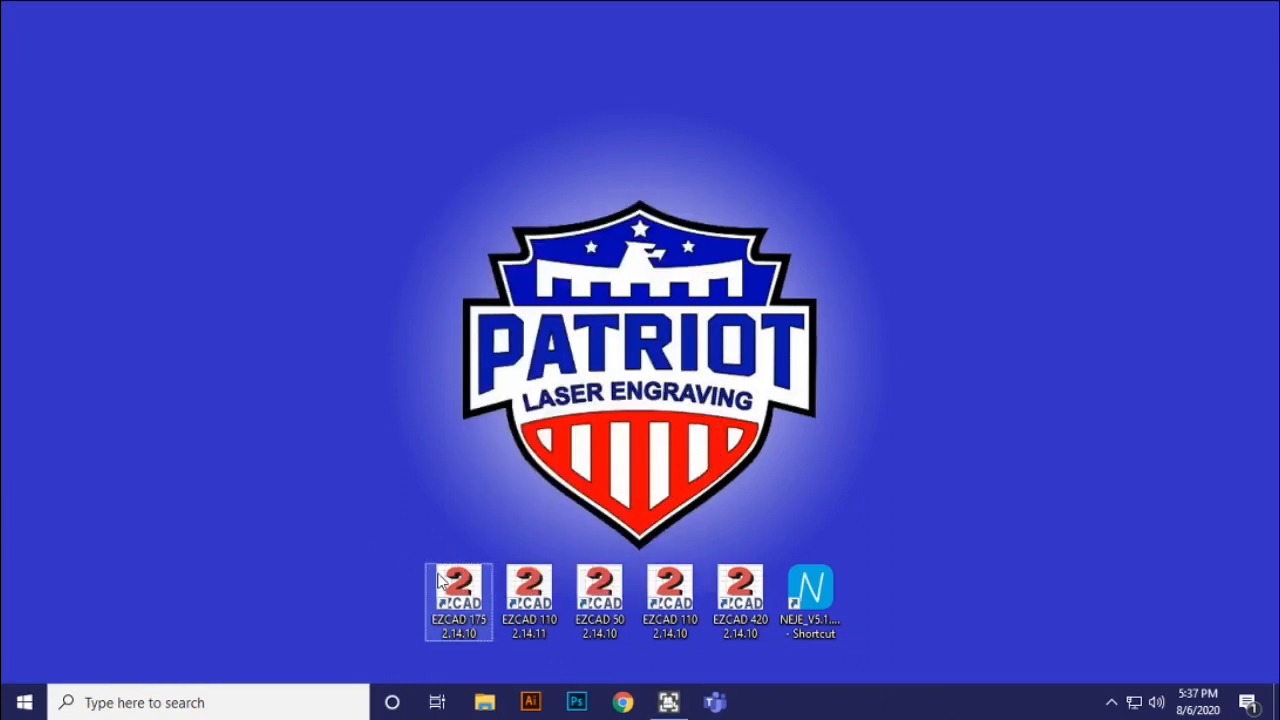
mouse_move(458, 584)
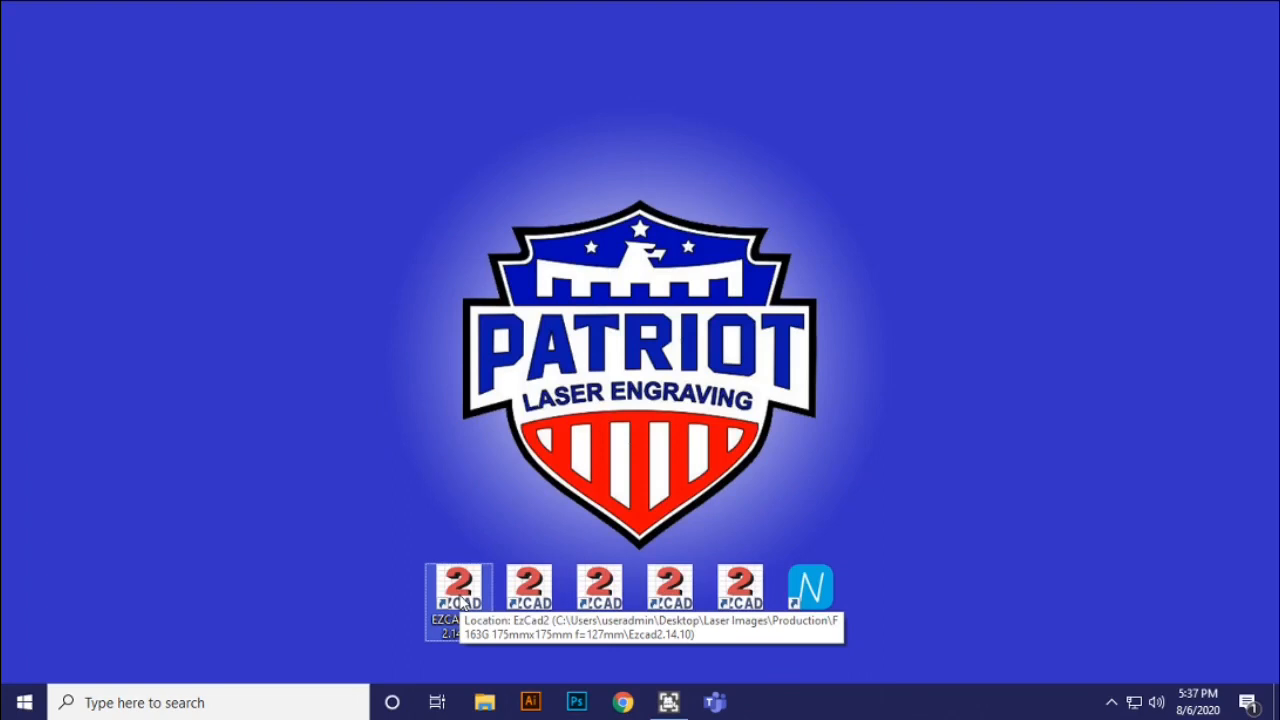
Step: Use Open file location on the EZCAD 175 shortcut and centre the resulting Explorer window
right_click(458, 590)
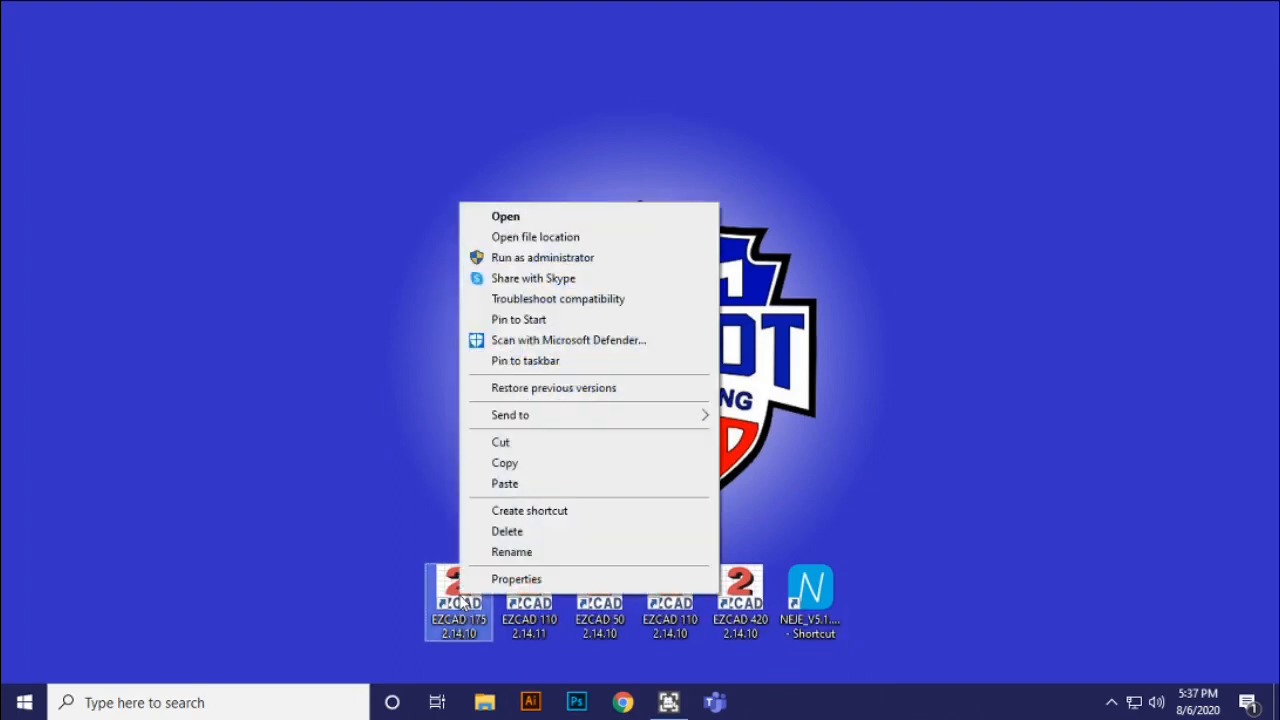
mouse_move(536, 236)
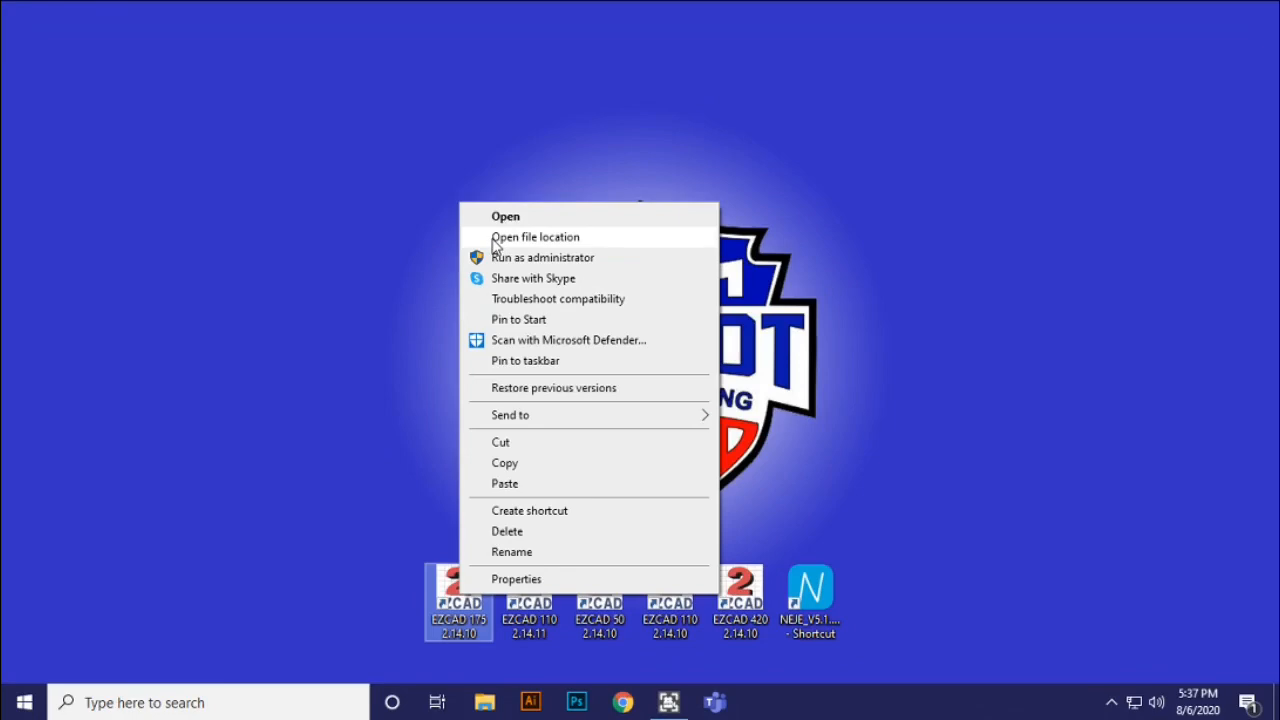
left_click(536, 236)
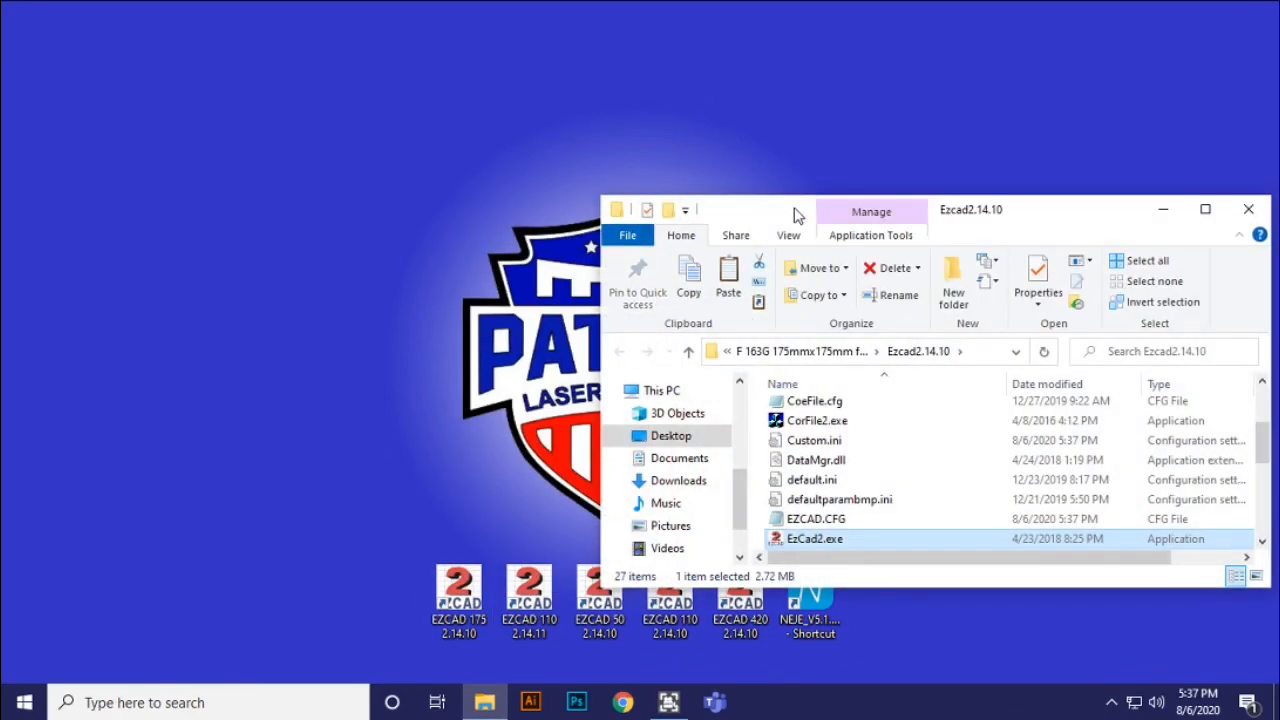
left_click_drag(970, 210, 664, 160)
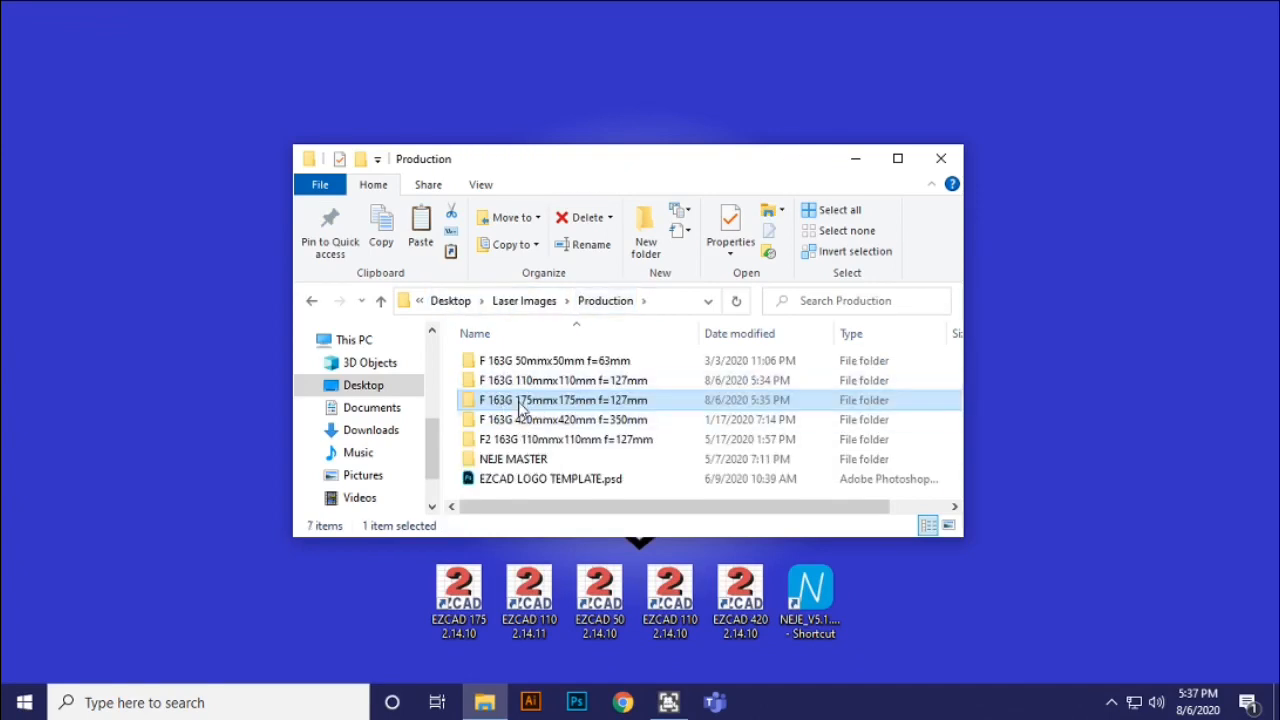
mouse_move(530, 400)
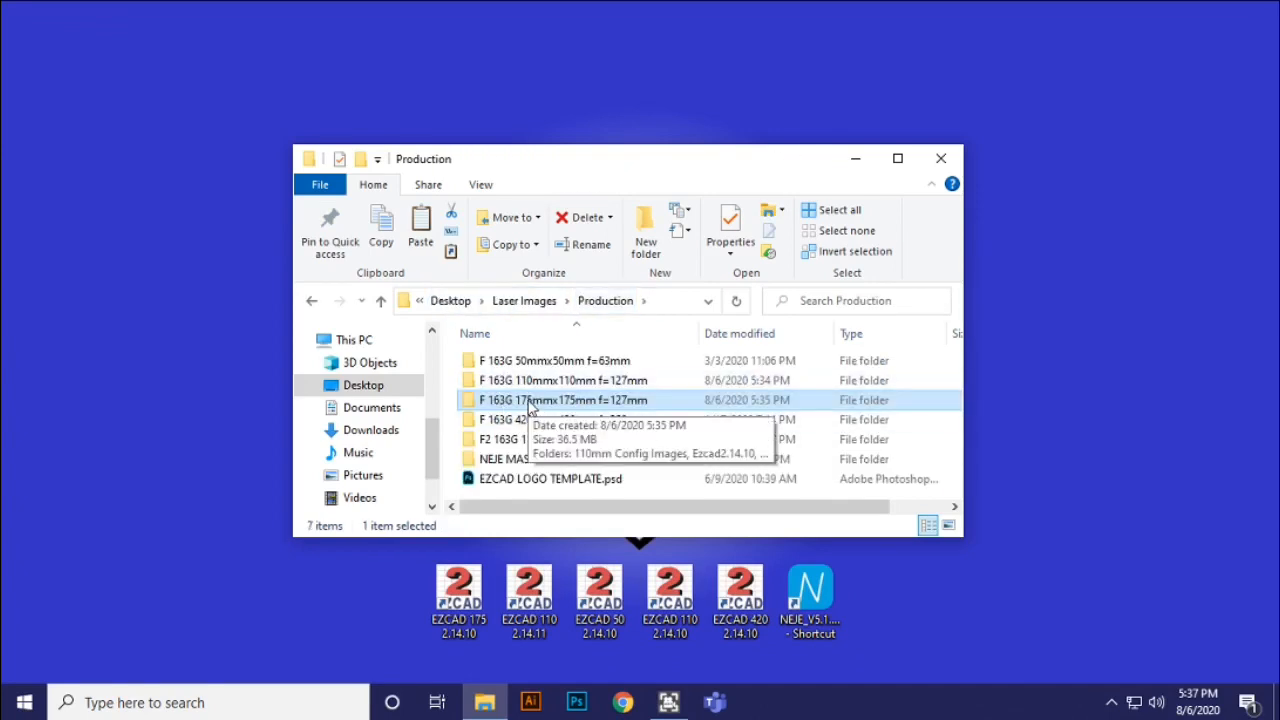
Step: Delete the F 163G 175mm folder from Production, then reposition the Explorer window
right_click(560, 400)
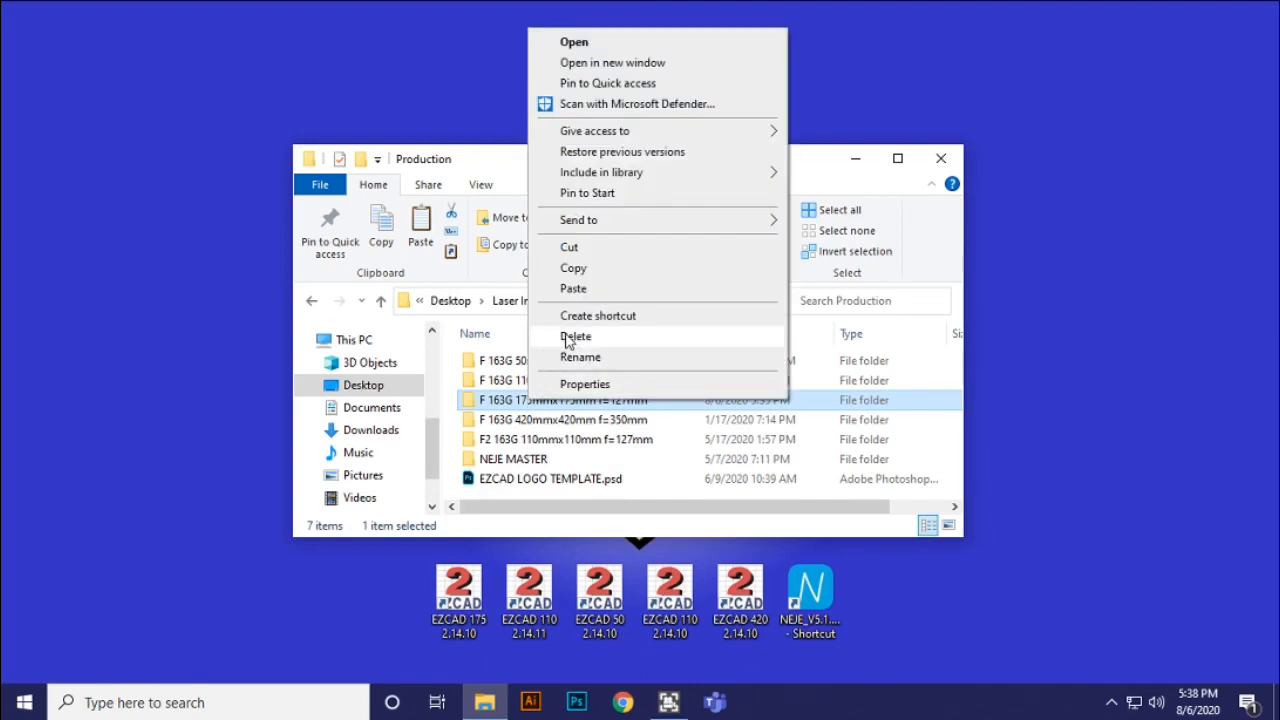
left_click(576, 336)
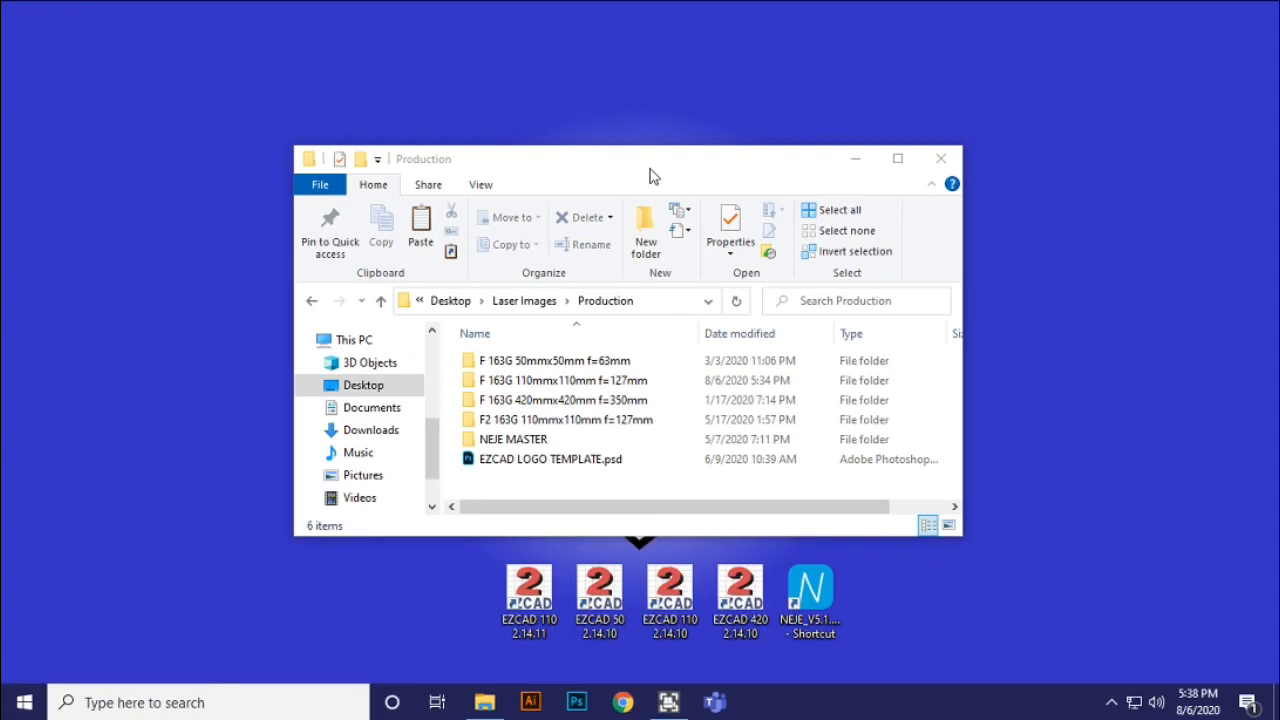
mouse_move(716, 176)
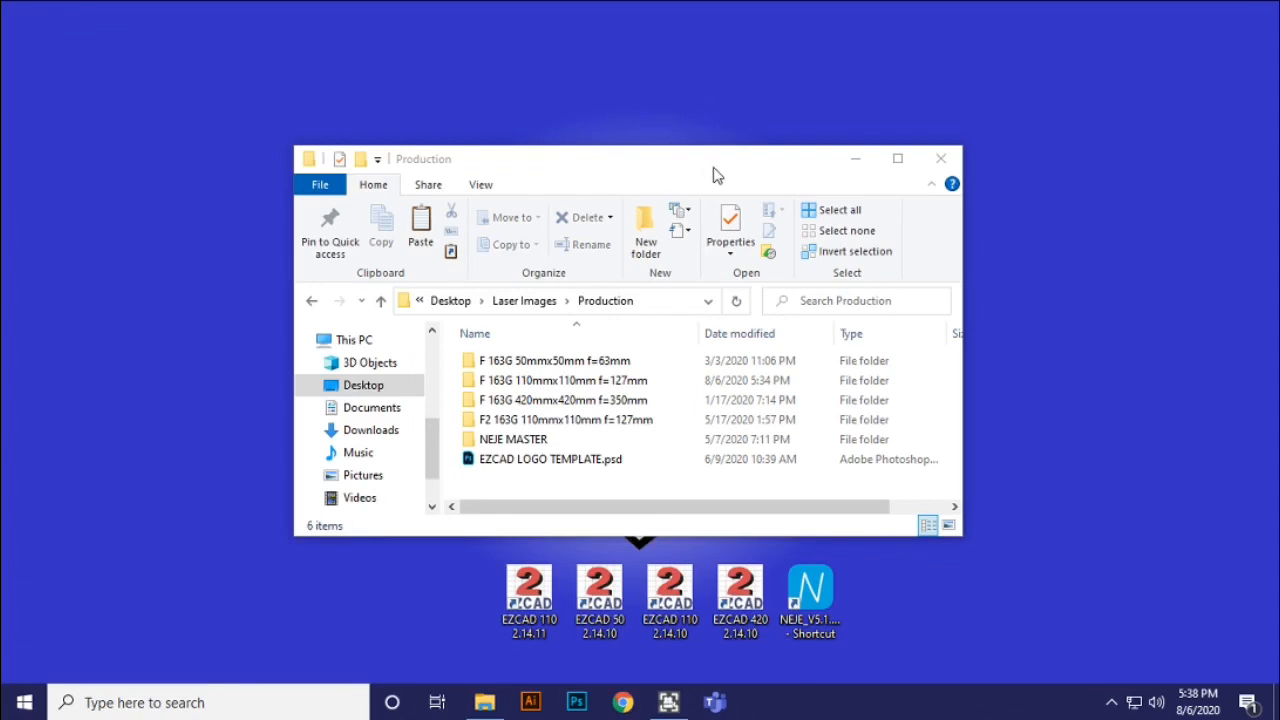
left_click_drag(718, 176, 800, 148)
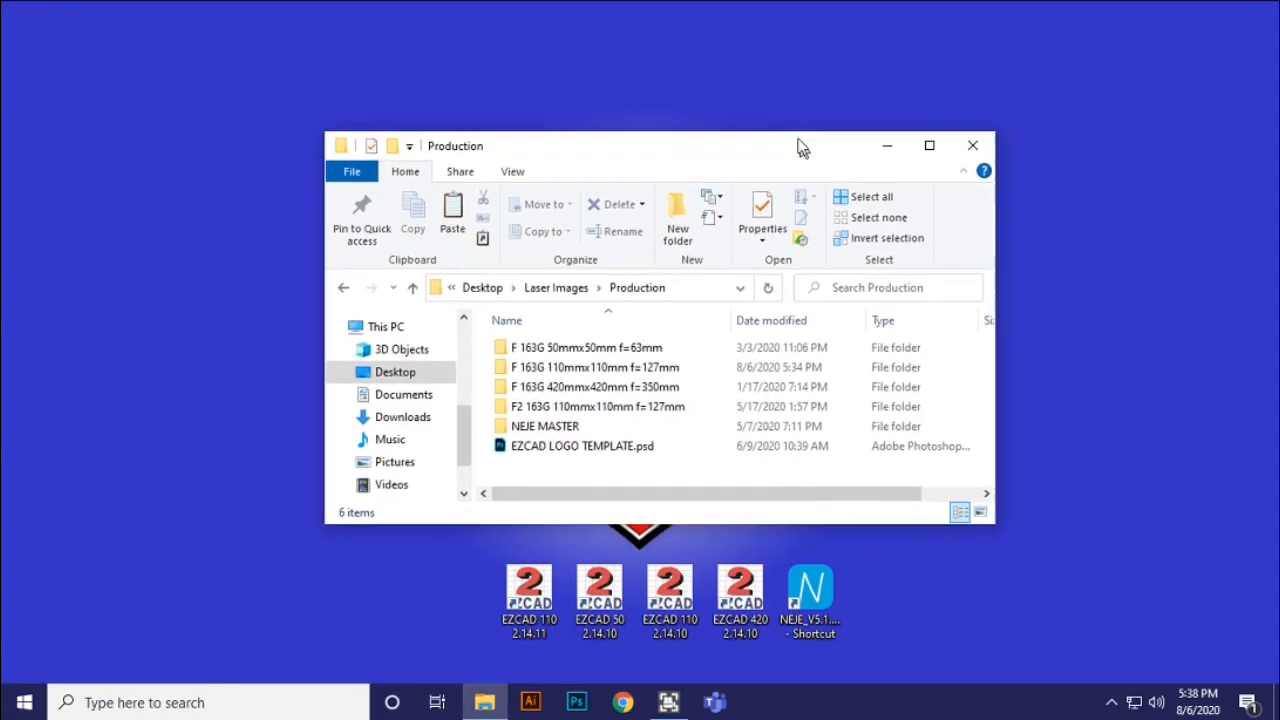
left_click_drag(800, 144, 820, 124)
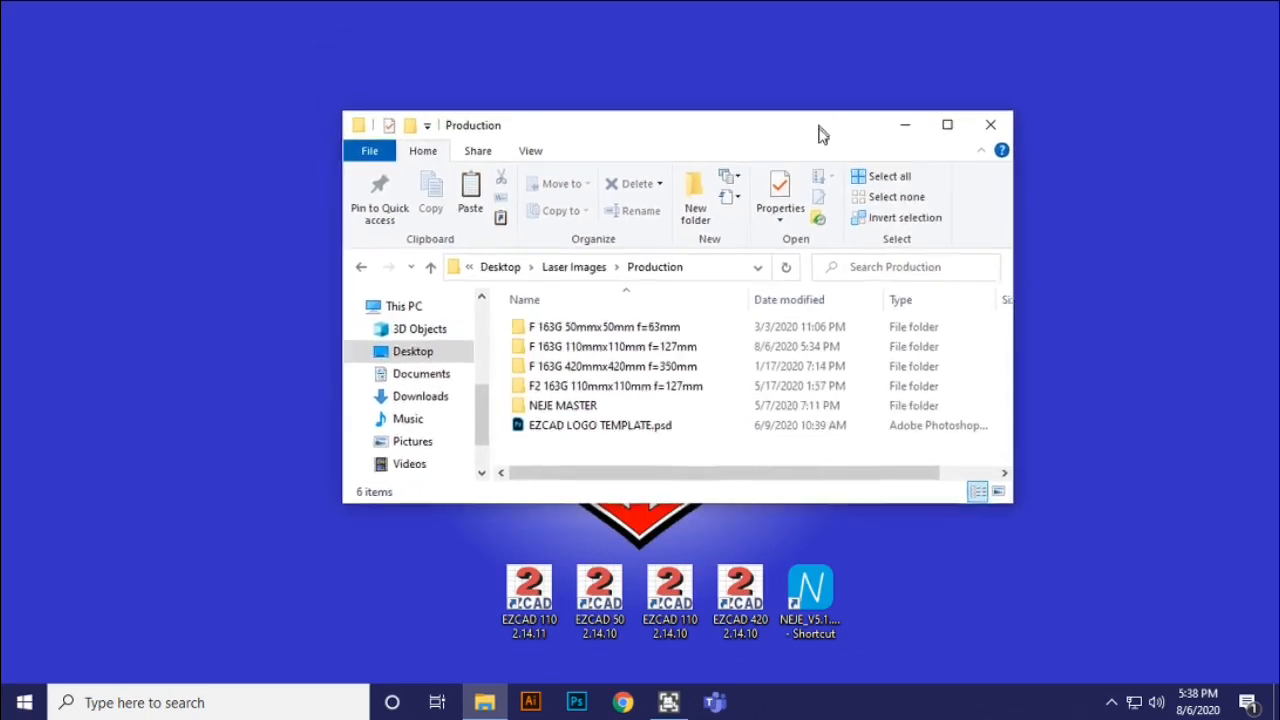